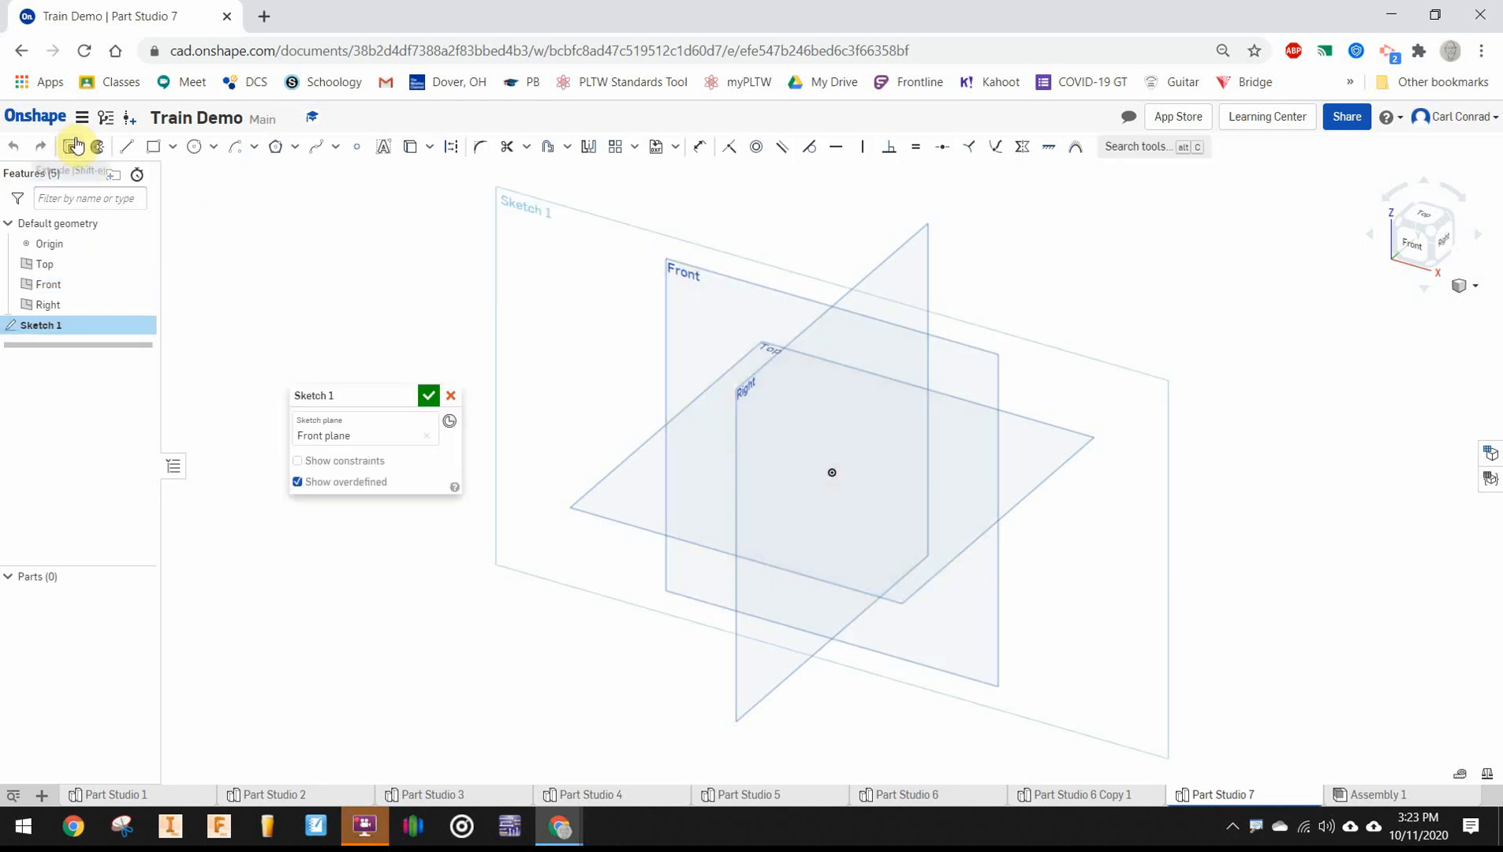
On the Front plane, draw the outer rectangle profile capped with a three-point arc
{"action": "left_click", "coordinate": [151, 149]}
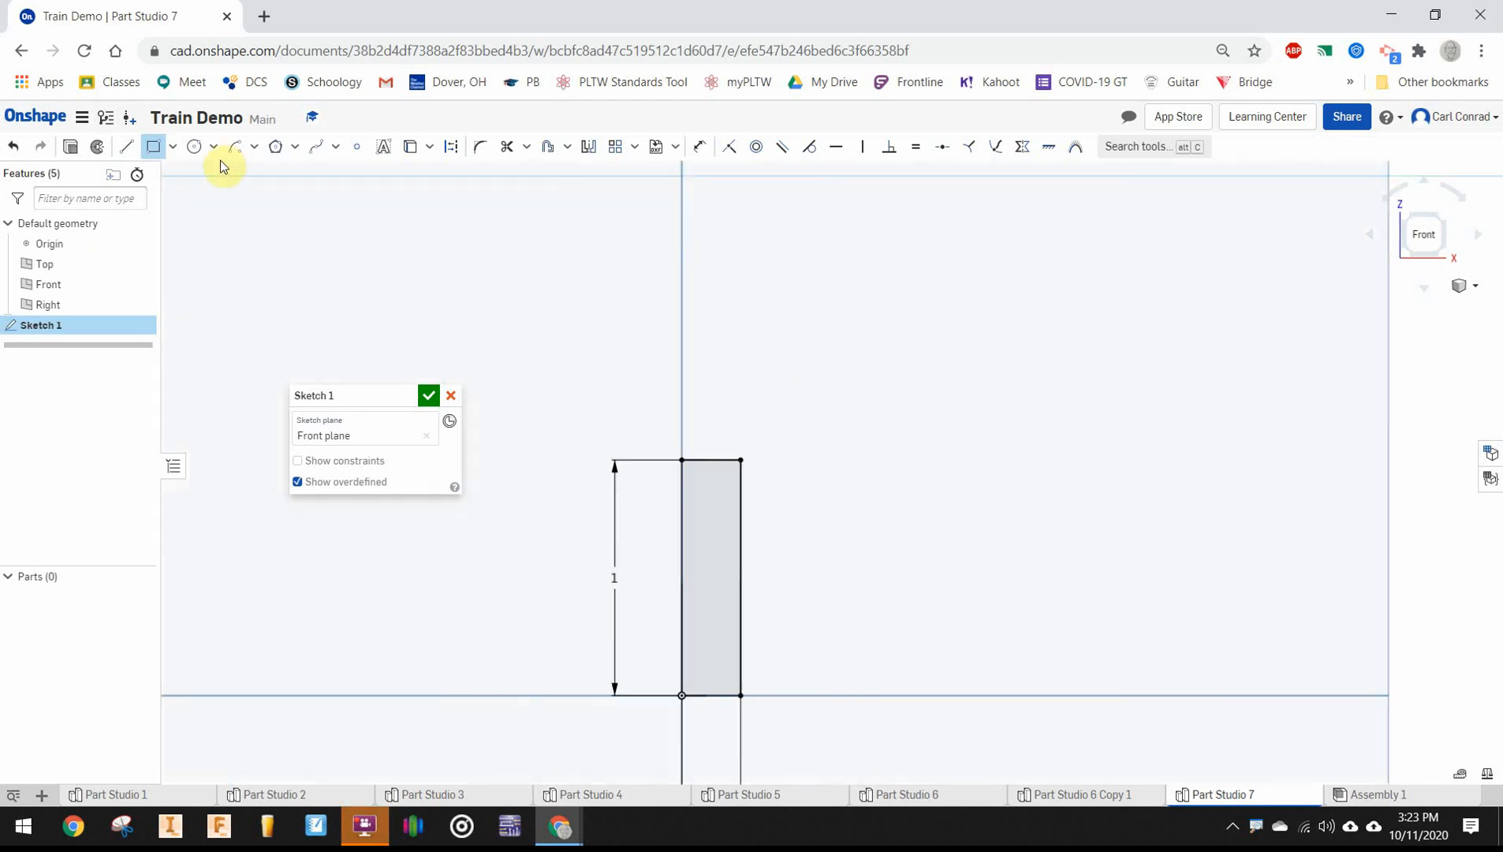
{"action": "left_click", "coordinate": [251, 146]}
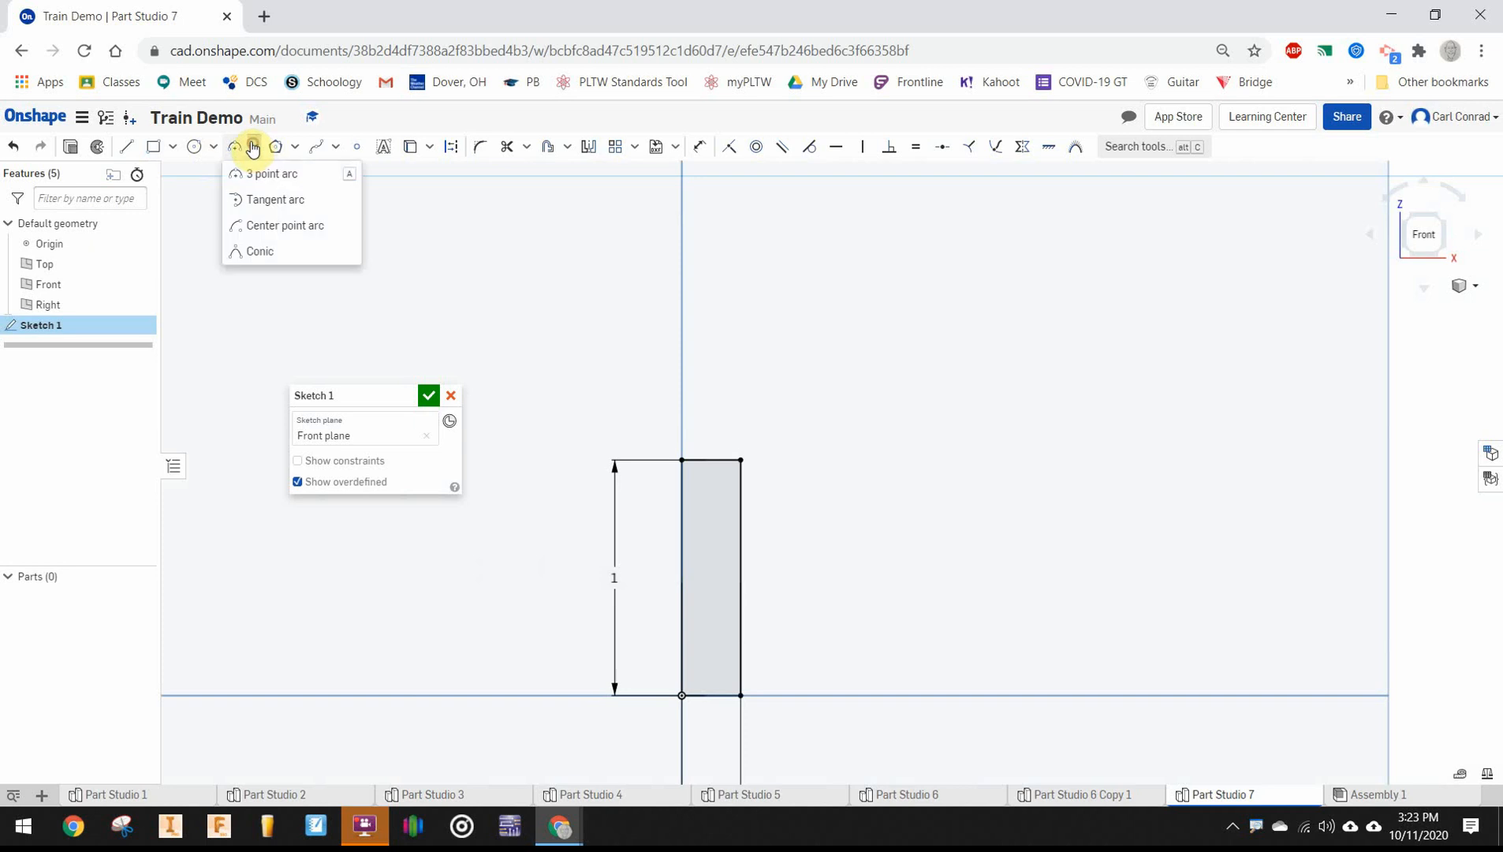
{"action": "left_click", "coordinate": [275, 173]}
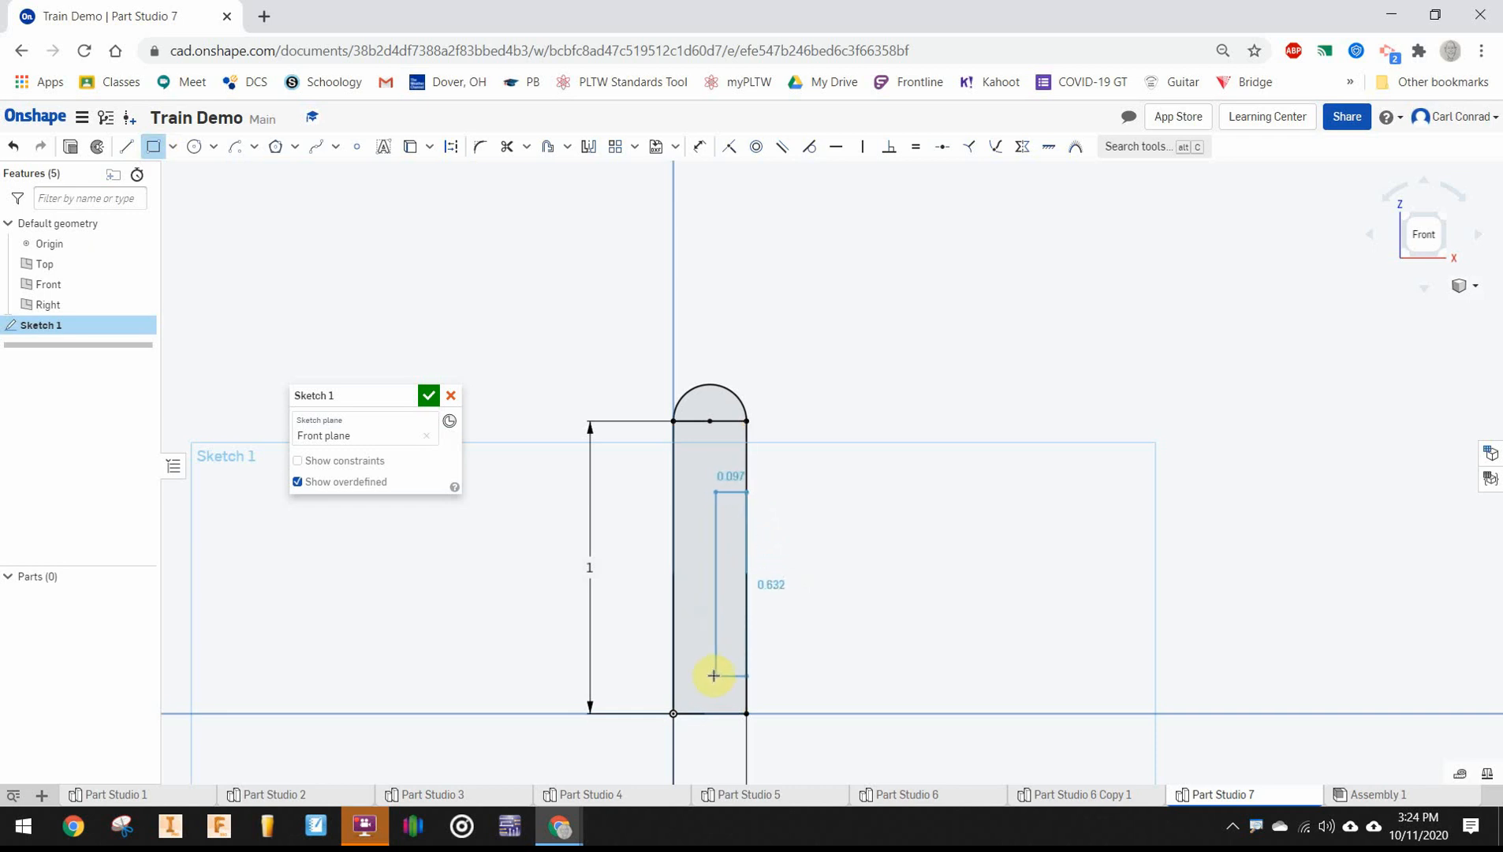
Draw the inner rectangle, dimensioning it 0.125 wide and offset above the bottom
{"action": "left_click_drag", "start_coordinate": [713, 675], "coordinate": [715, 652]}
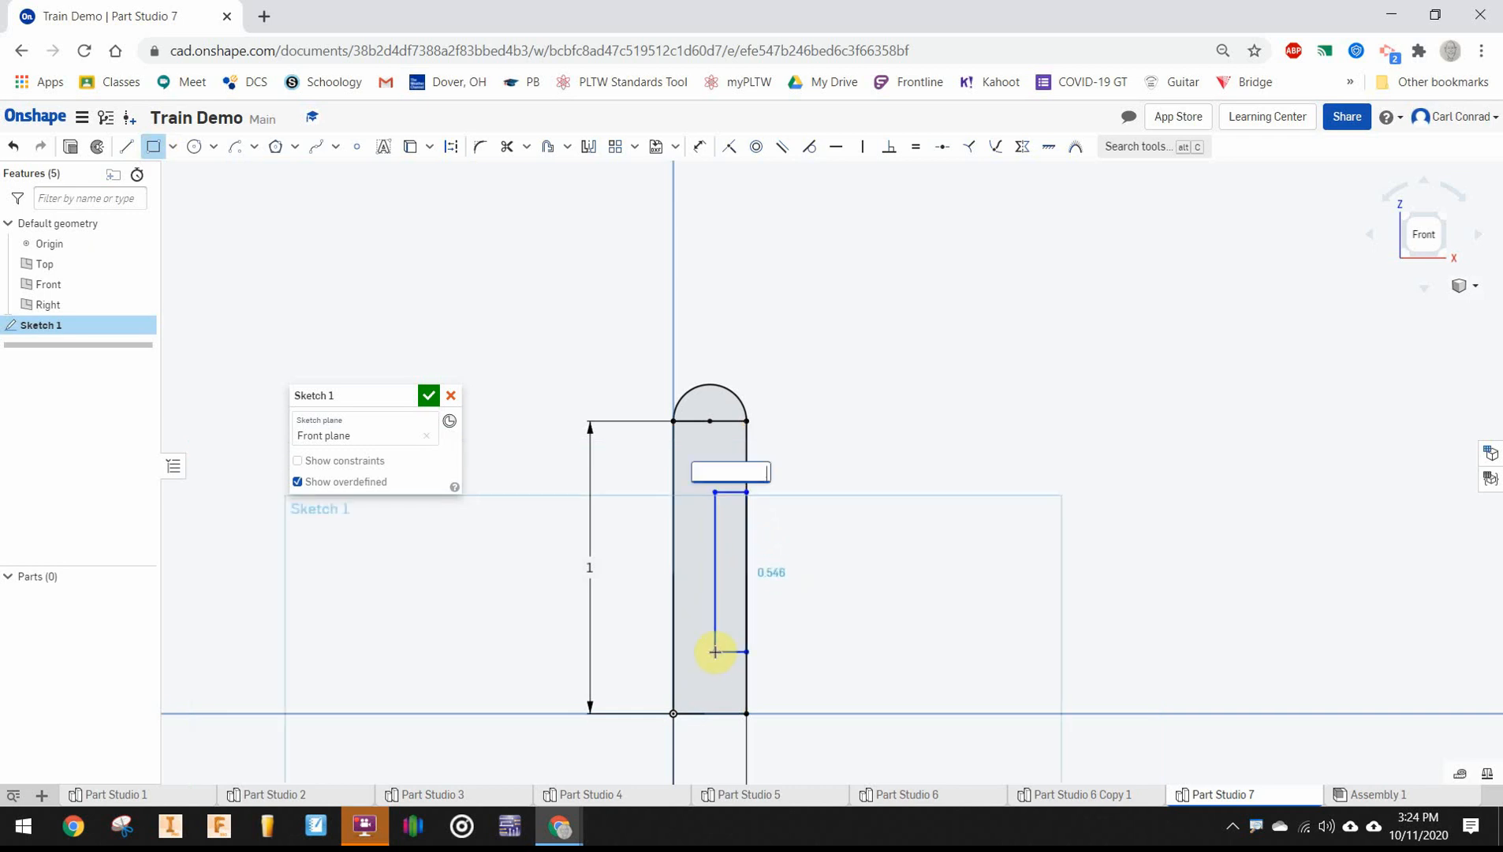
{"action": "type", "text": "0.125"}
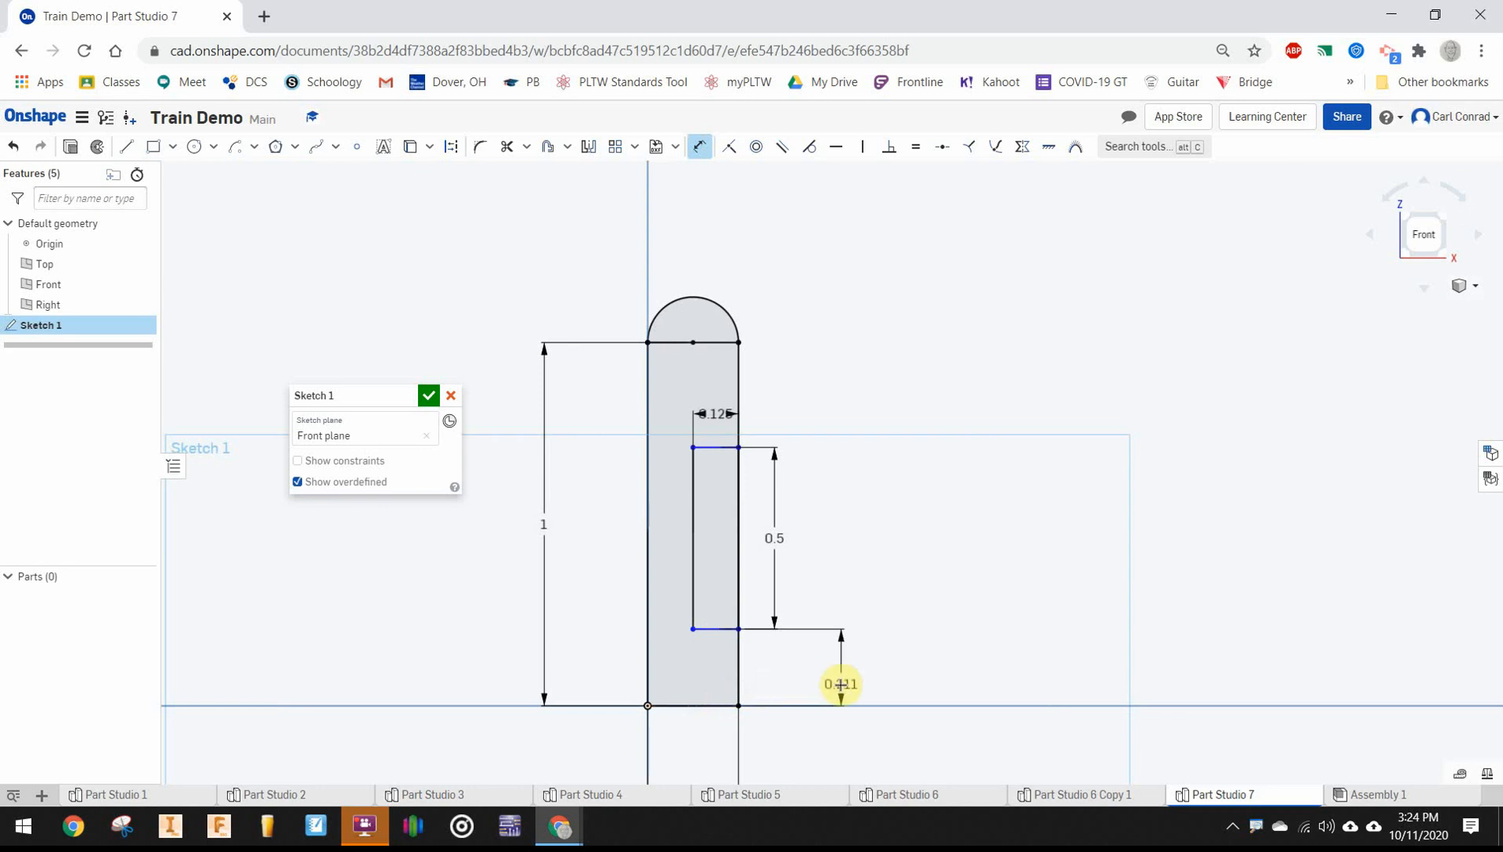
{"action": "left_click", "coordinate": [841, 683]}
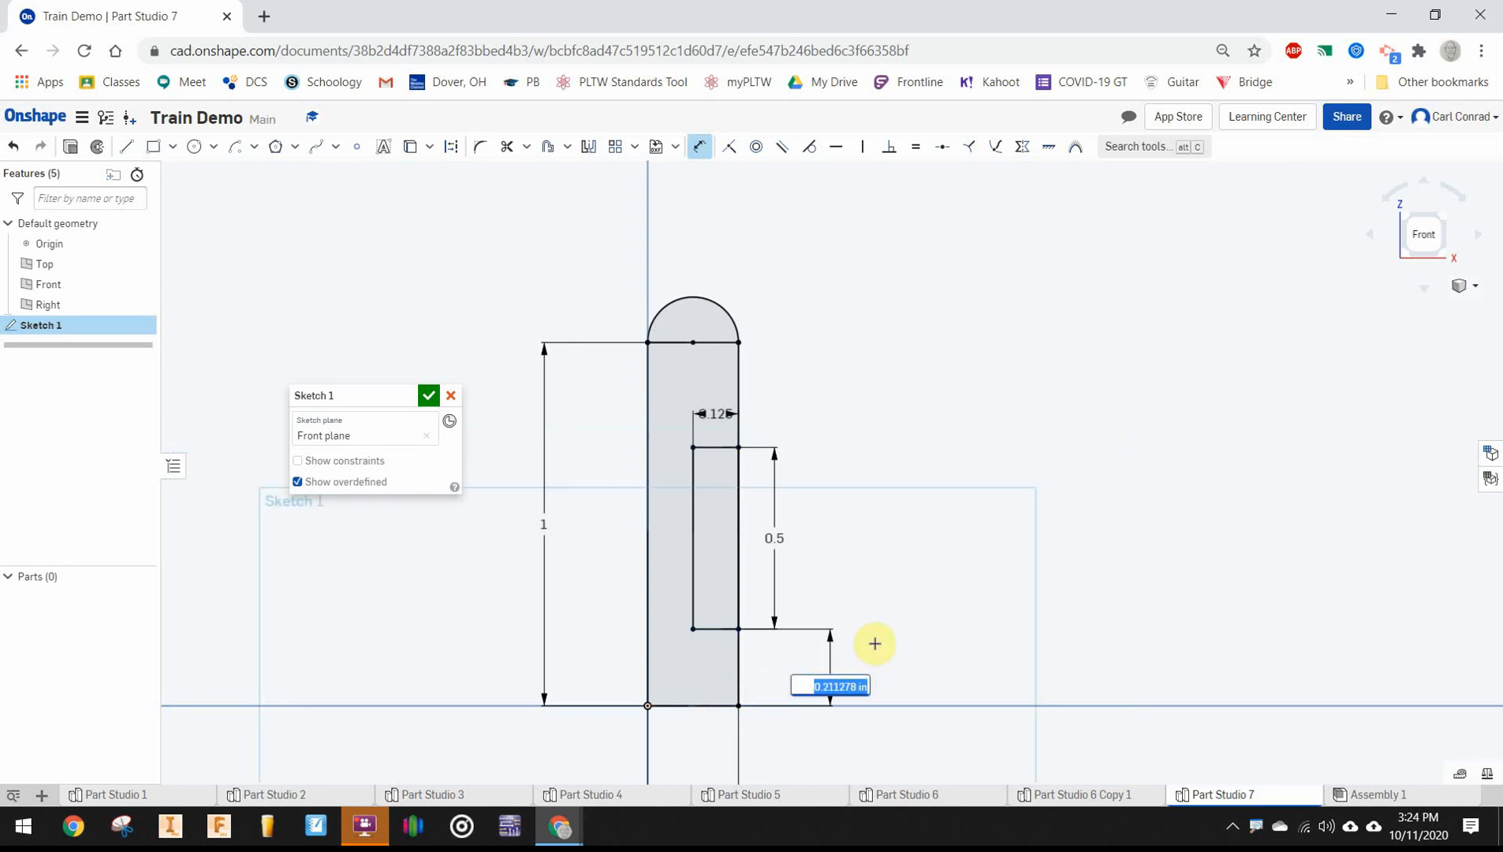
{"action": "type", "text": "25"}
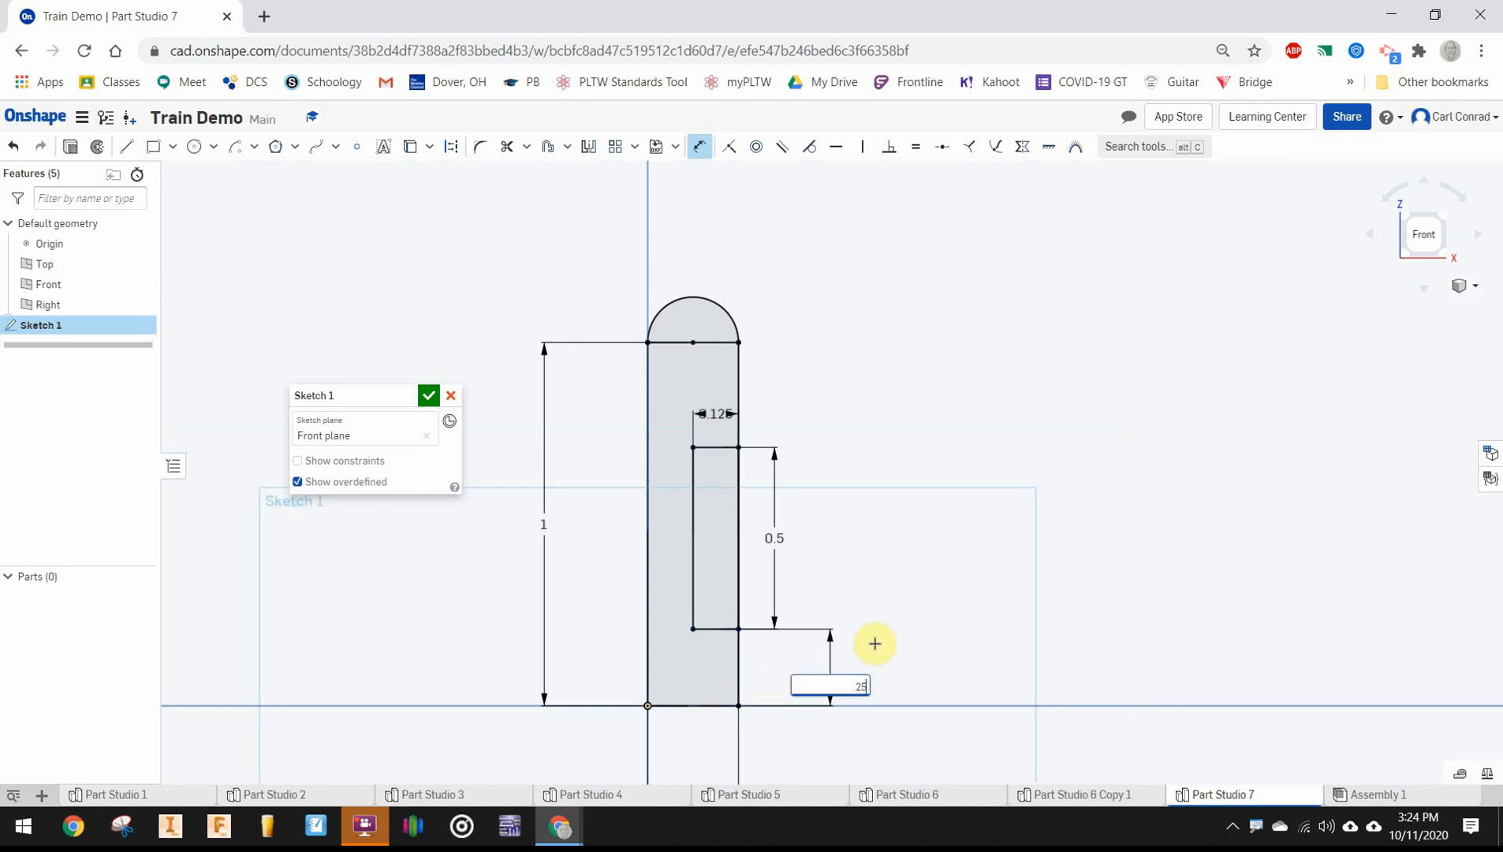
Finish the sketch and revolve both regions a full 360° about the bottom edge
{"action": "left_click", "coordinate": [428, 395]}
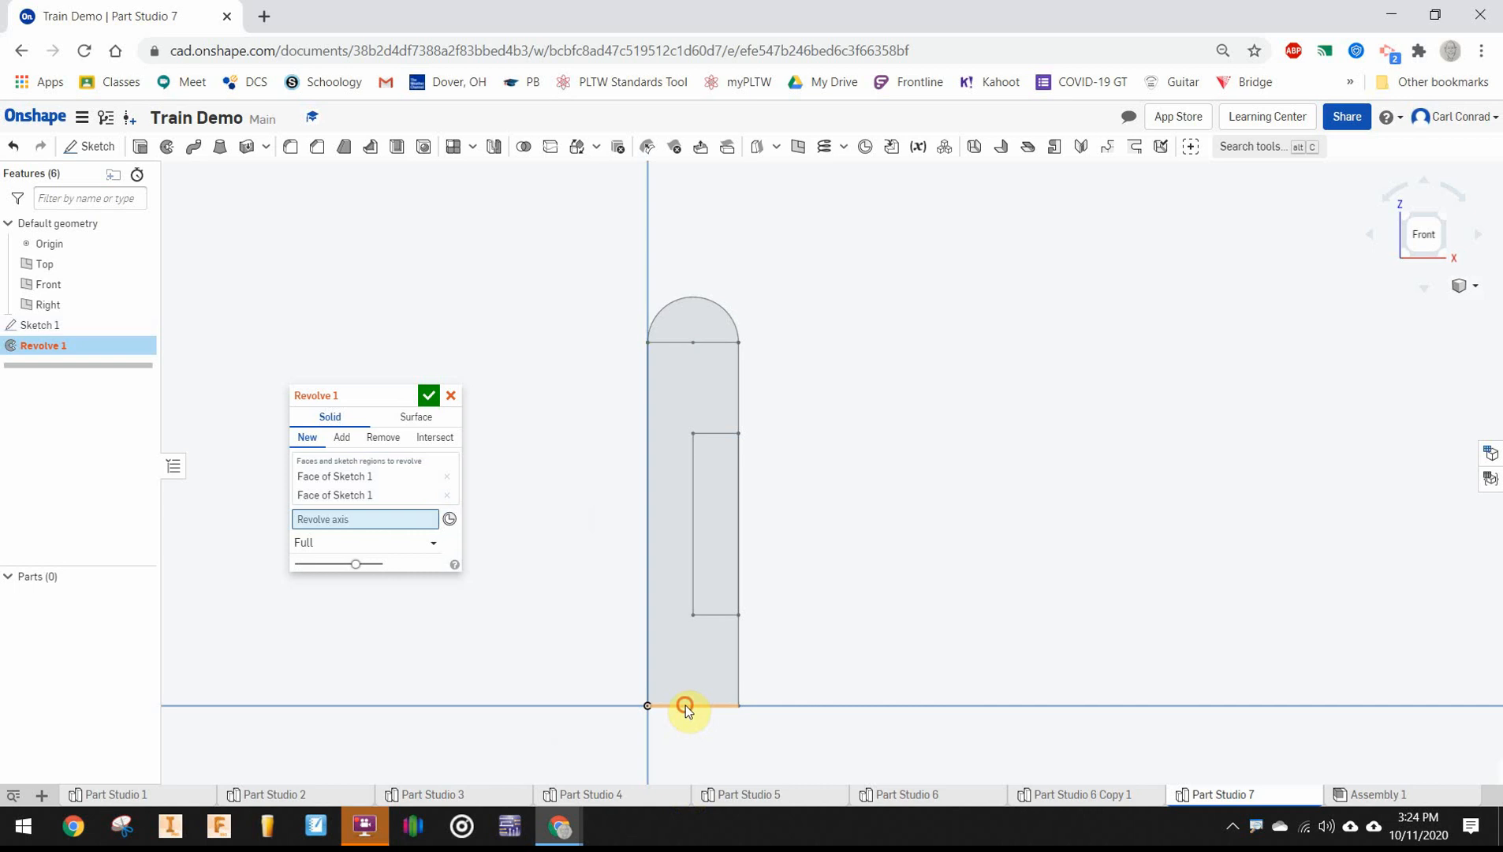
{"action": "left_click", "coordinate": [685, 706]}
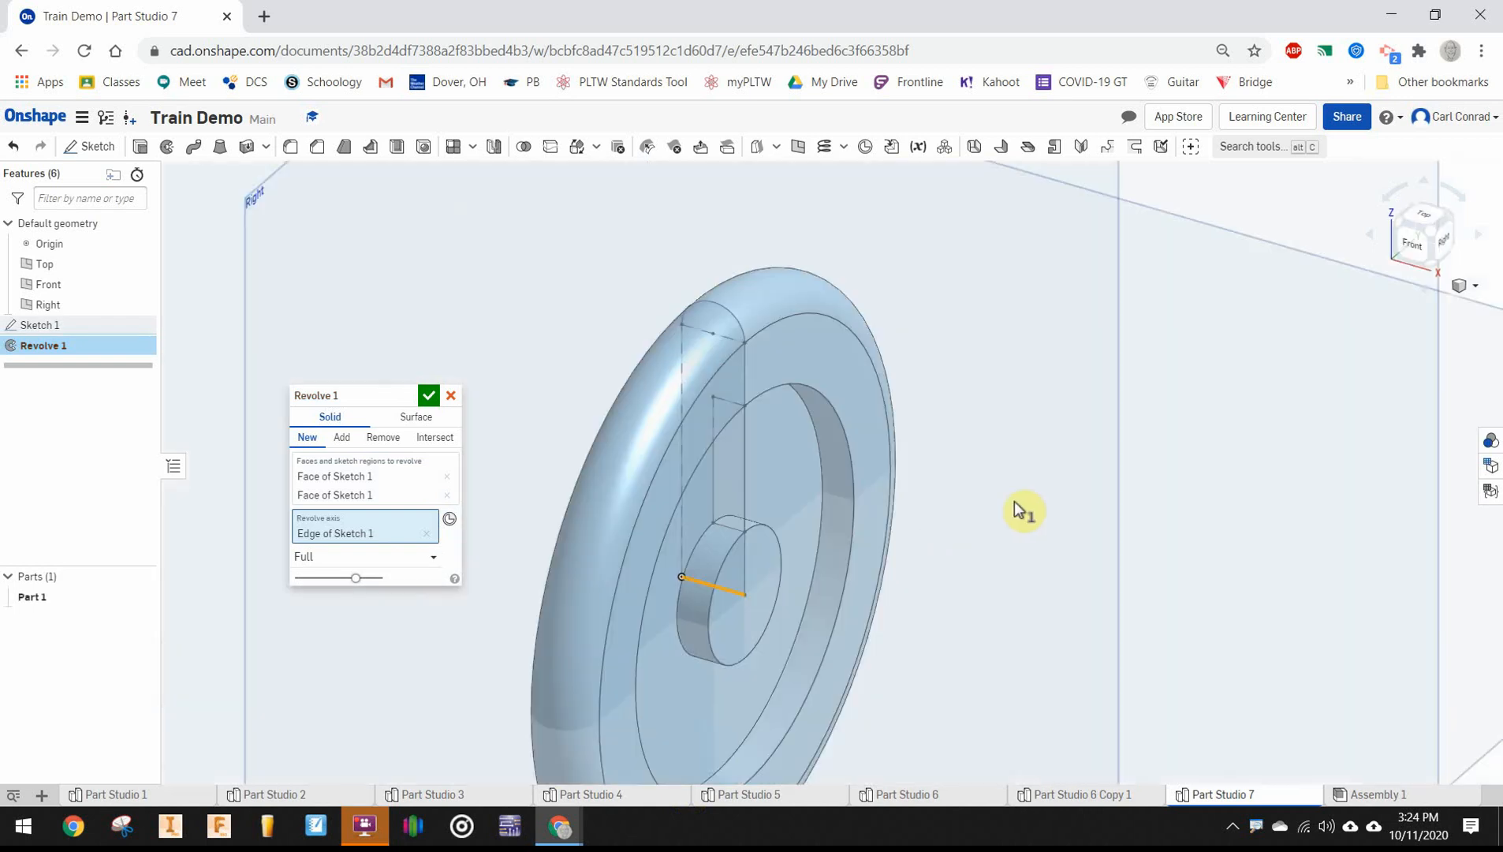
{"action": "mouse_move", "coordinate": [1105, 429]}
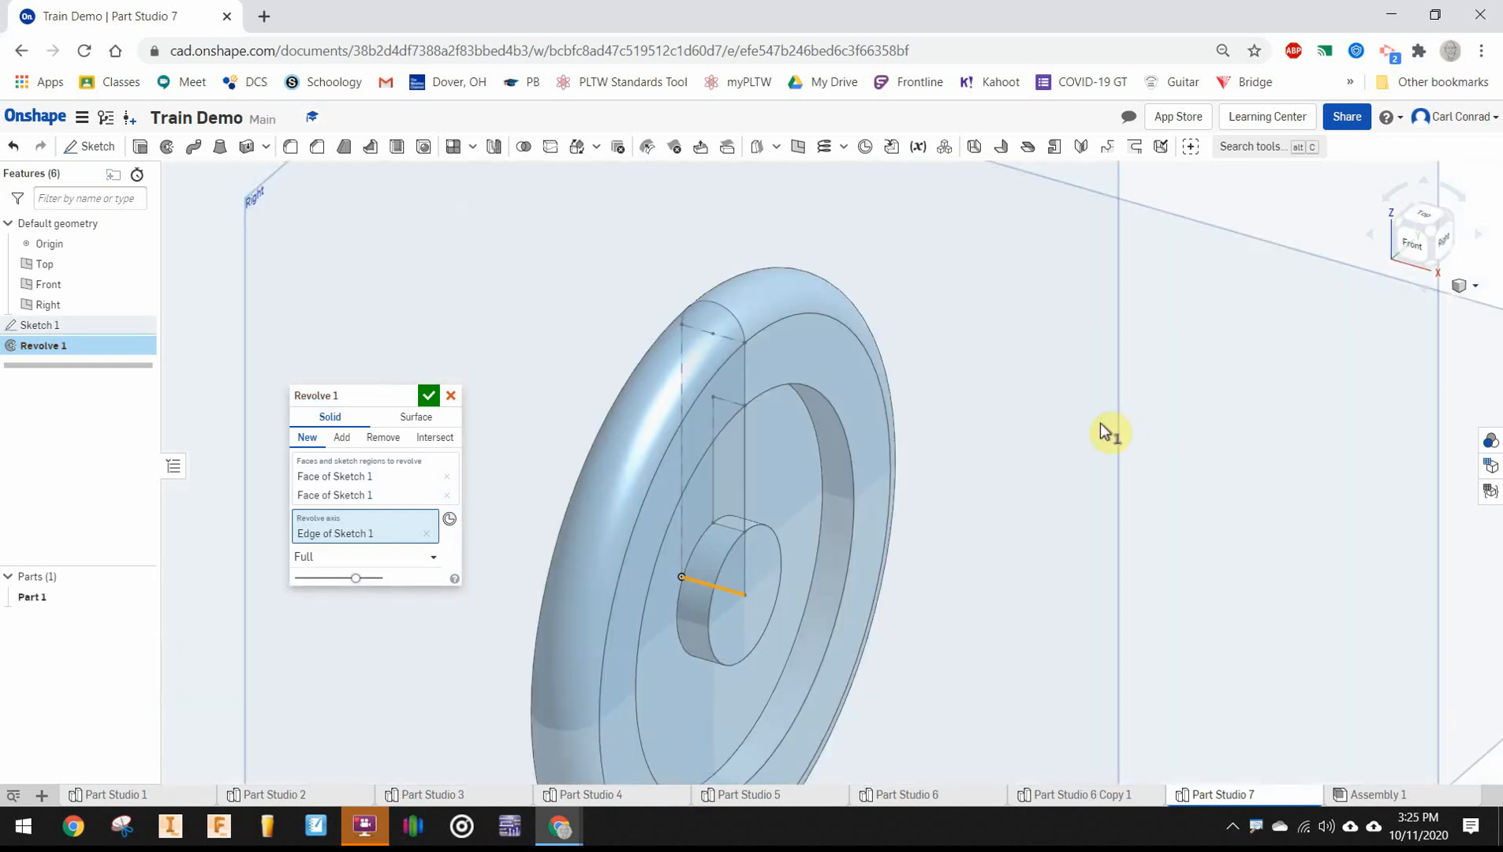
{"action": "mouse_move", "coordinate": [505, 386]}
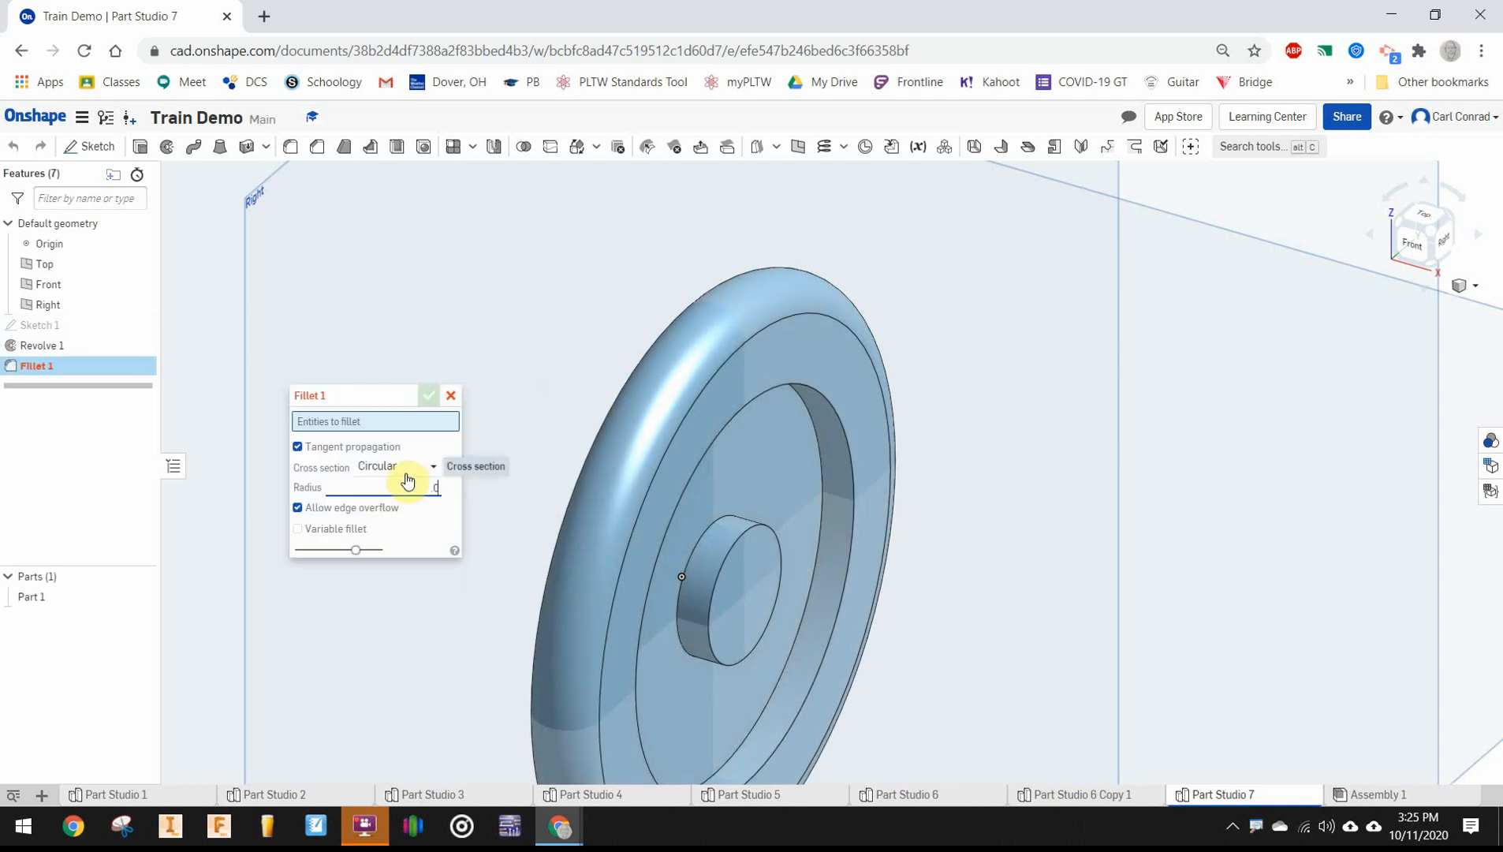
Fillet the hub and groove circular edges with a 0.0625 in radius
{"action": "left_click", "coordinate": [808, 470]}
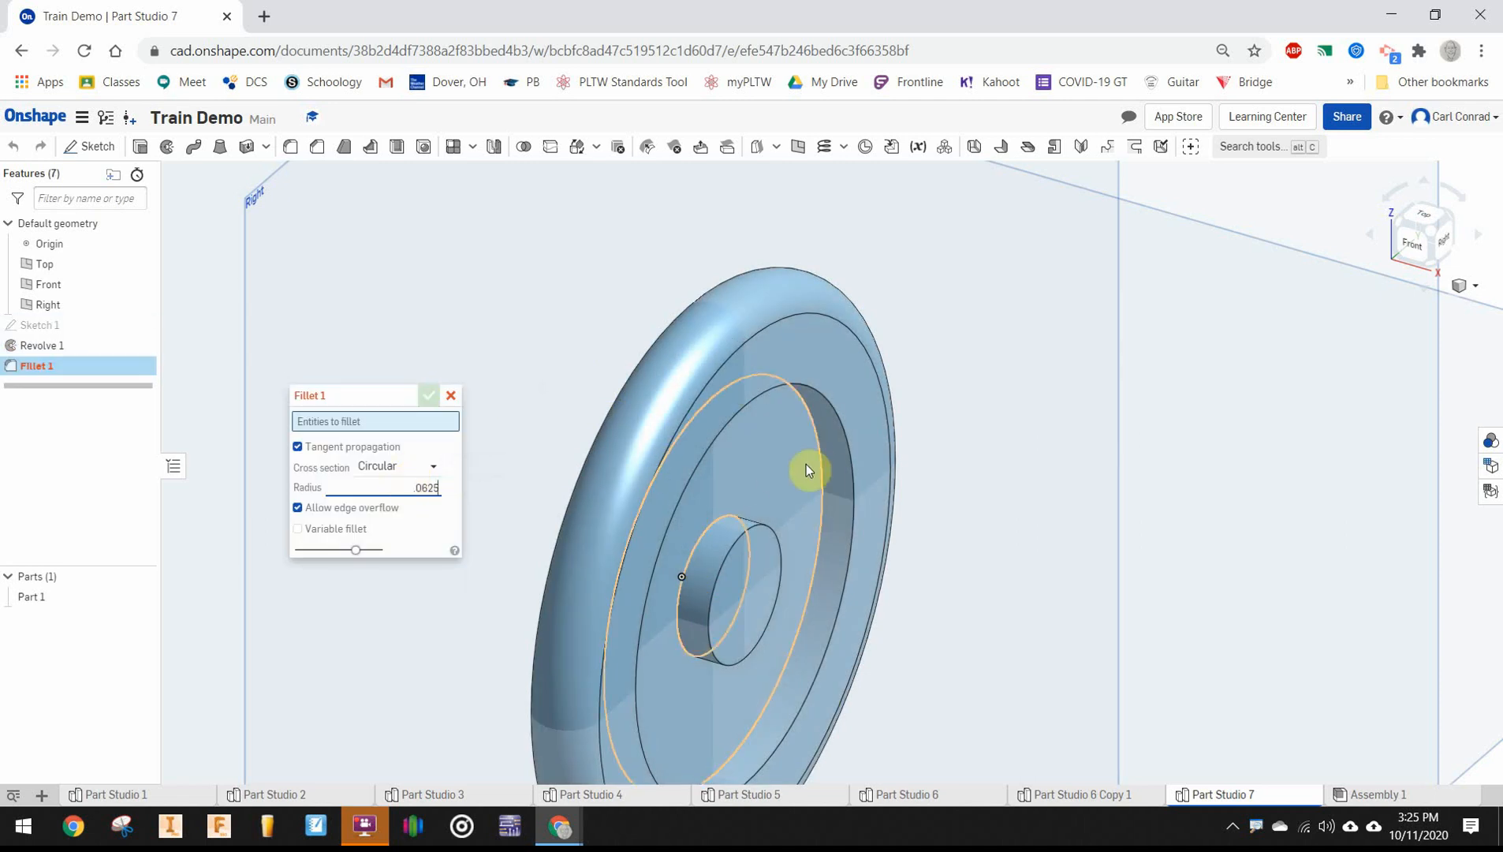
{"action": "left_click", "coordinate": [714, 532]}
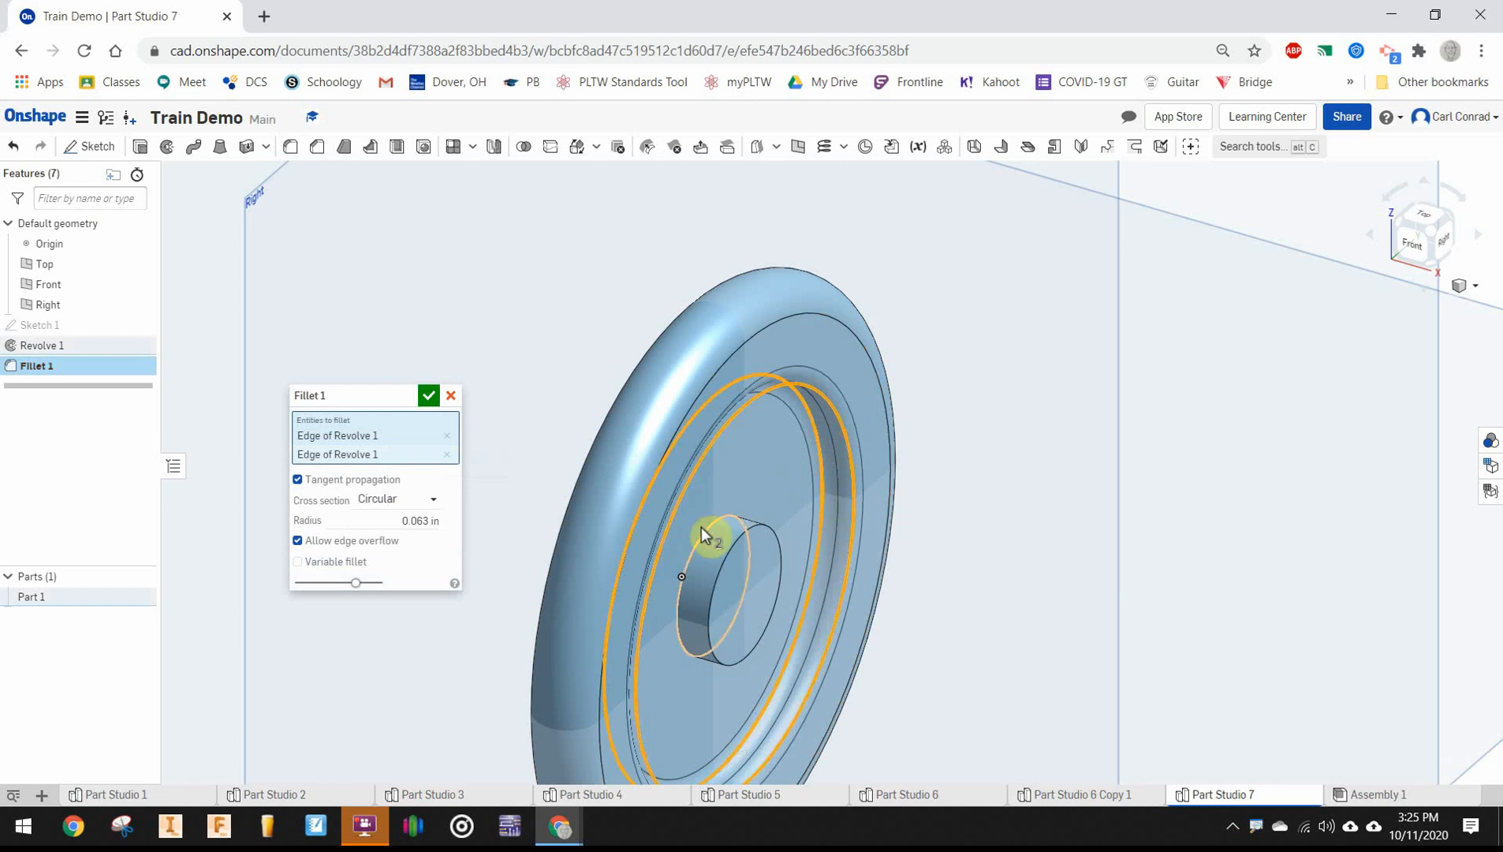
{"action": "left_click", "coordinate": [757, 532]}
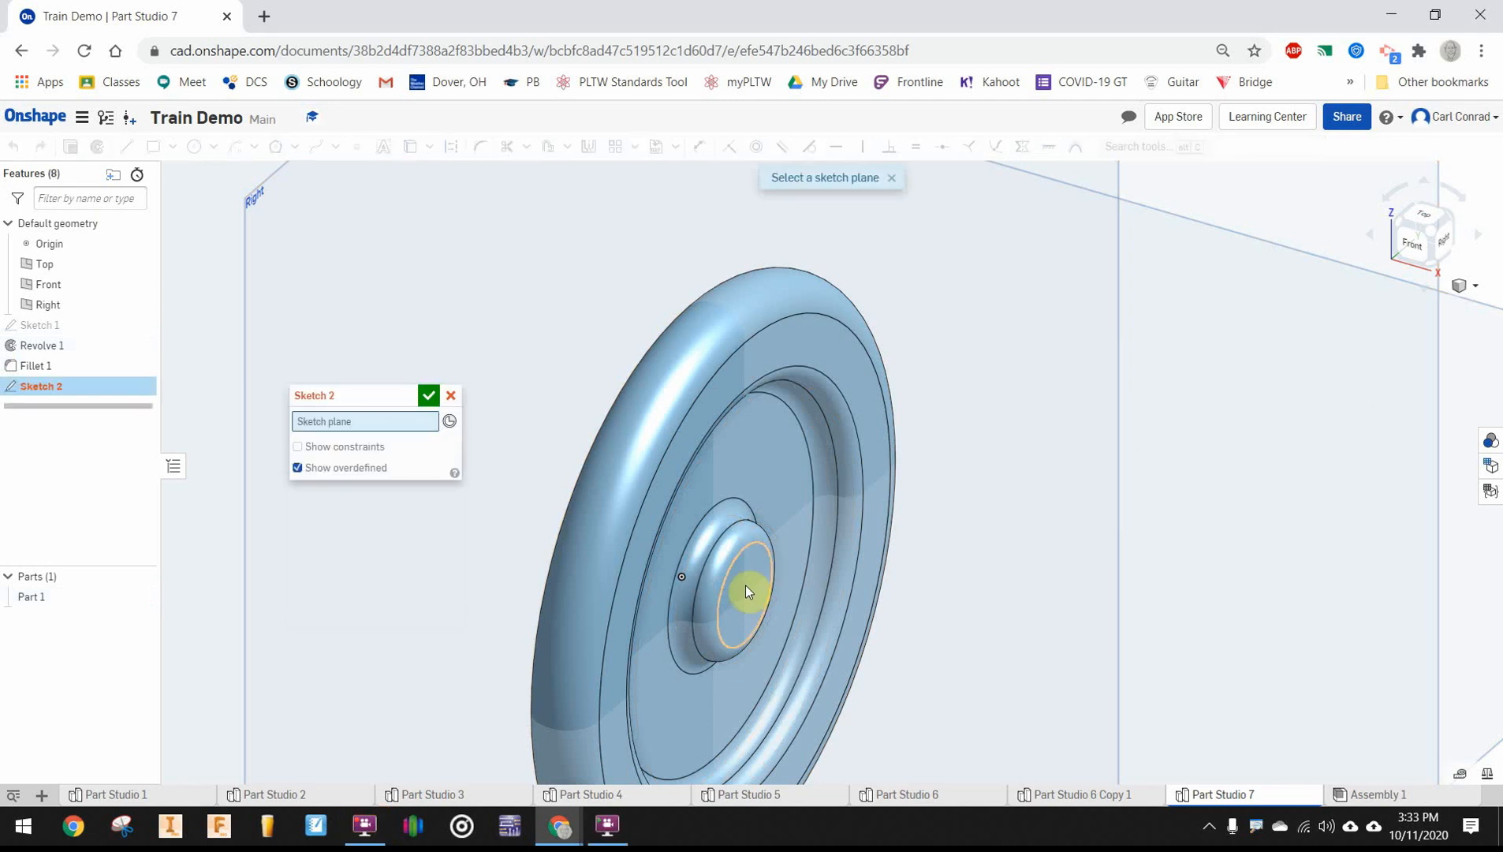
Place a sketch point at the hub centre and cut a simple through-all hole there
{"action": "left_click", "coordinate": [748, 590]}
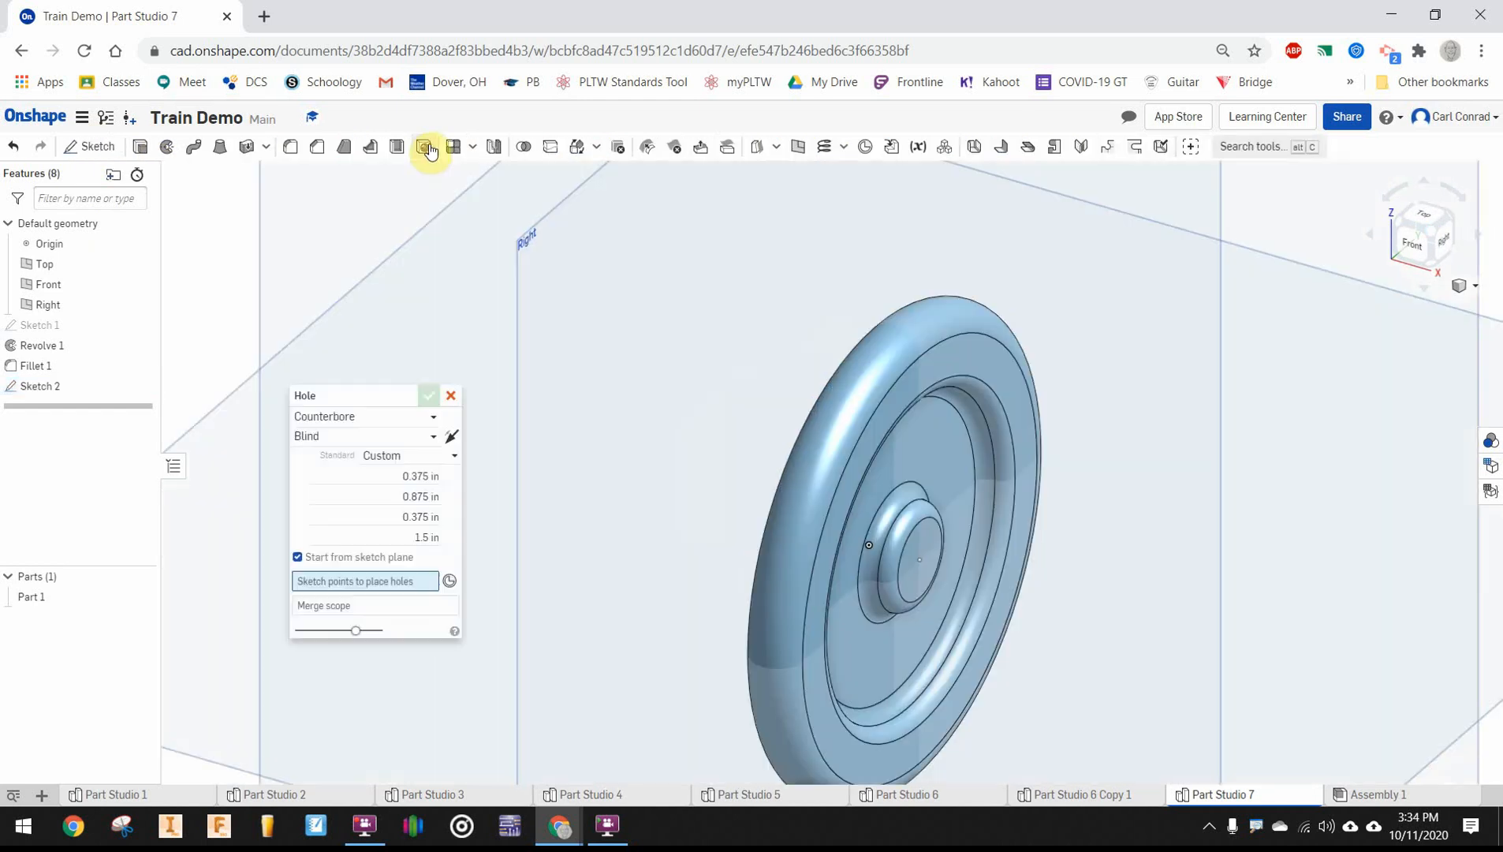
{"action": "left_click", "coordinate": [427, 147]}
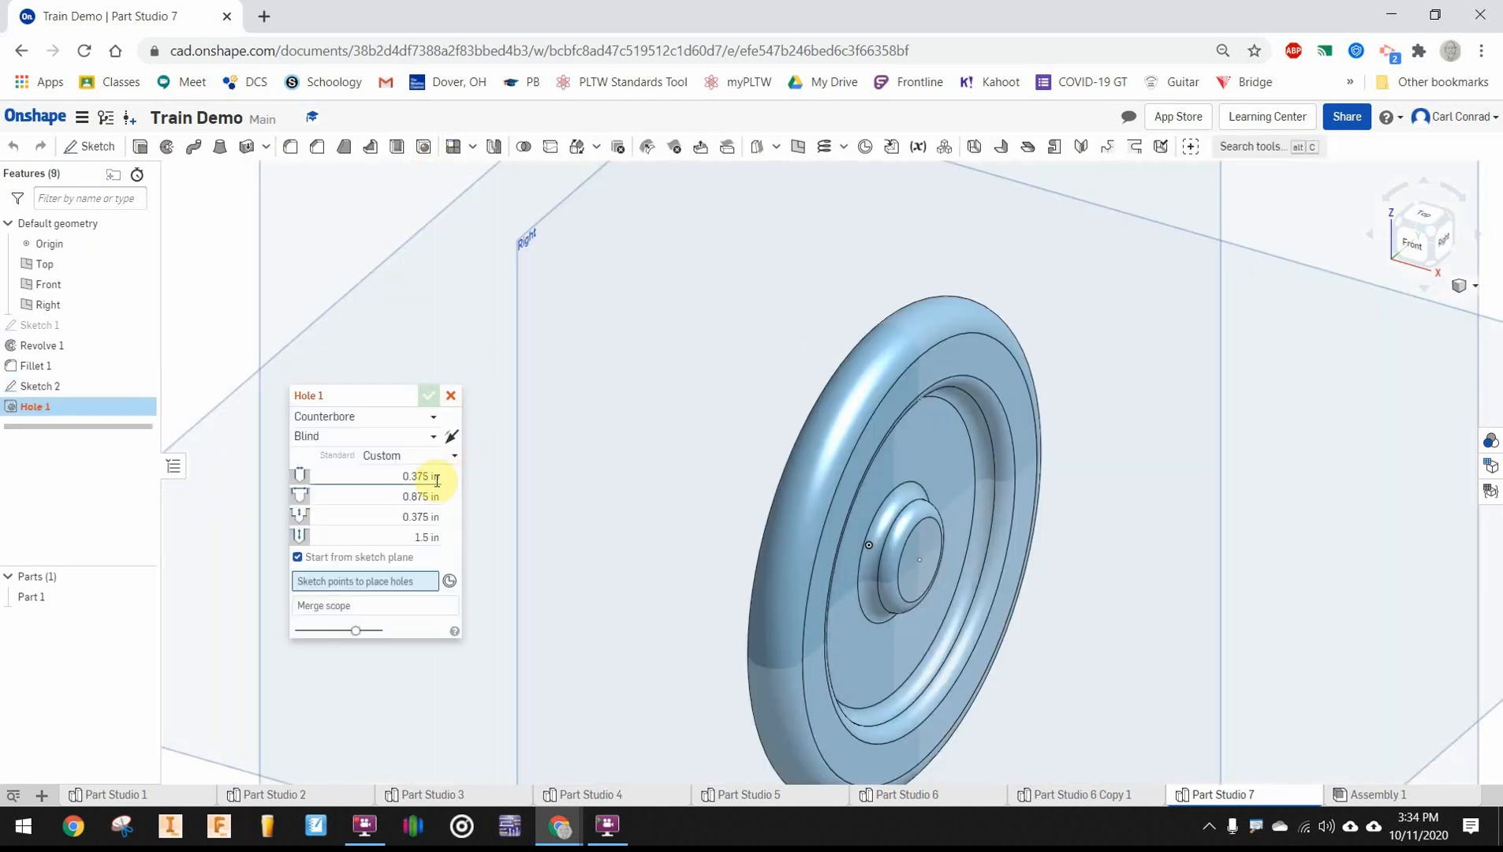
{"action": "left_click", "coordinate": [367, 416]}
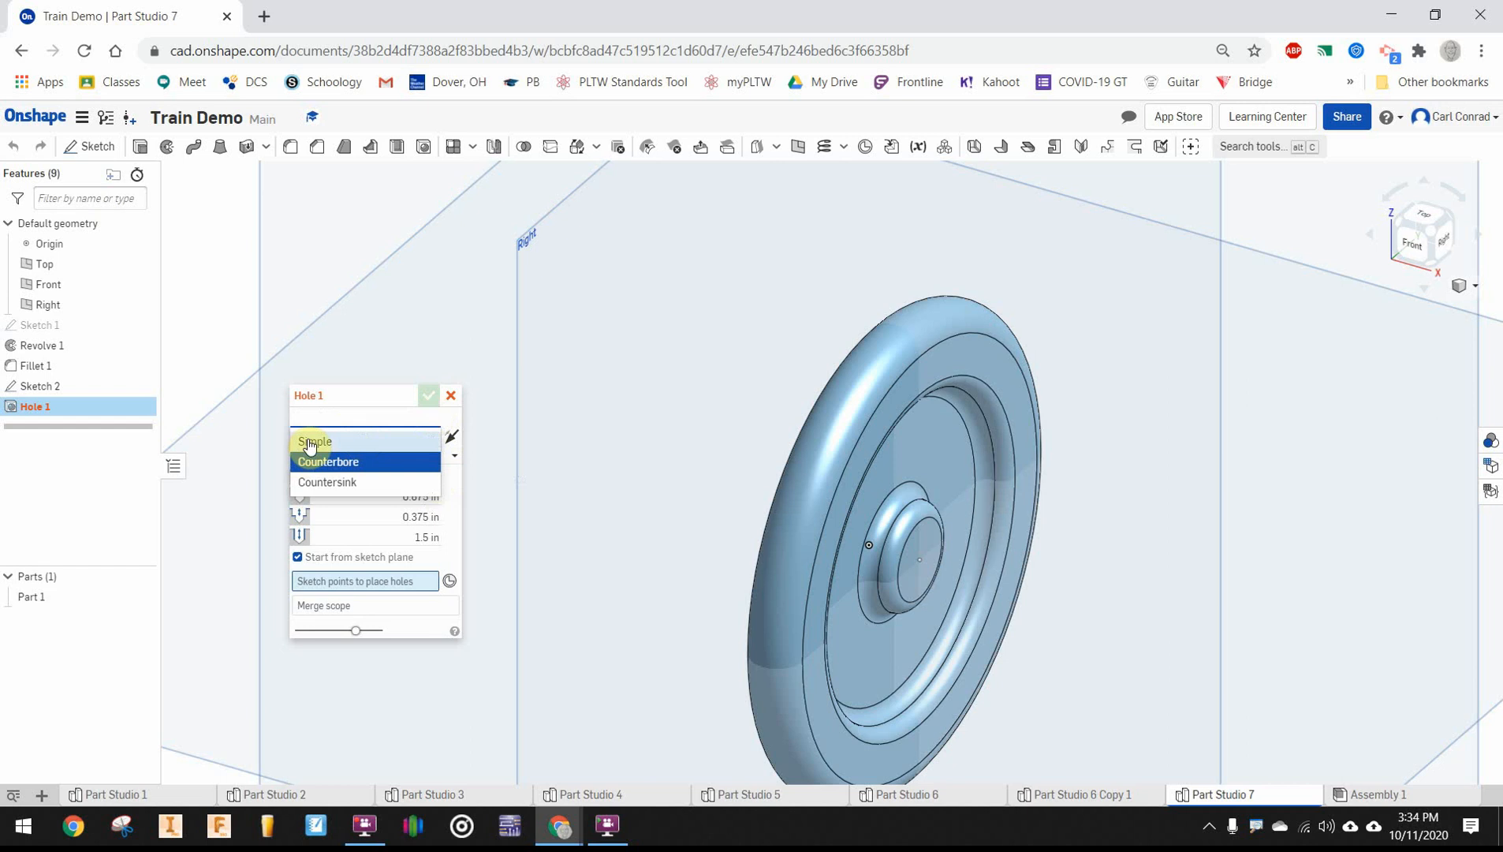
{"action": "left_click", "coordinate": [316, 441]}
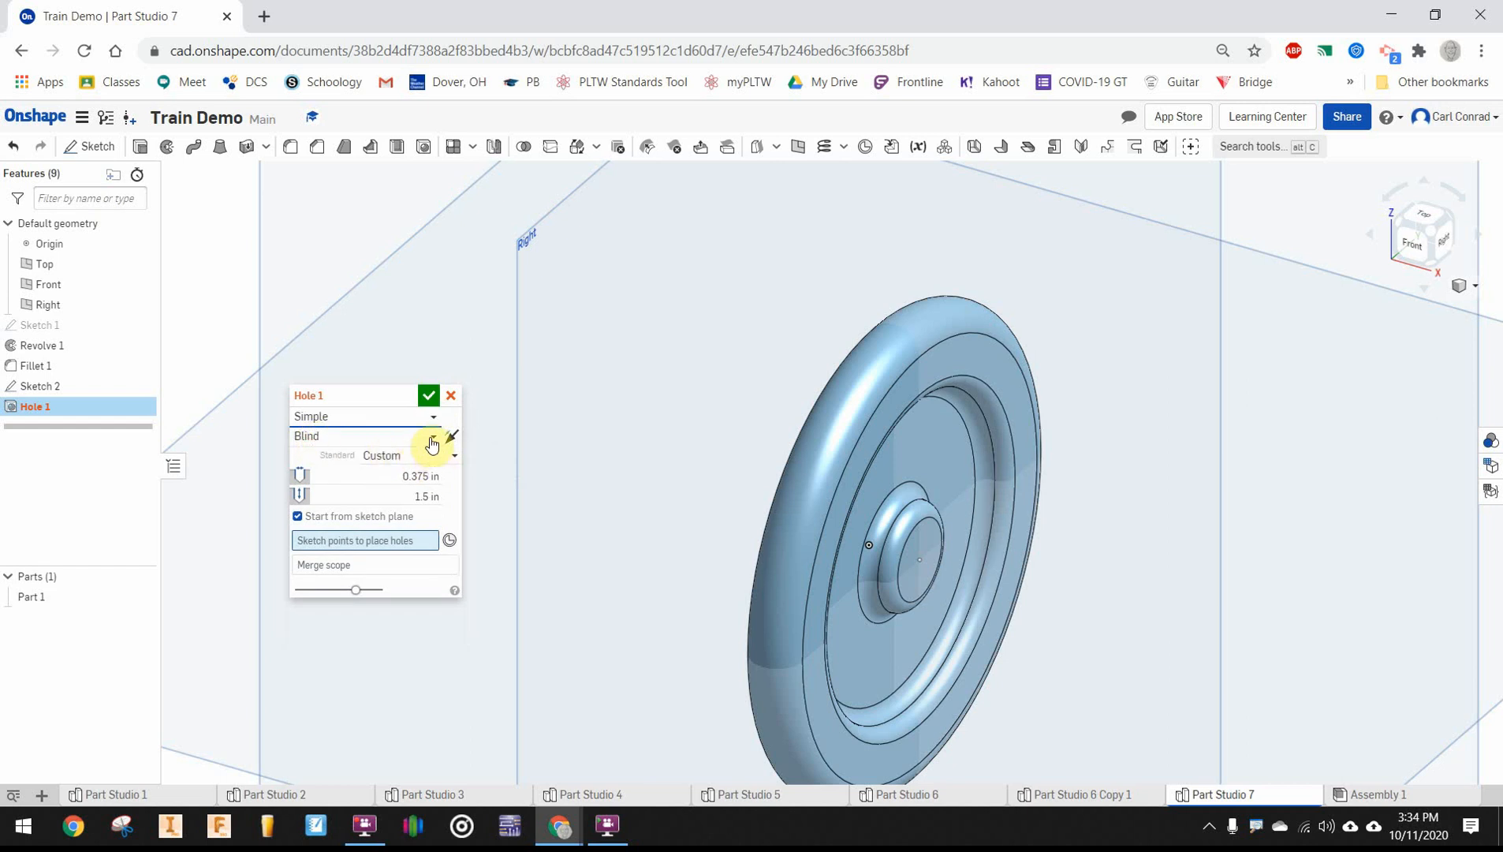
{"action": "left_click", "coordinate": [430, 436]}
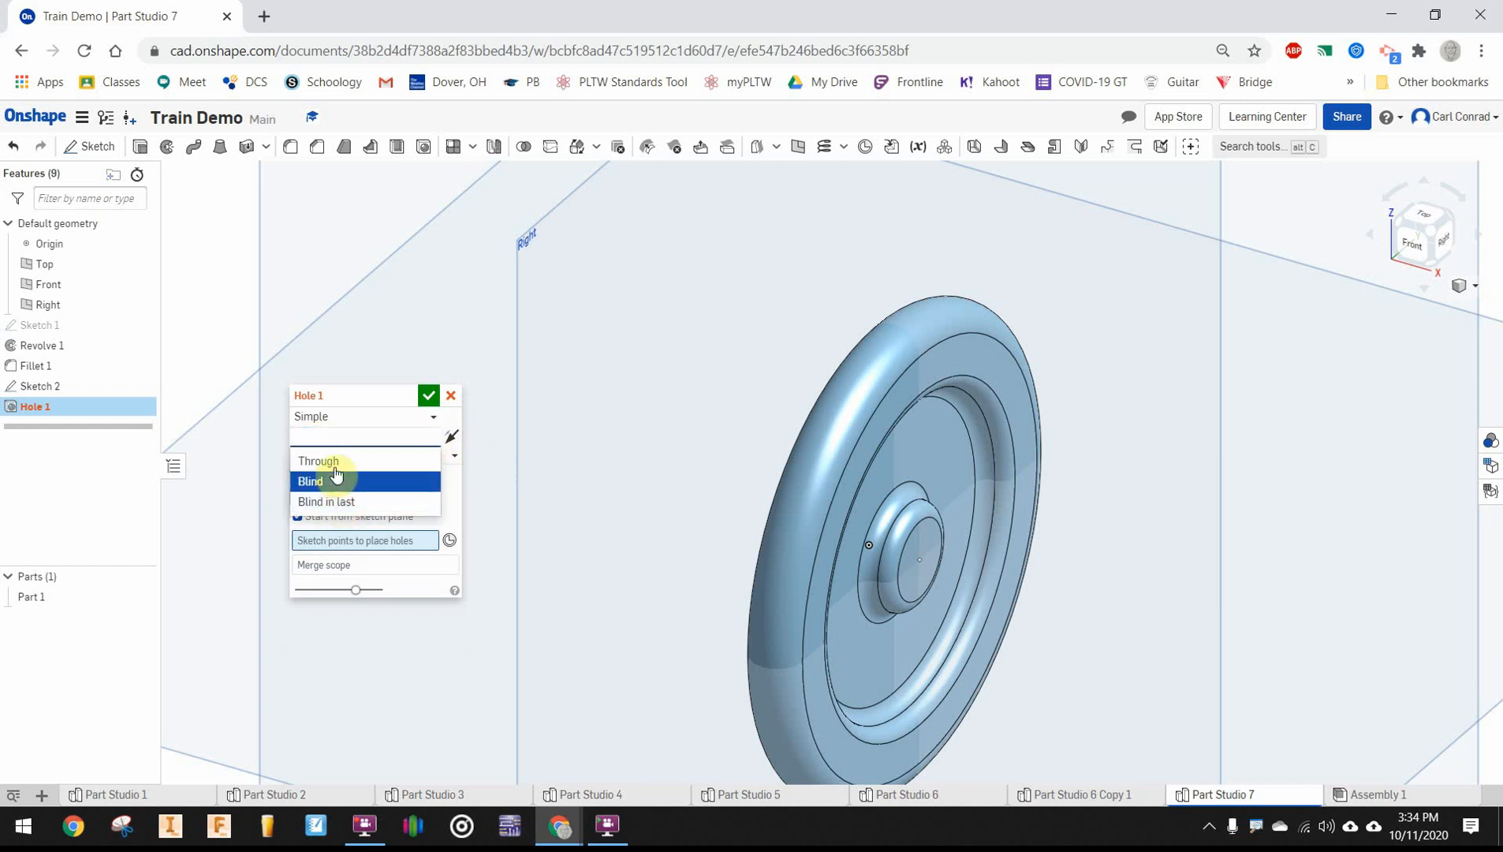
{"action": "left_click", "coordinate": [317, 461]}
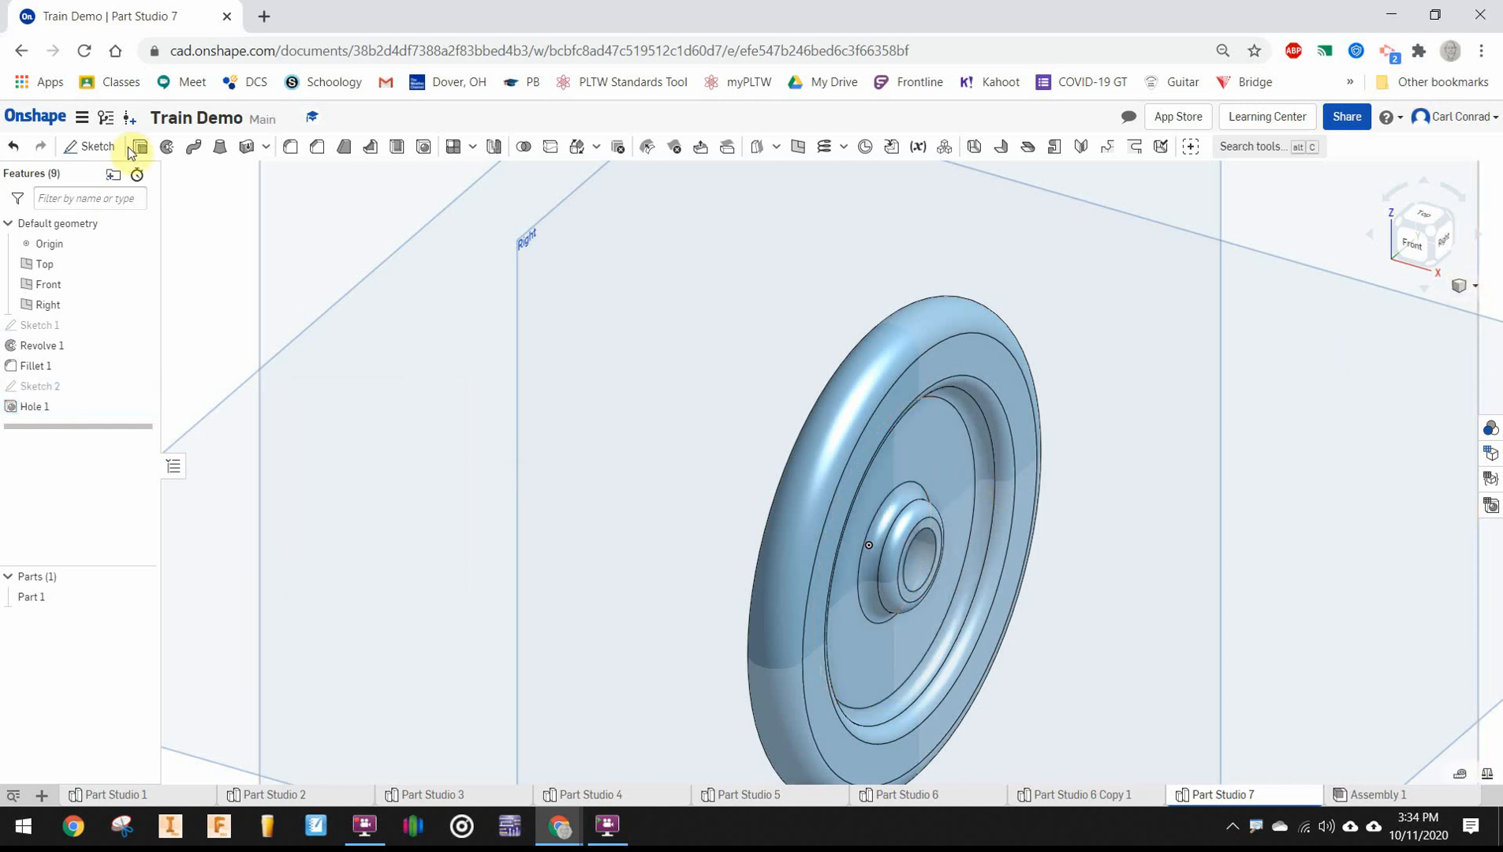
Sketch a Ø0.25 circle on the wheel face, 0.7 from the hub centre
{"action": "left_click", "coordinate": [138, 146]}
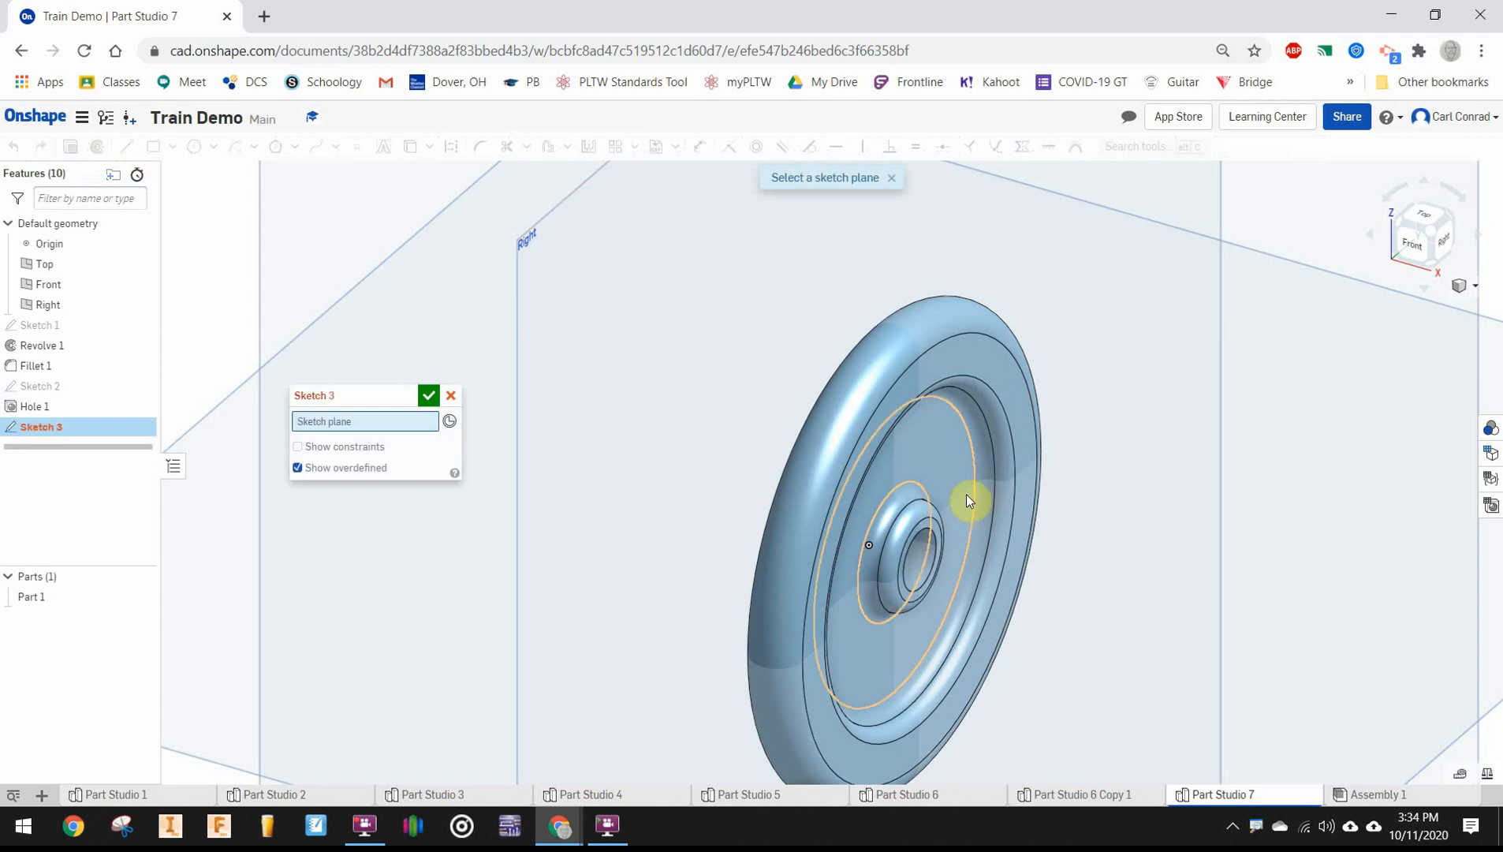
{"action": "left_click", "coordinate": [971, 500]}
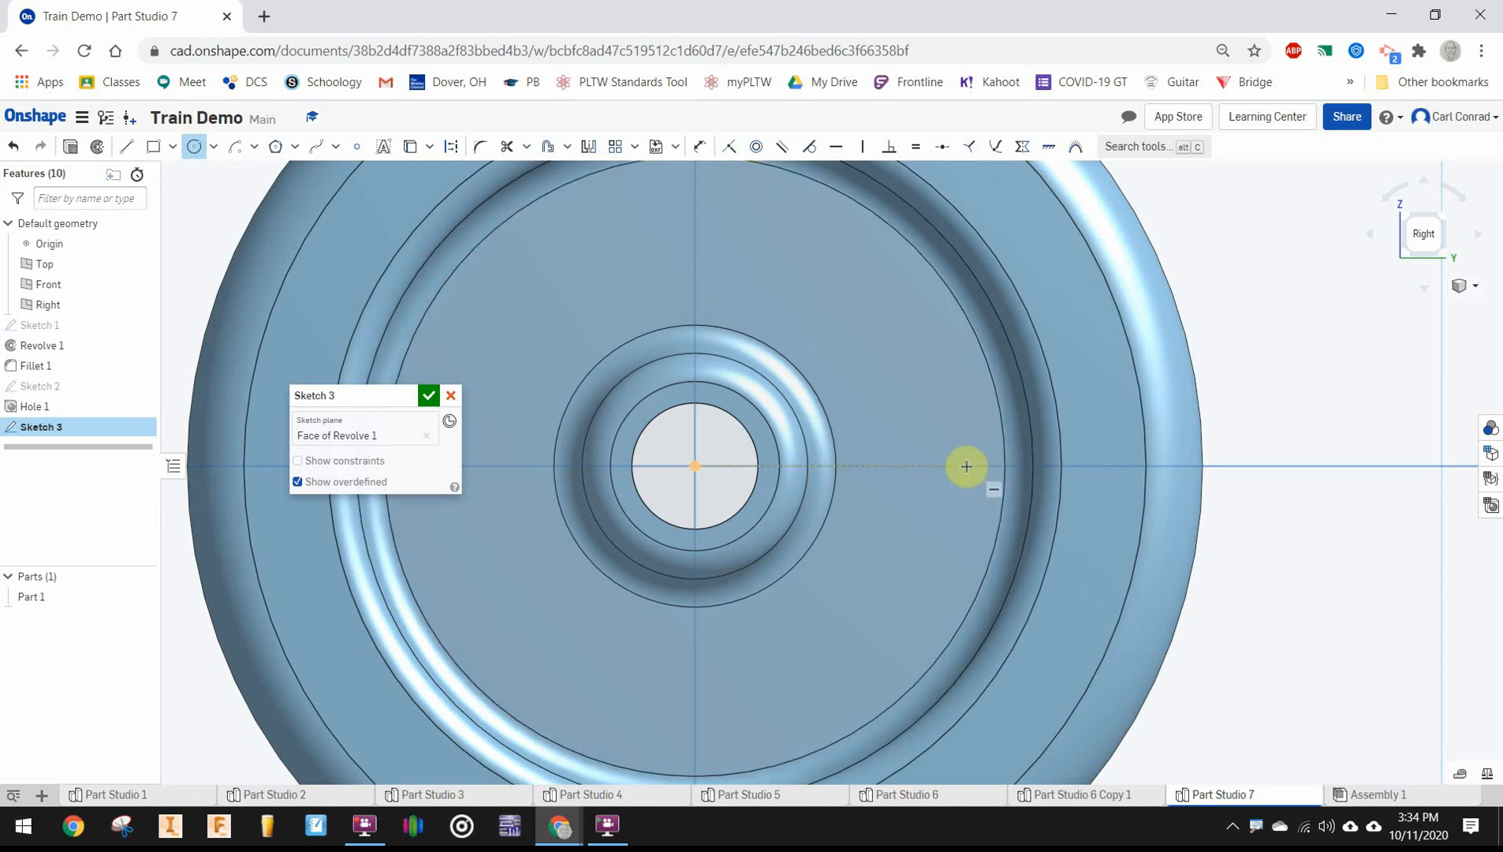
{"action": "left_click_drag", "start_coordinate": [966, 466], "coordinate": [983, 414]}
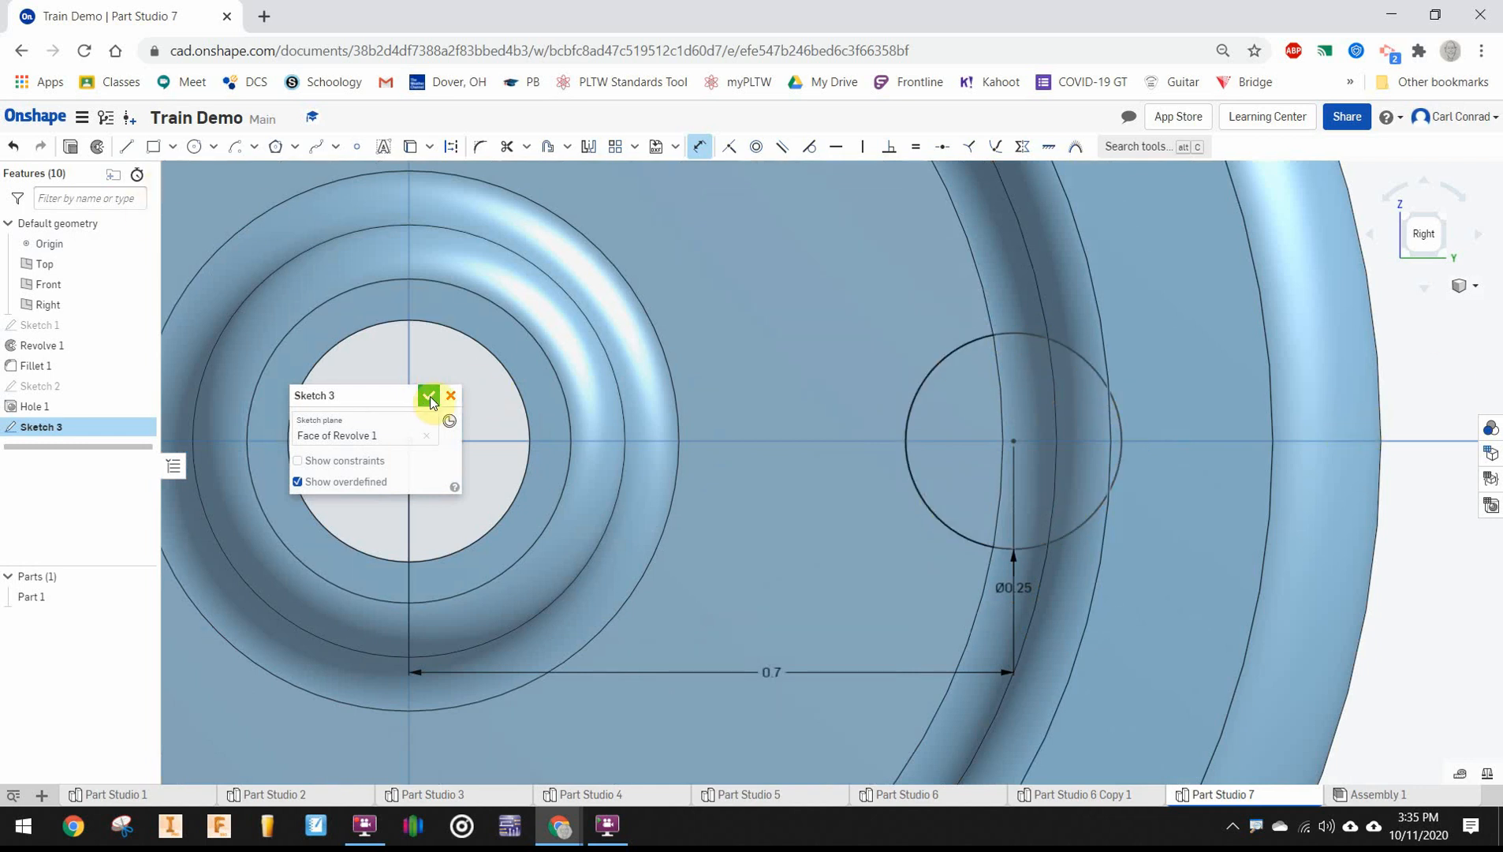
{"action": "left_click", "coordinate": [429, 395]}
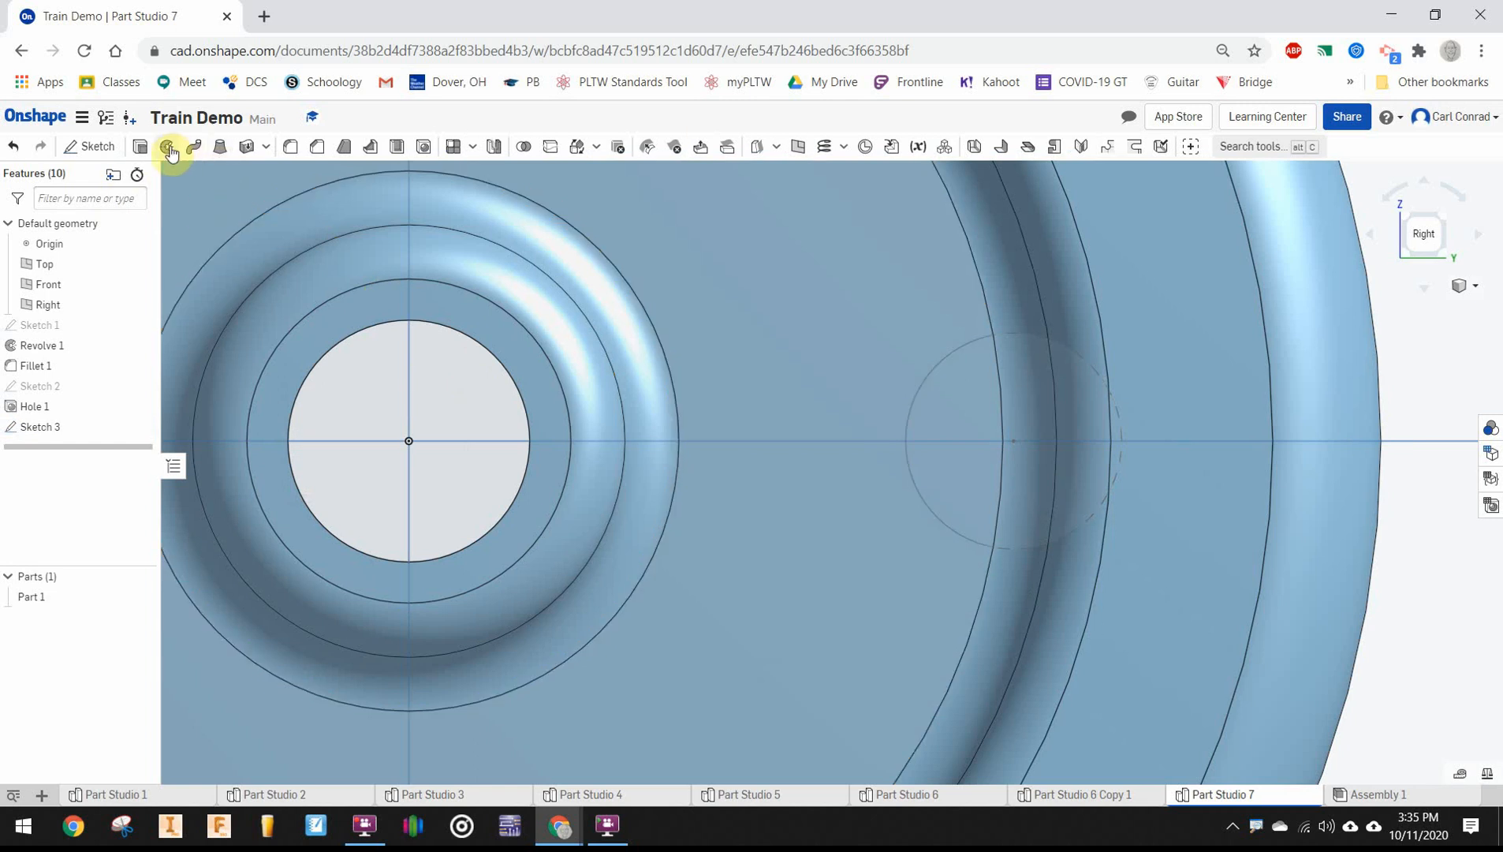
Extrude both Sketch 3 circle regions 0.375 in with Add to form the peg
{"action": "left_click", "coordinate": [168, 146]}
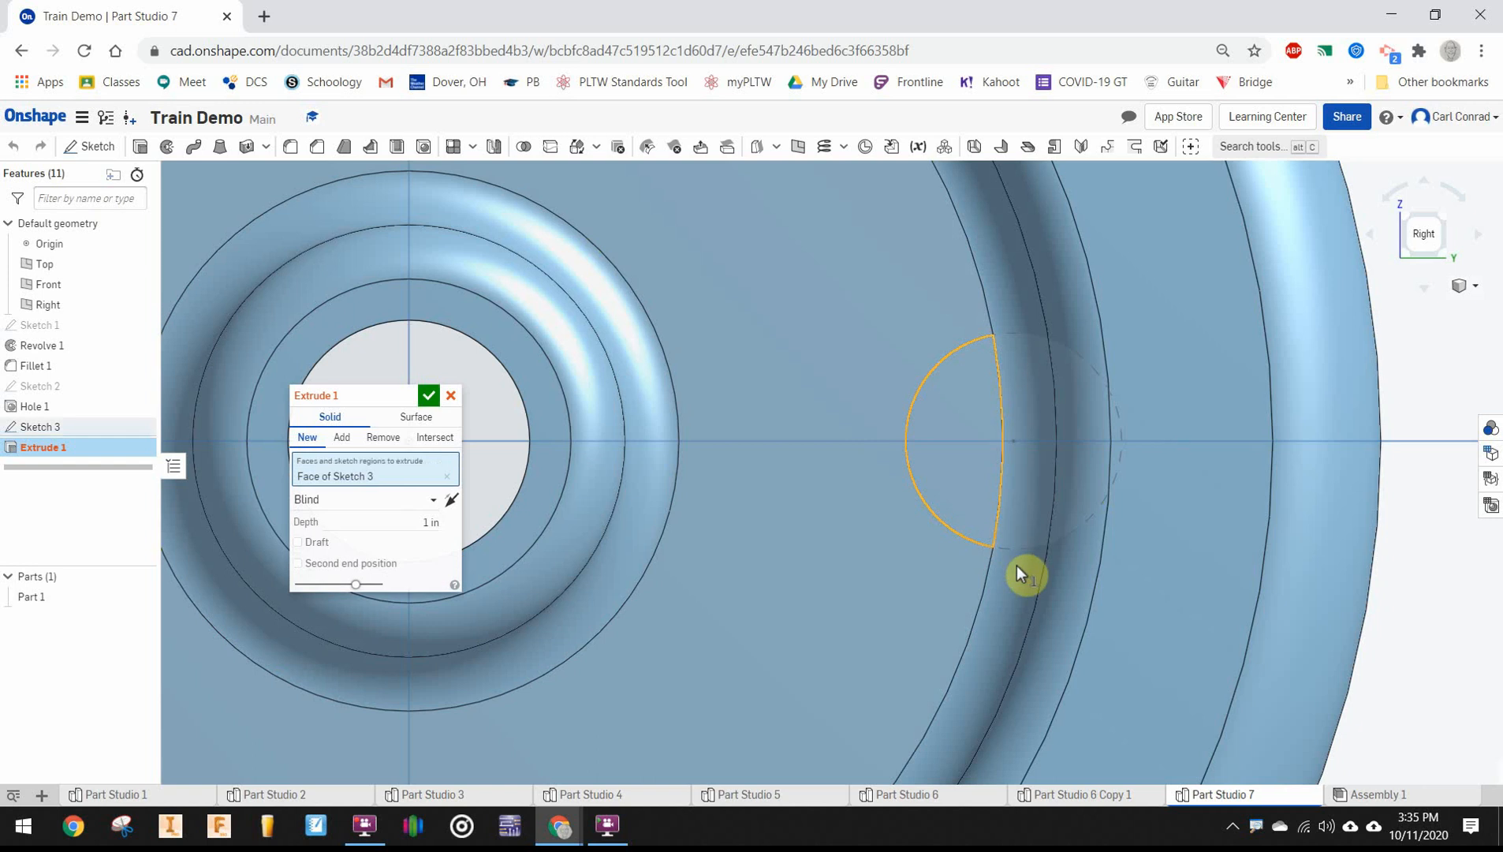
{"action": "left_click", "coordinate": [341, 436]}
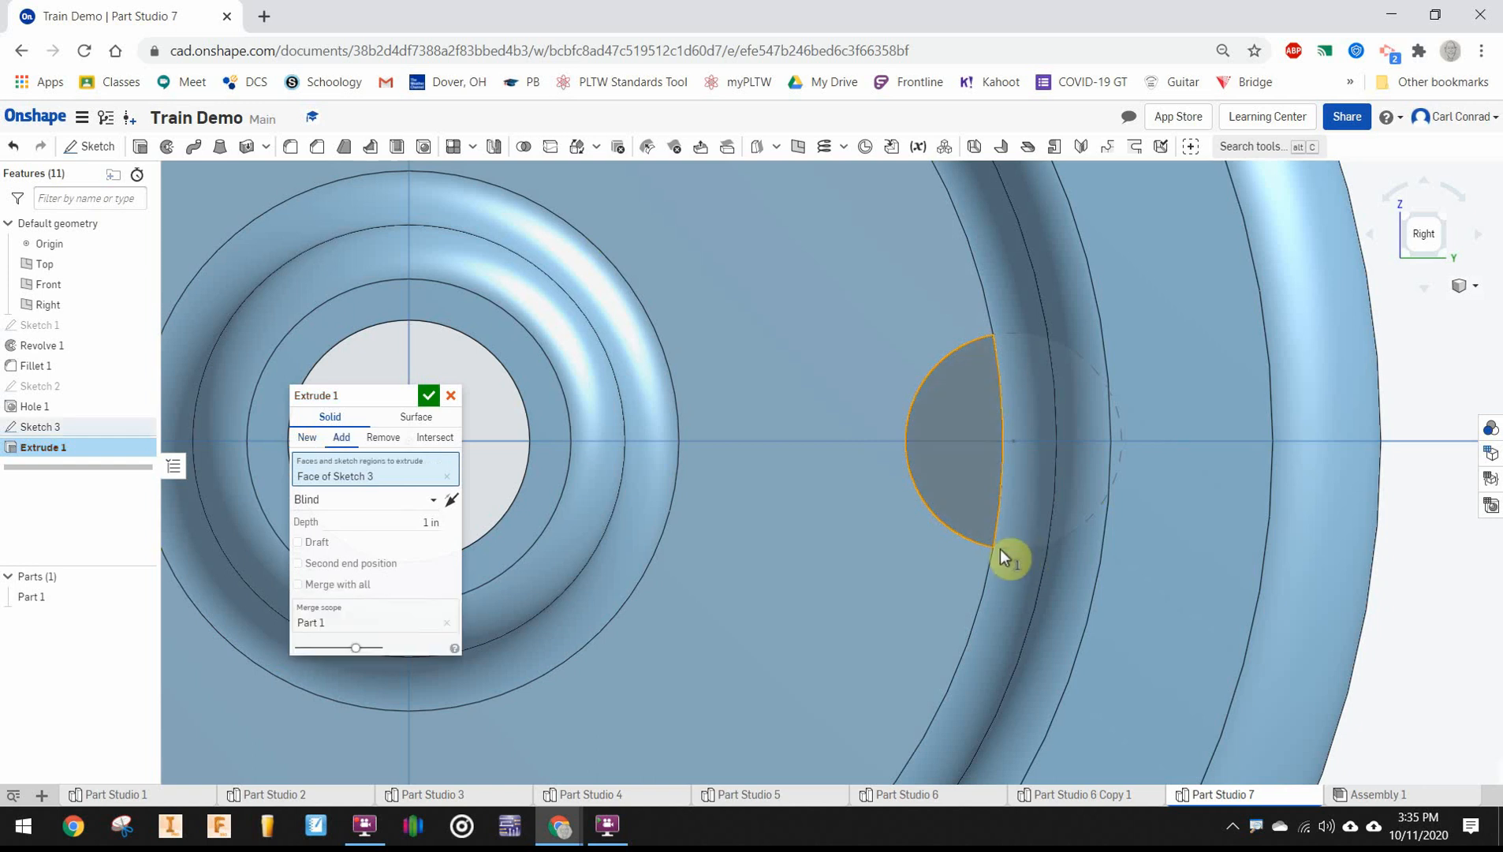
{"action": "left_click", "coordinate": [1108, 309]}
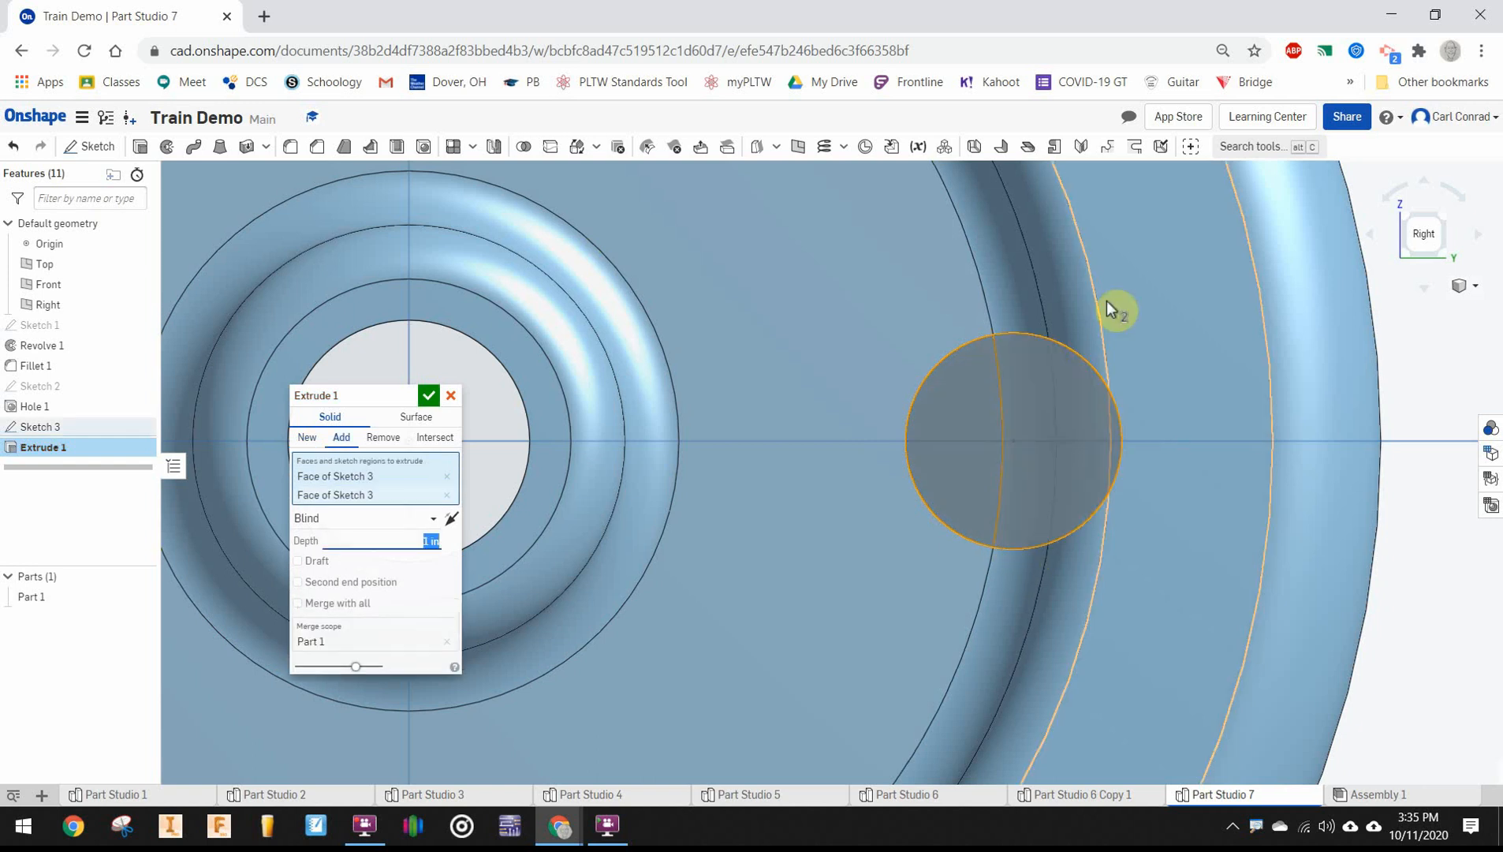
{"action": "type", "text": ".375"}
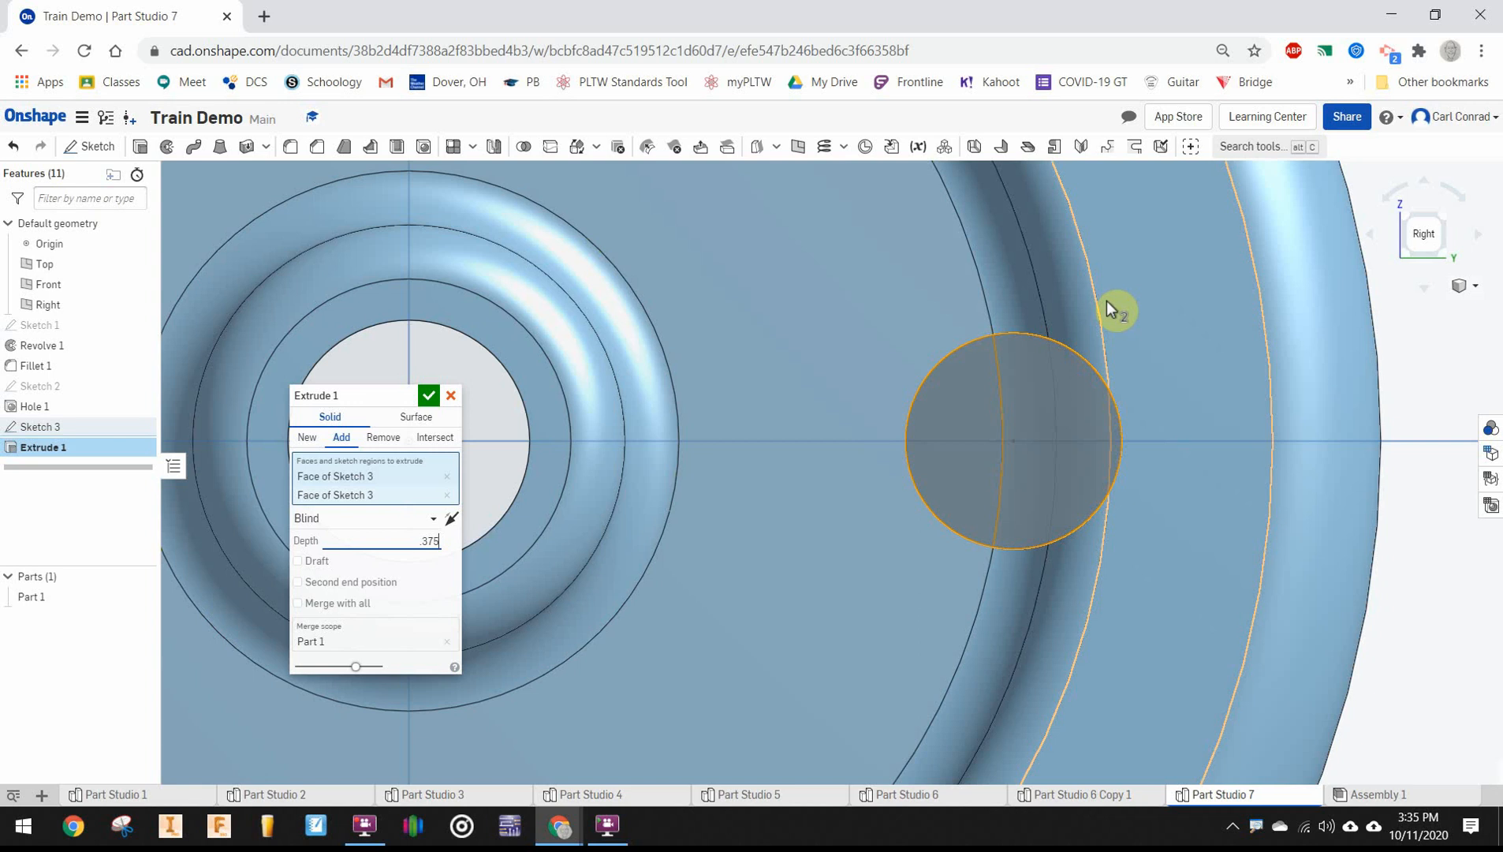
{"action": "left_click", "coordinate": [429, 395]}
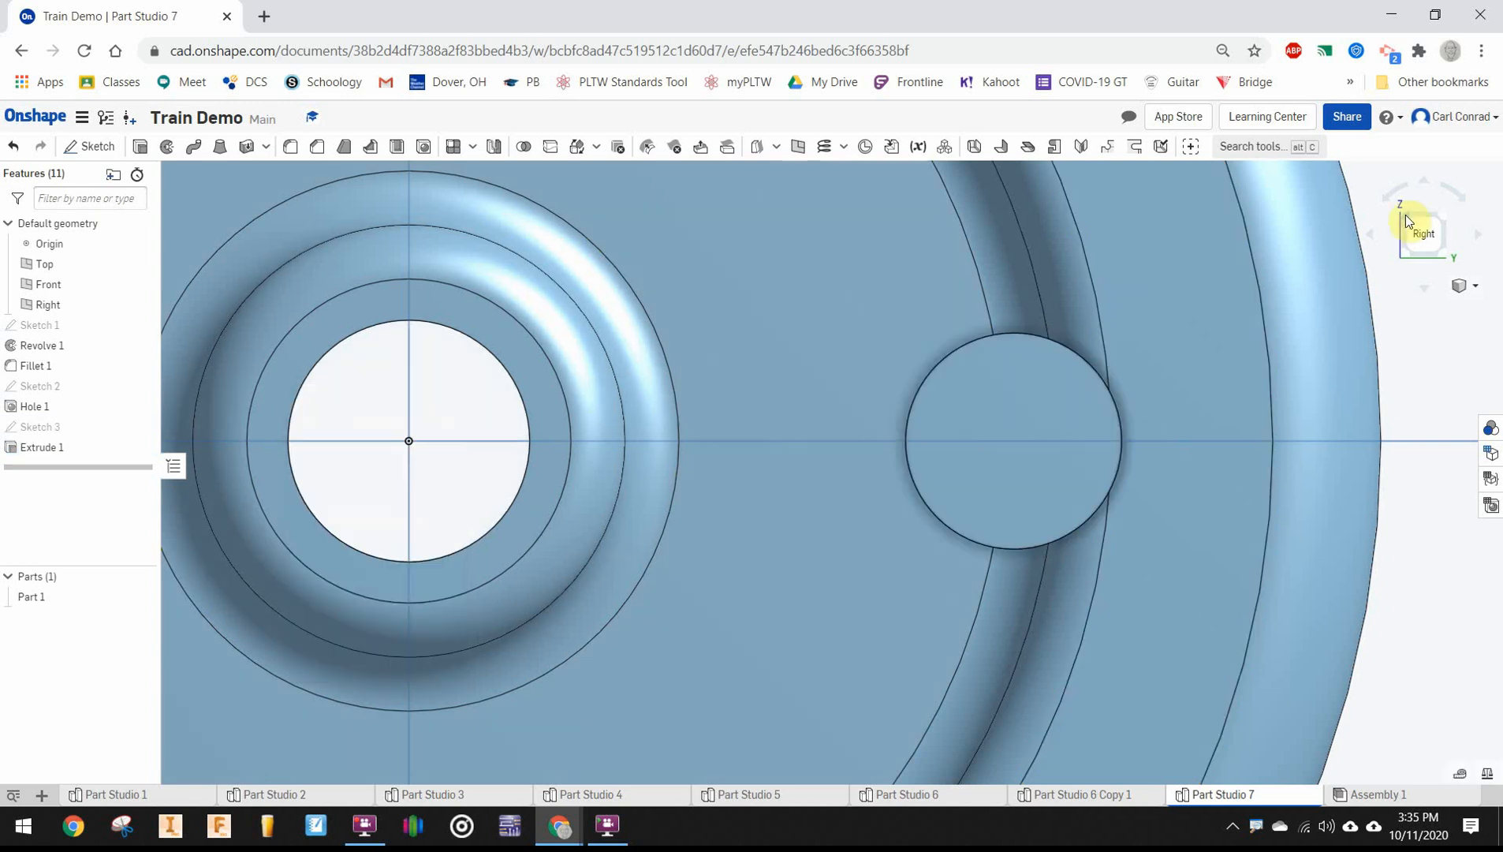
{"action": "left_click", "coordinate": [90, 146]}
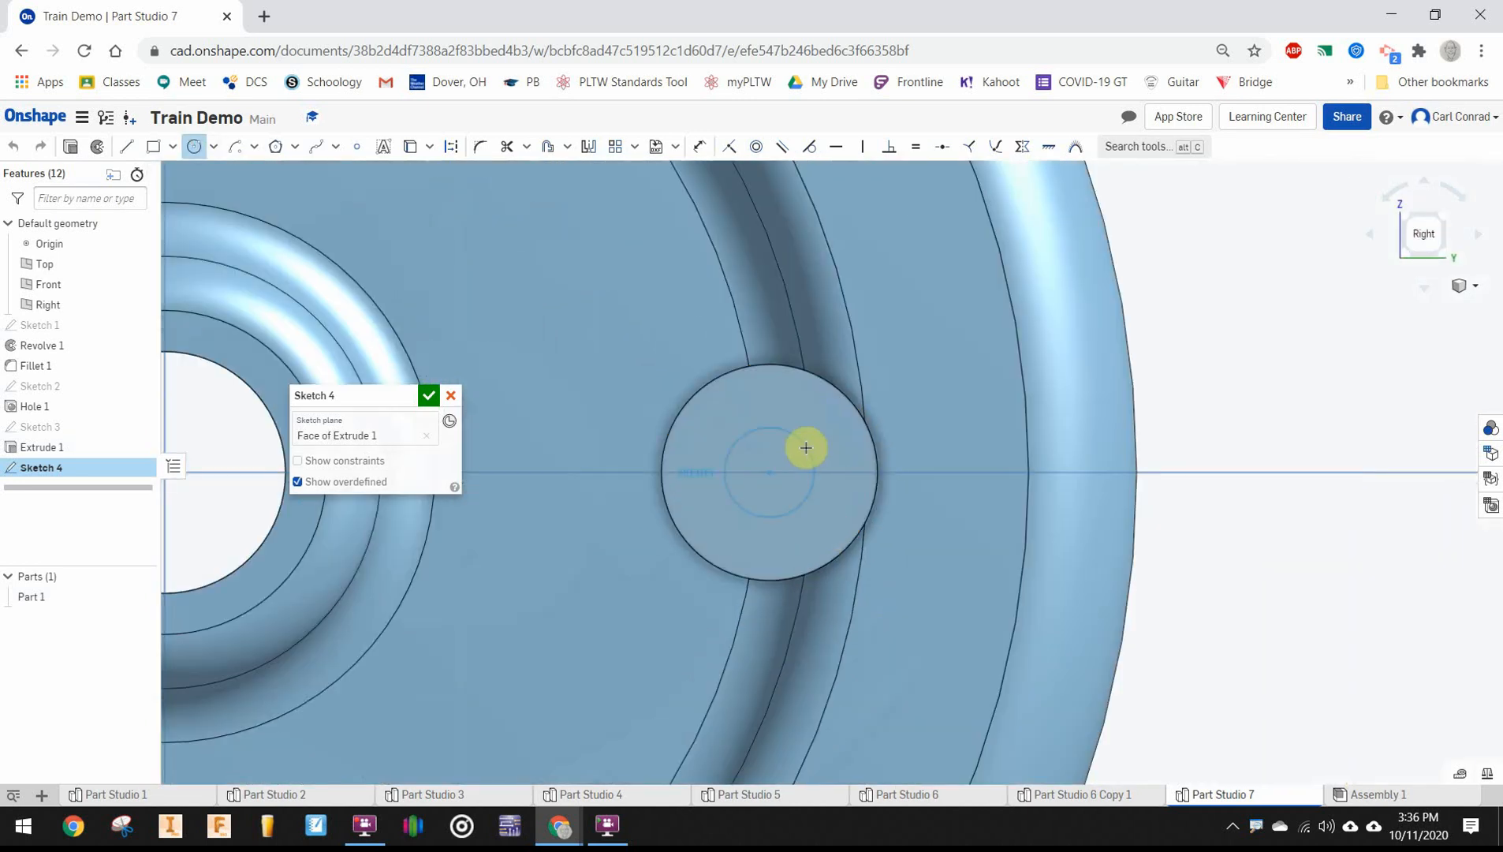
Add a Ø0.125 pin extrusion on the peg face and sketch on its end
{"action": "left_click_drag", "start_coordinate": [768, 471], "coordinate": [806, 444]}
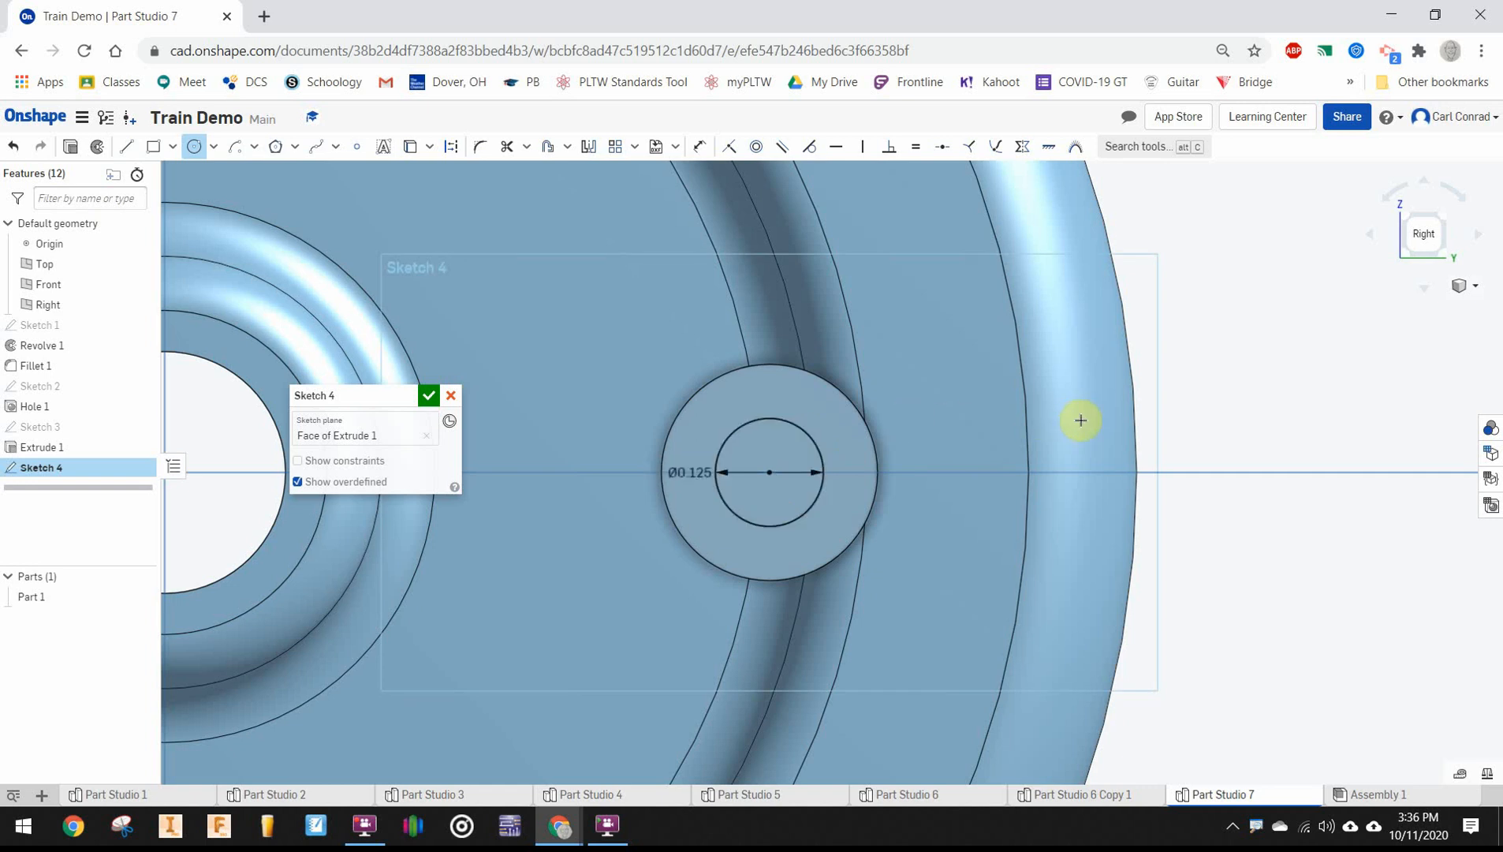
{"action": "left_click", "coordinate": [428, 396]}
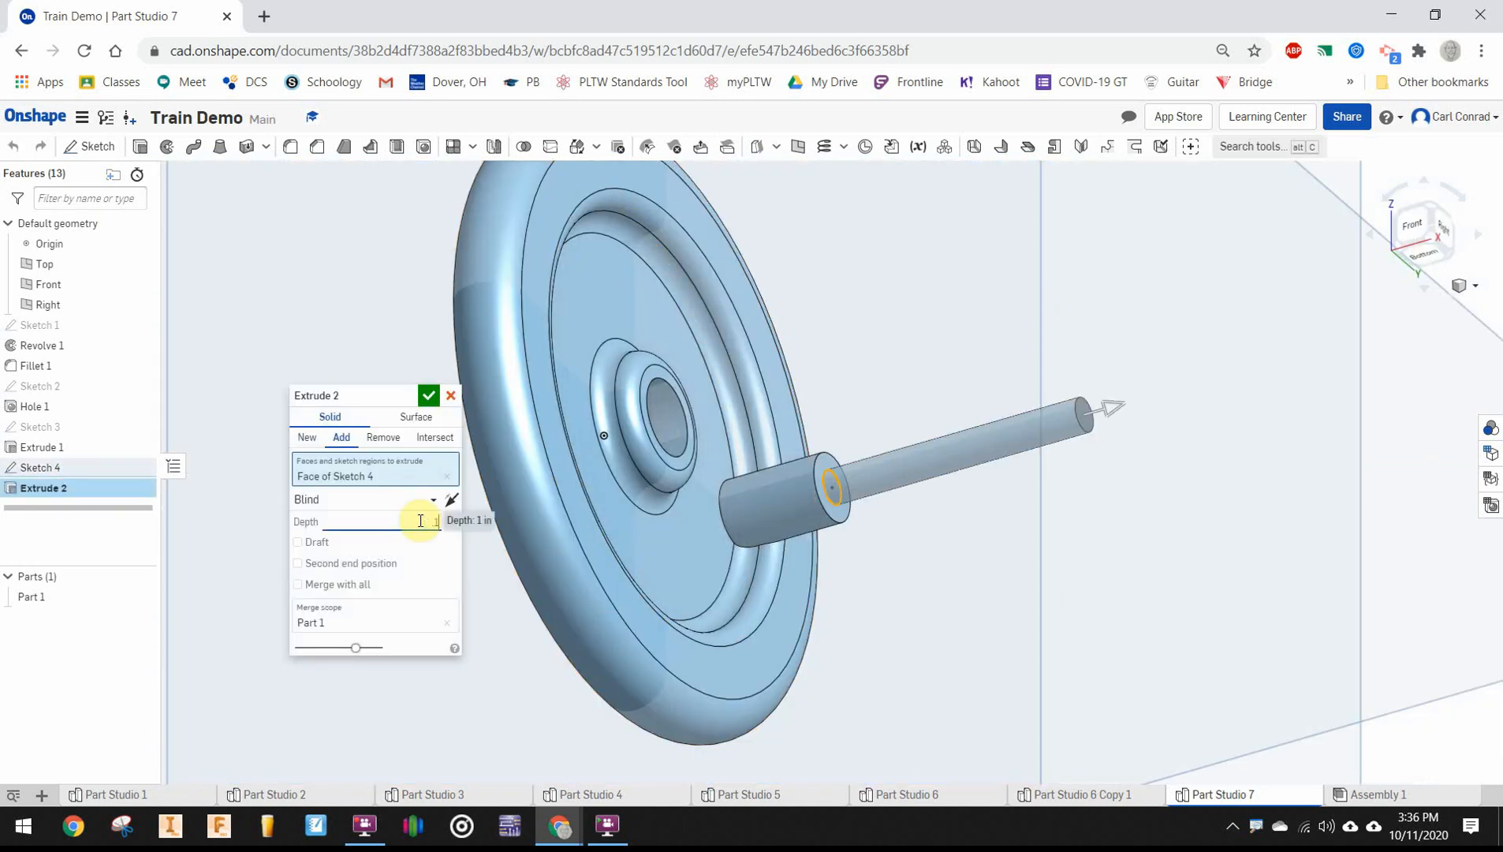
{"action": "left_click", "coordinate": [450, 395]}
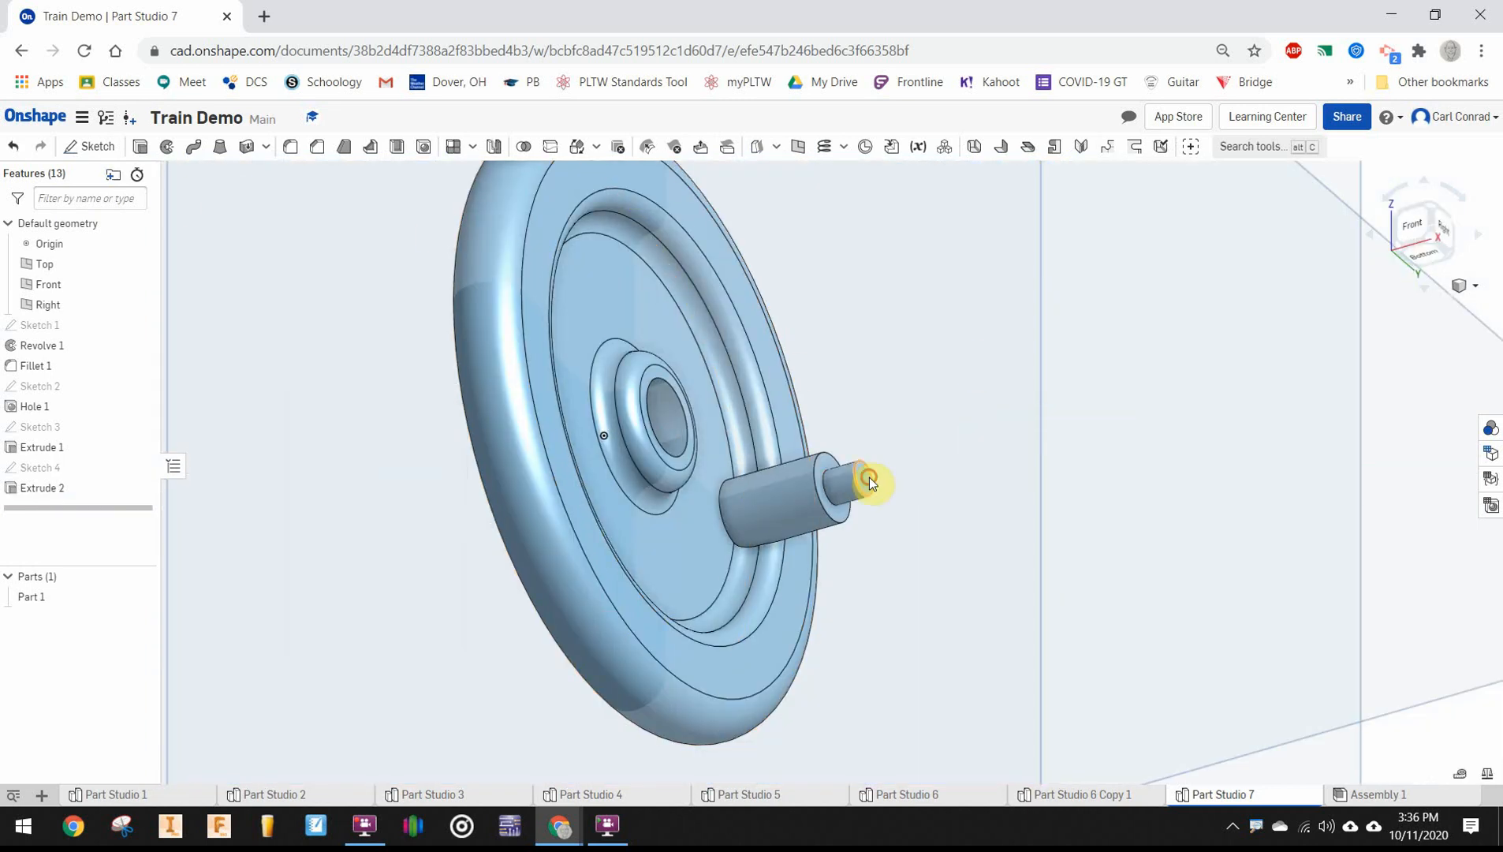
{"action": "left_click", "coordinate": [97, 147]}
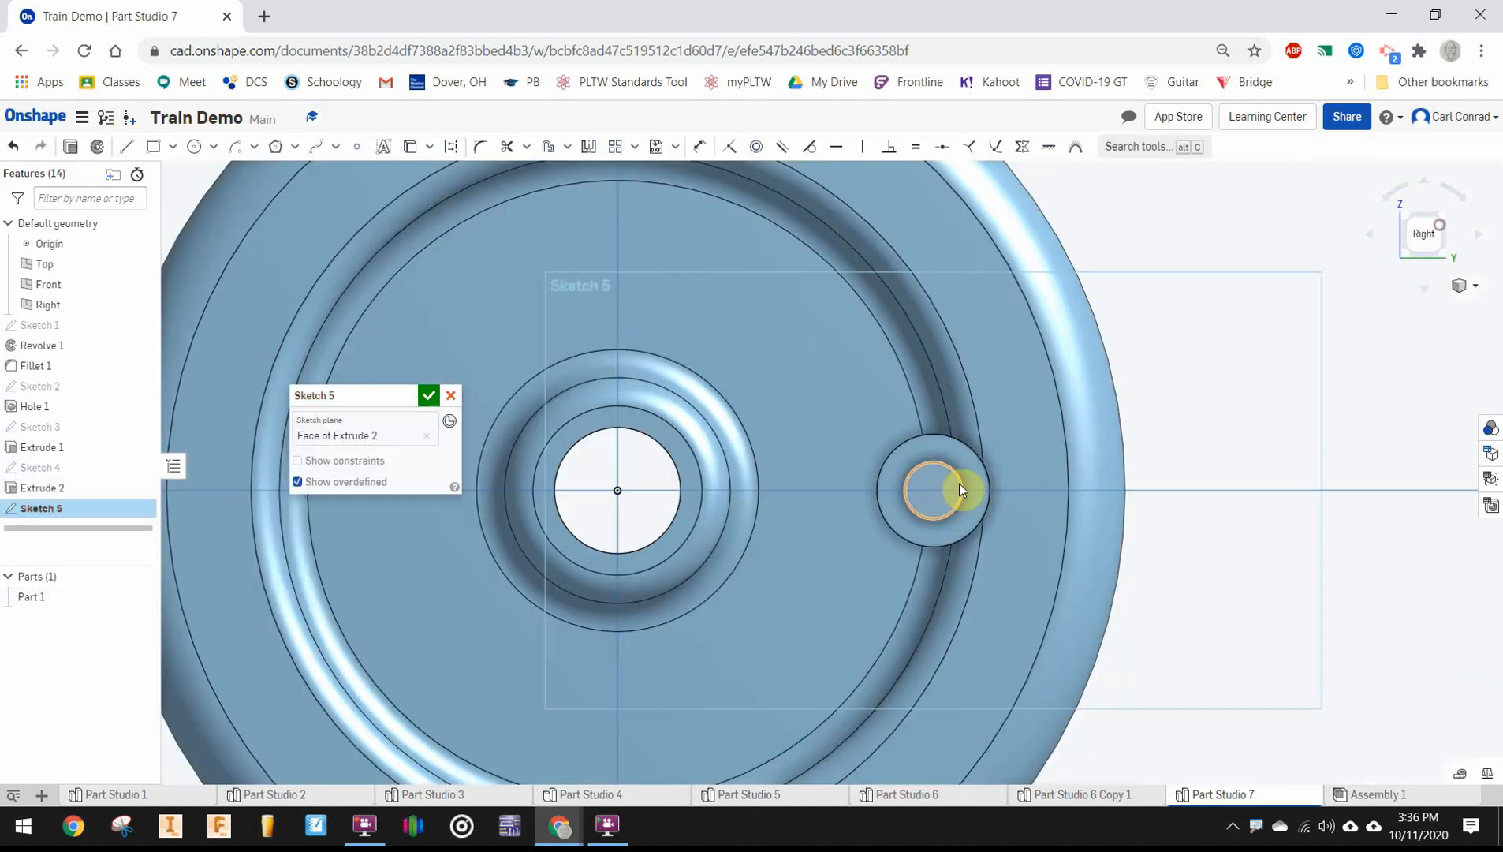
Drill a simple blind hole, 0.063 in diameter and 0.25 deep, at the pin centre
{"action": "left_click", "coordinate": [357, 146]}
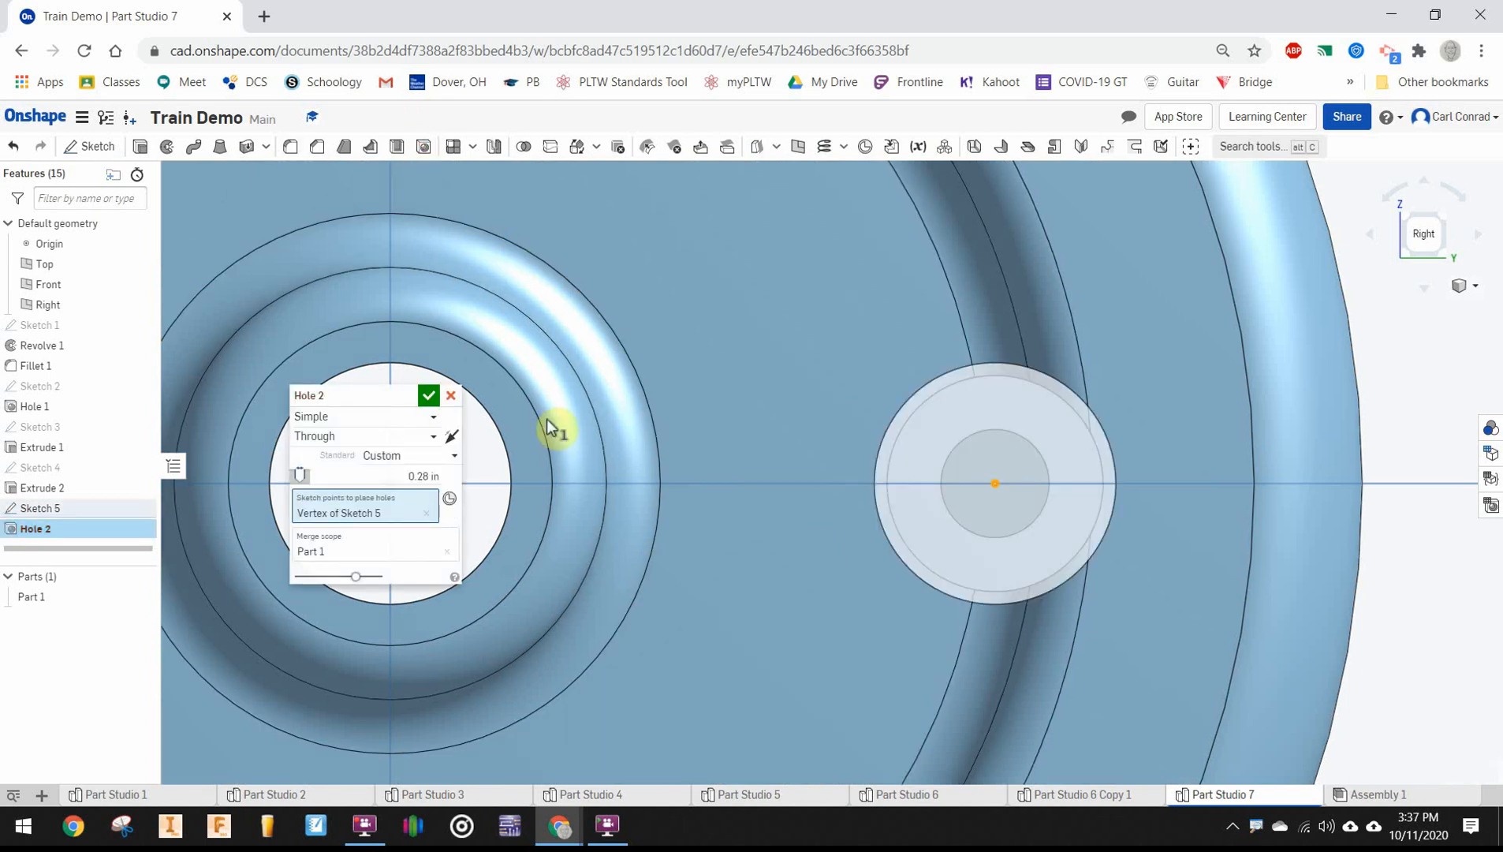
{"action": "left_click", "coordinate": [421, 477]}
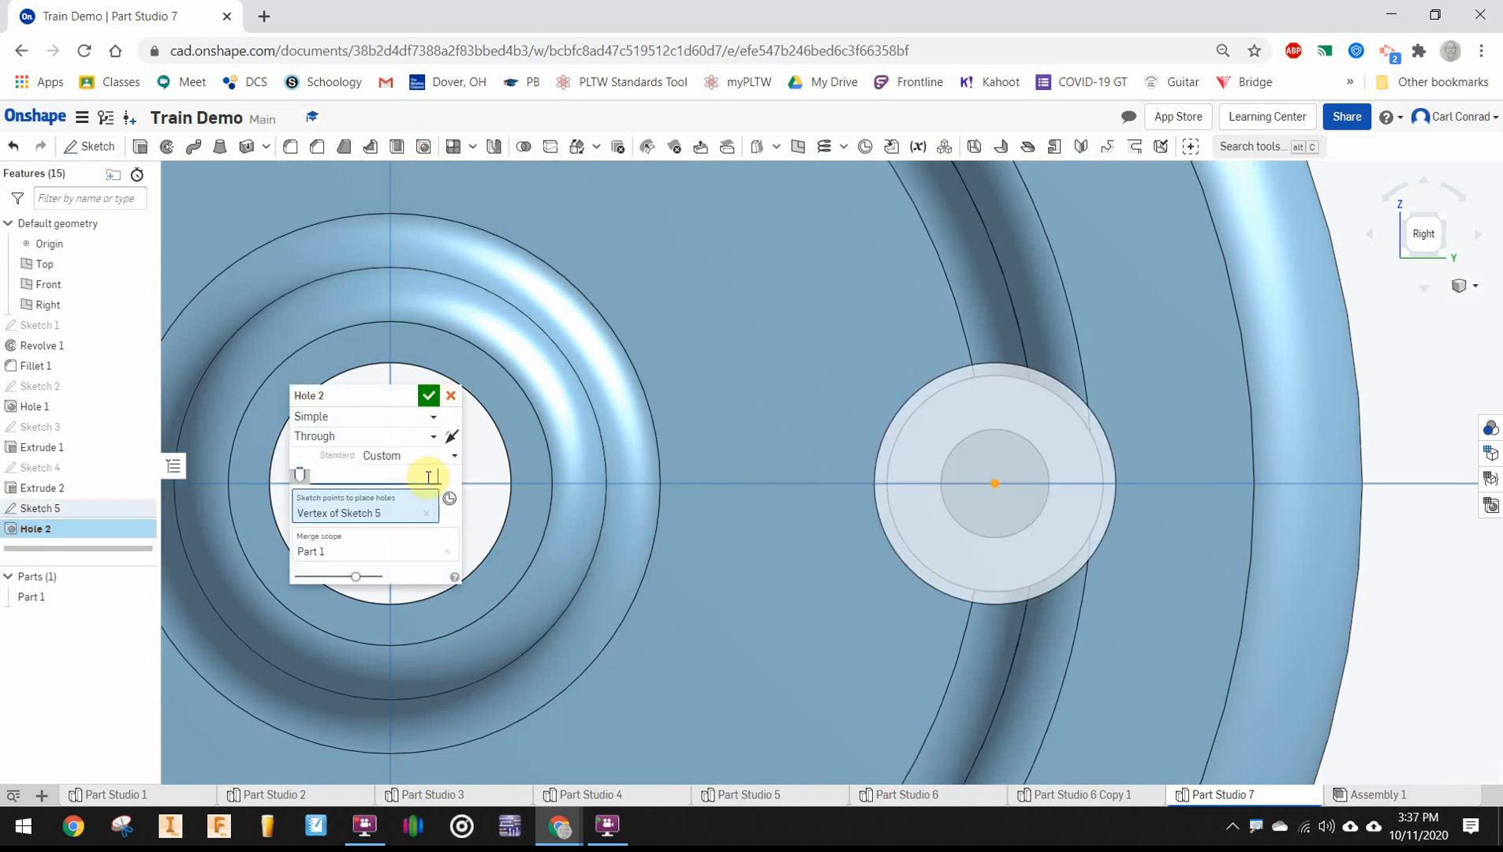
{"action": "left_click", "coordinate": [364, 435]}
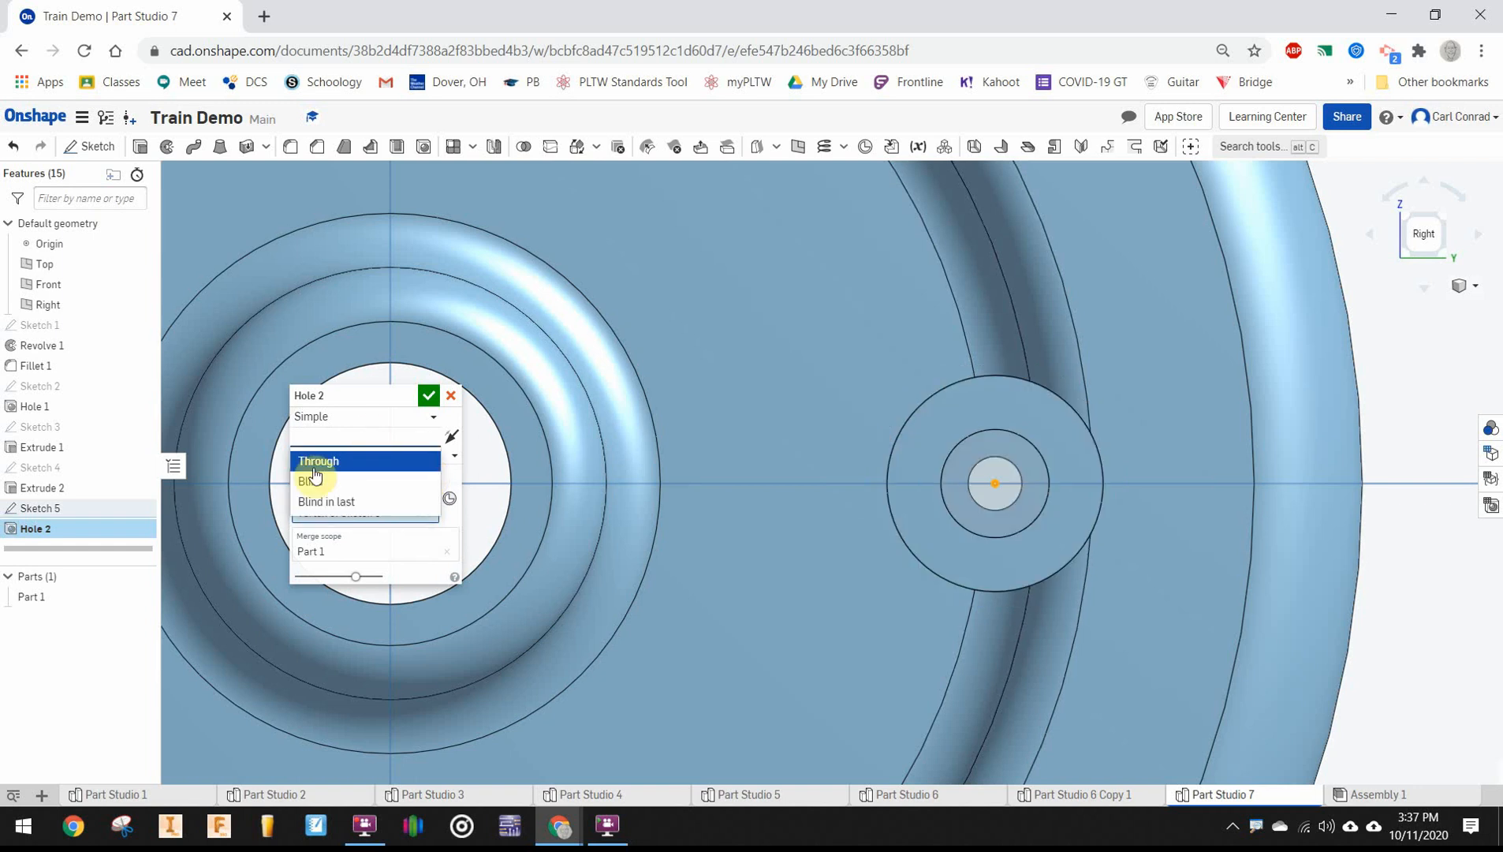
{"action": "left_click", "coordinate": [307, 481]}
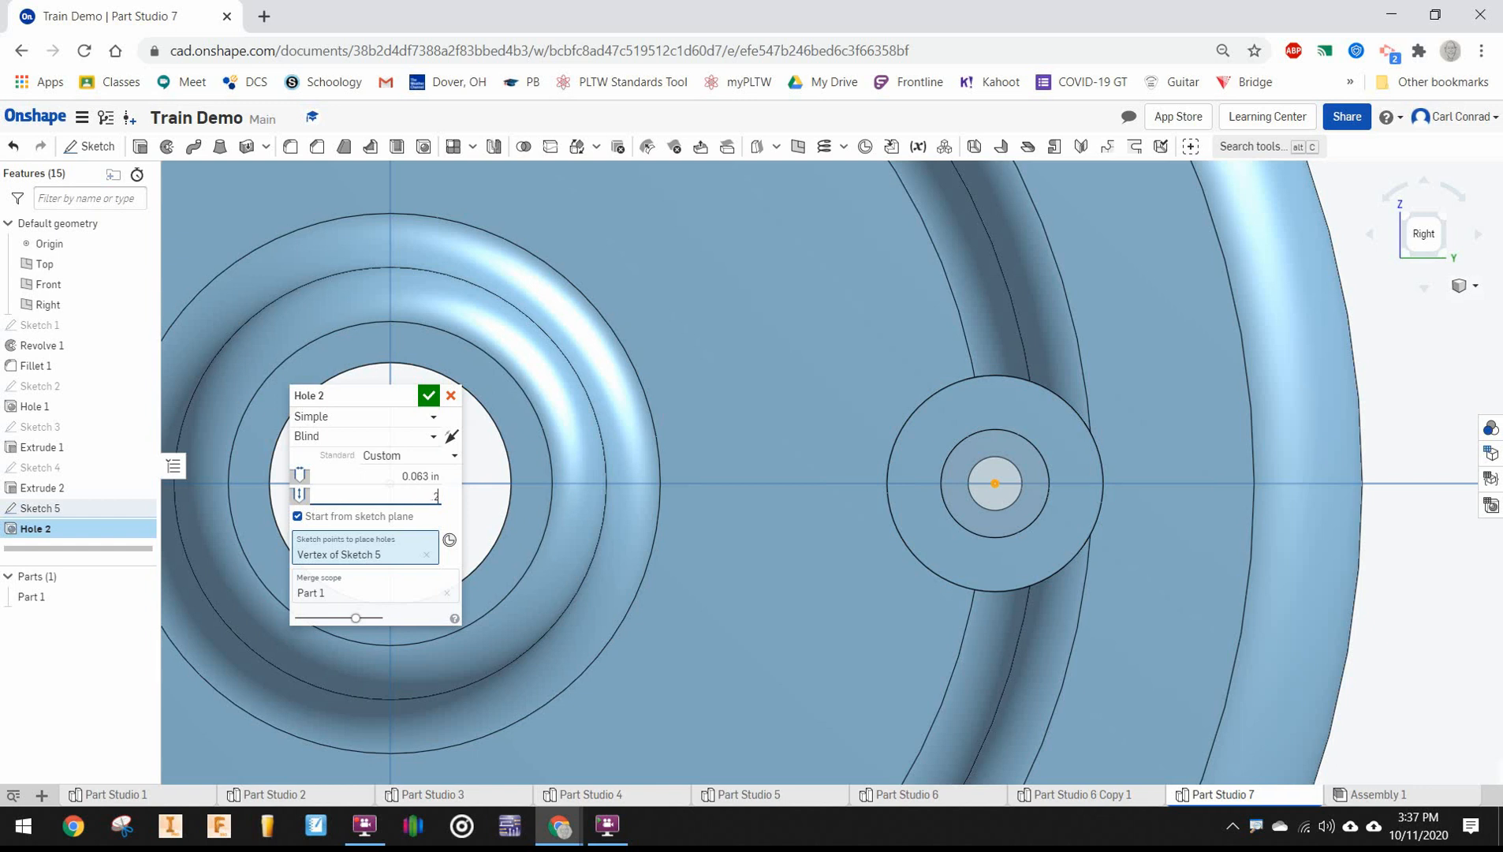
{"action": "type", "text": ".25"}
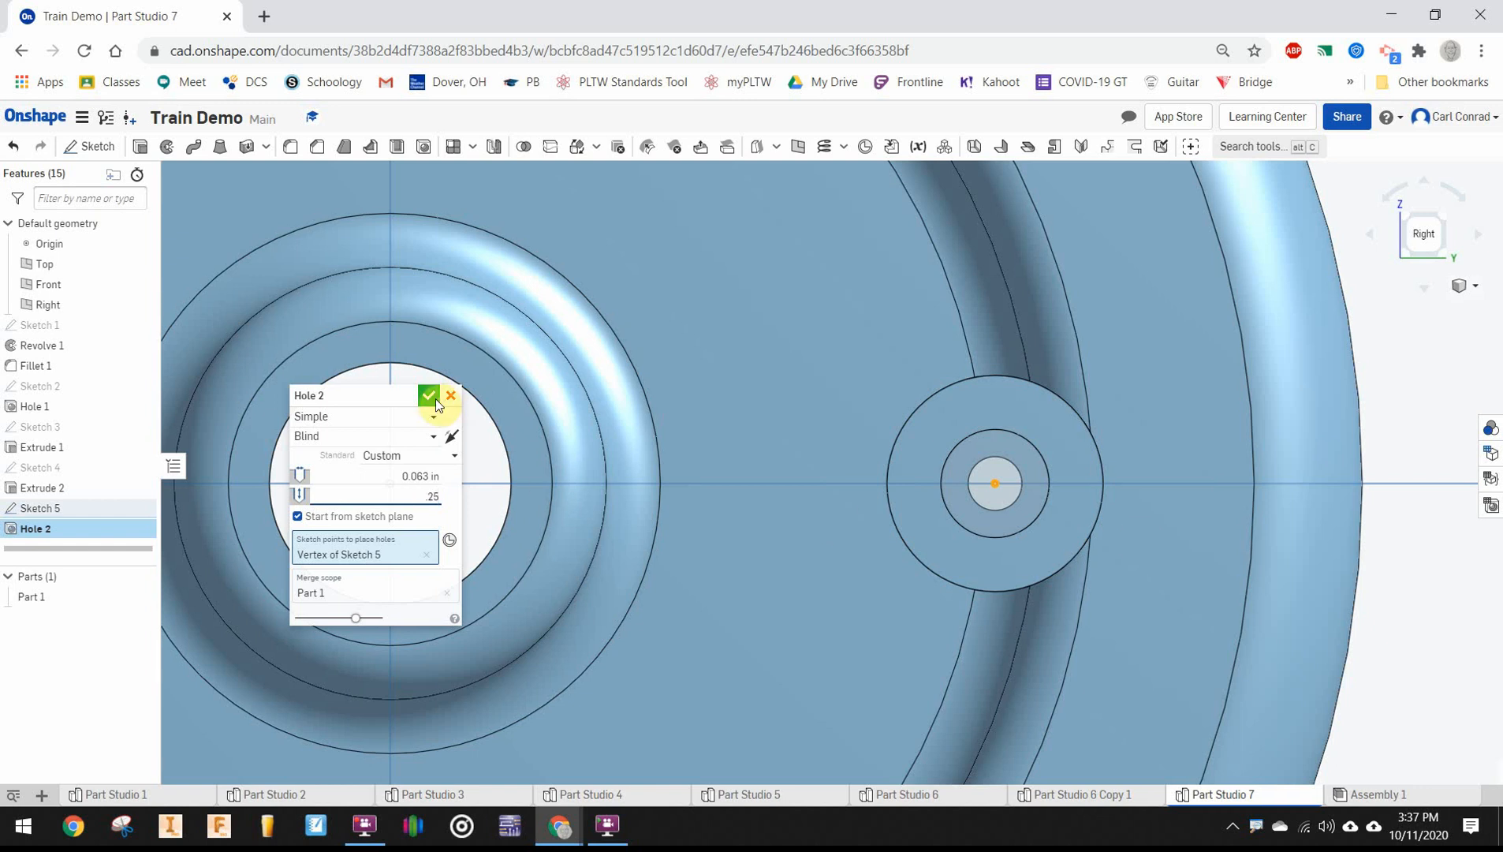
{"action": "left_click", "coordinate": [430, 394]}
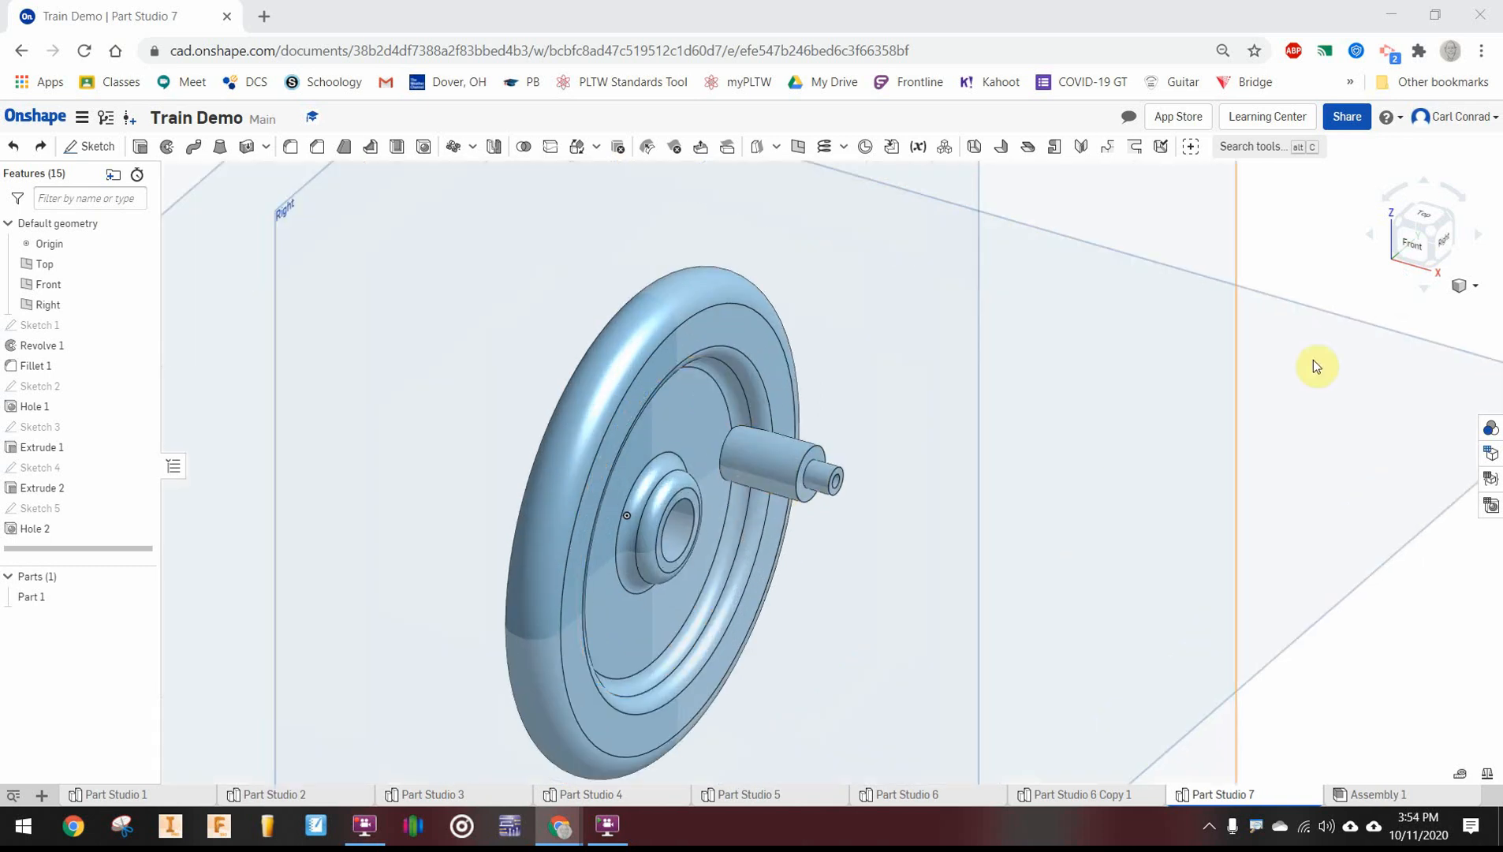
{"action": "mouse_move", "coordinate": [1368, 259]}
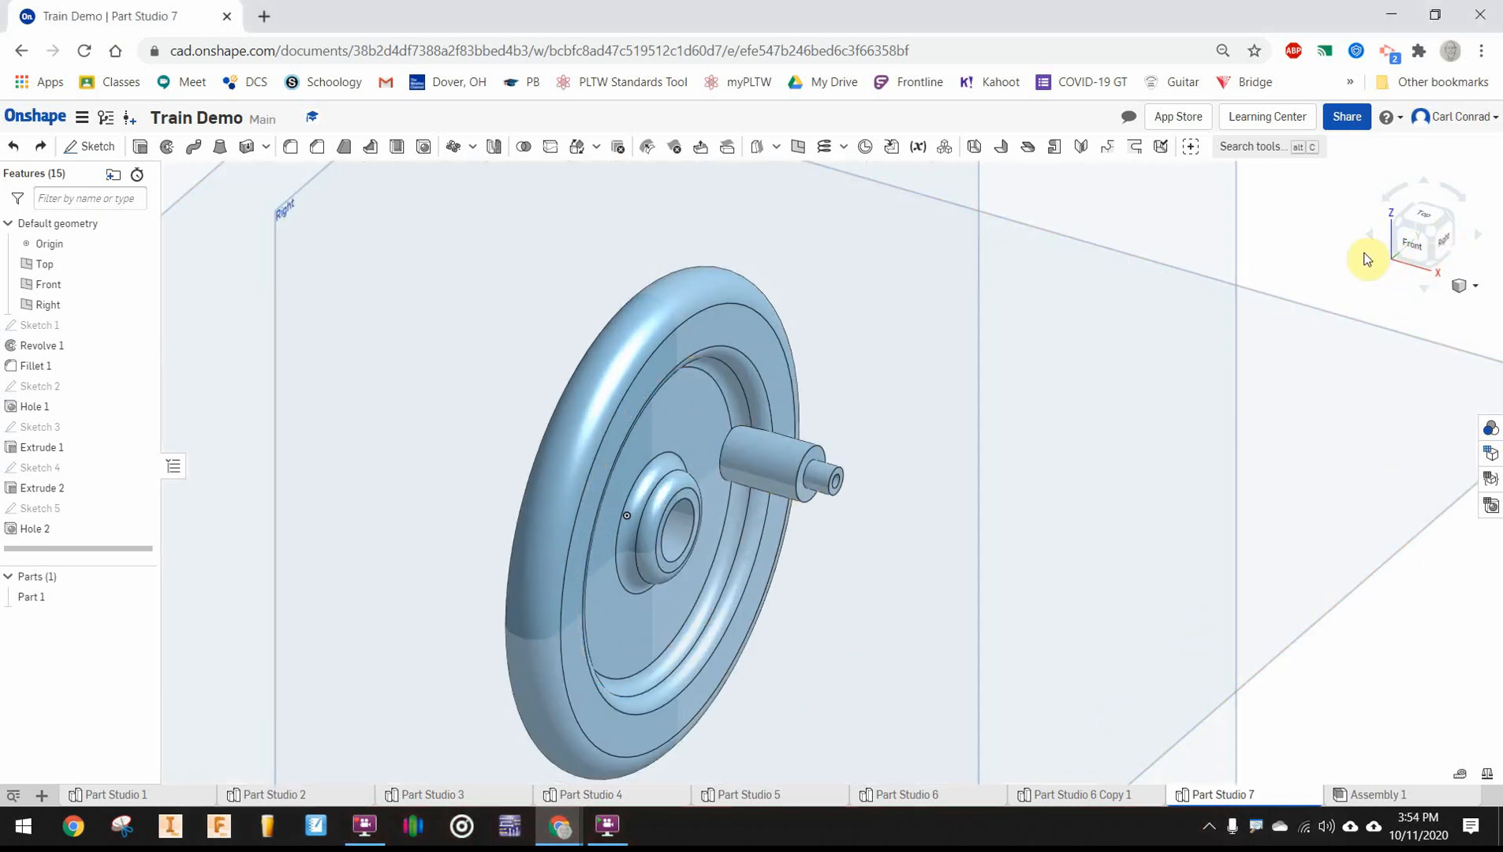
Start a sketch on the wheel face and draw Ø1.25 and Ø0.75 centre-point circles
{"action": "left_click", "coordinate": [89, 146]}
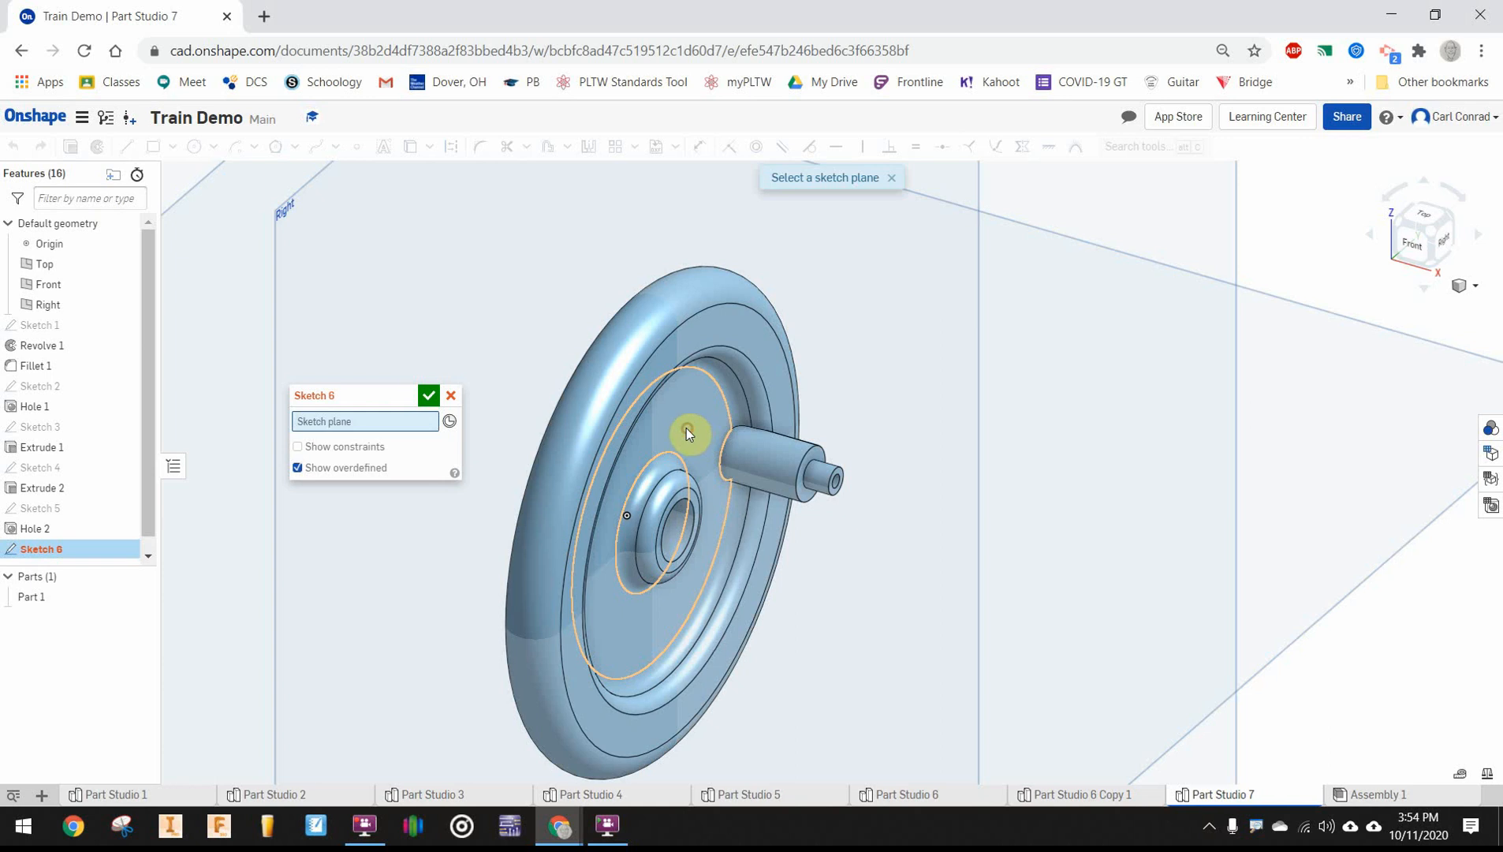
{"action": "left_click", "coordinate": [688, 434]}
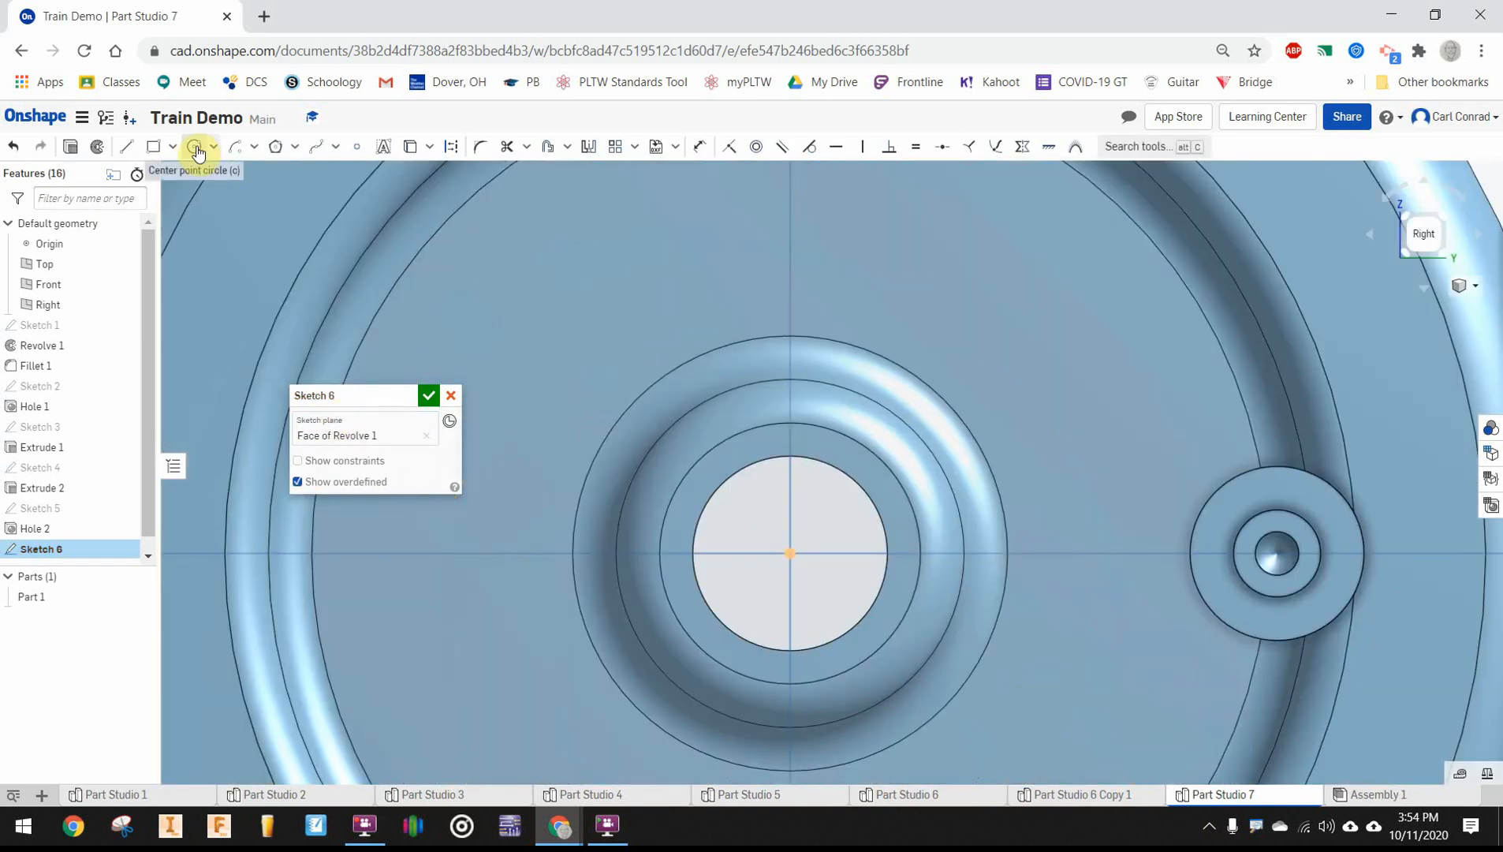
{"action": "left_click", "coordinate": [192, 146]}
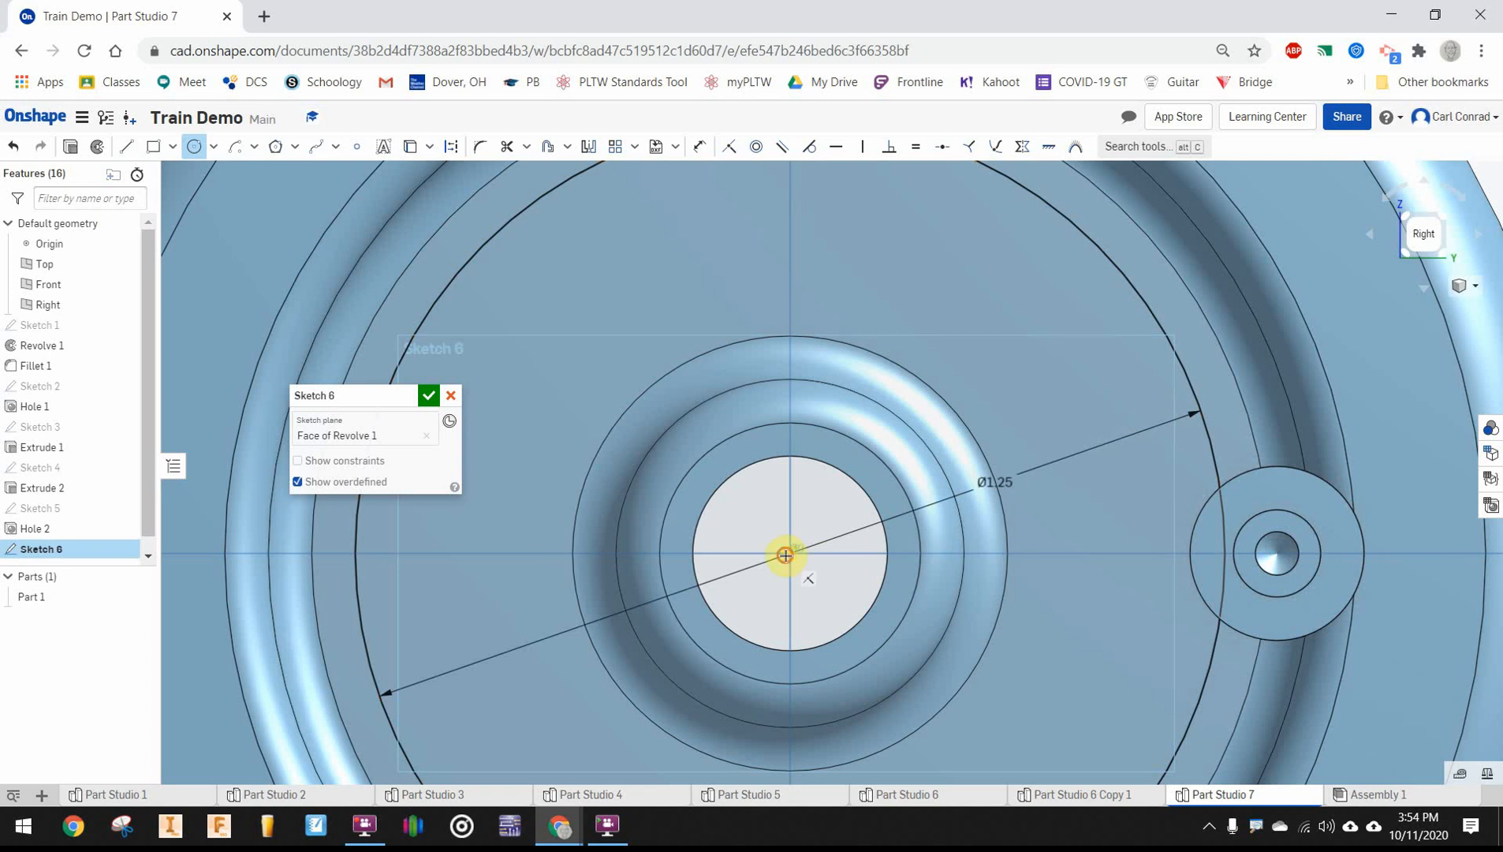
{"action": "left_click_drag", "start_coordinate": [784, 554], "coordinate": [1031, 487]}
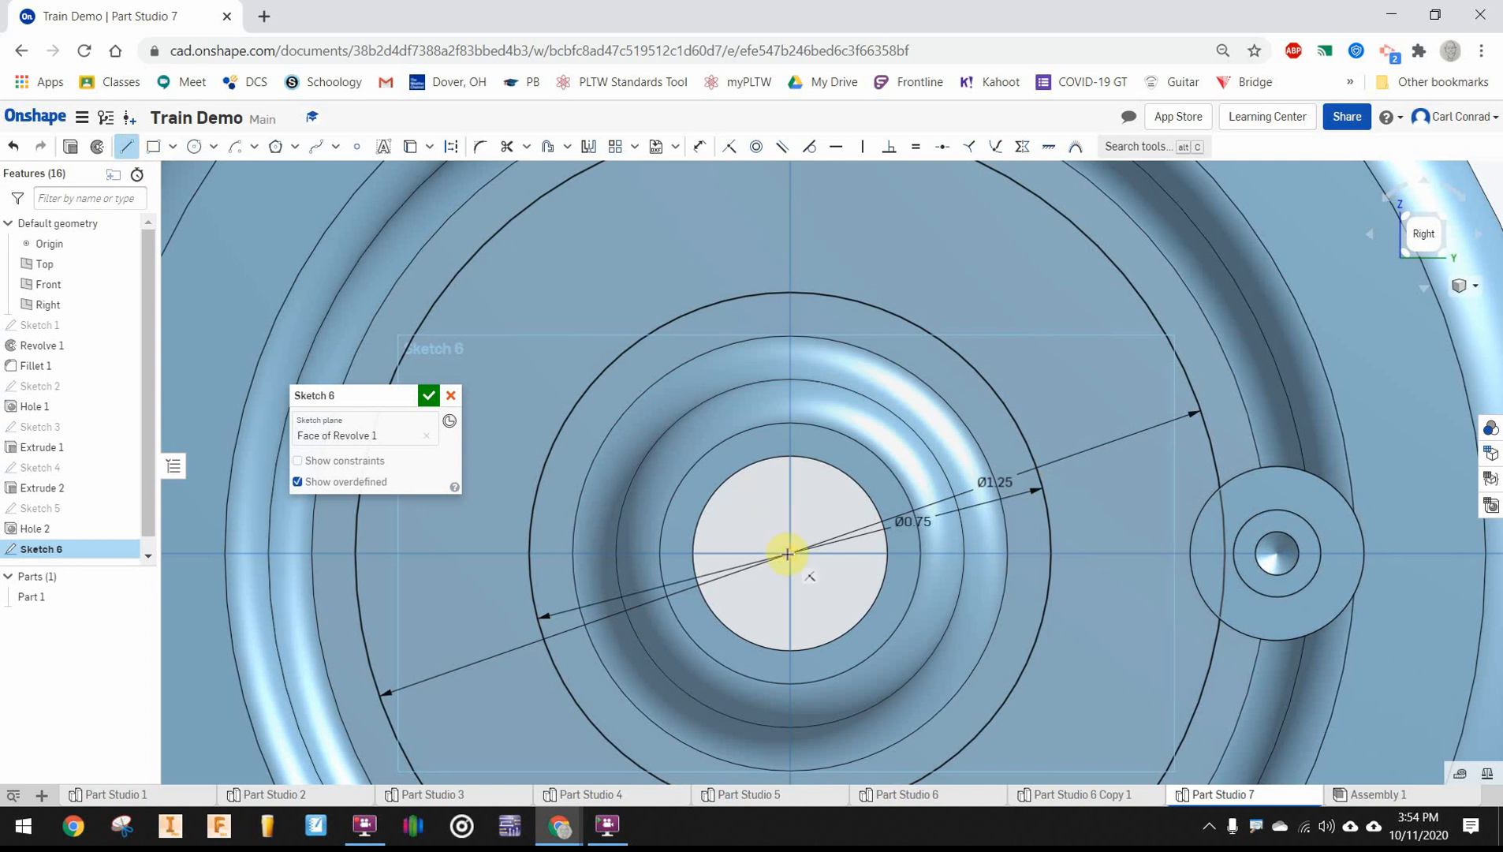
Add two radial lines dimensioned 15° from horizontal and 30° apart
{"action": "left_click_drag", "start_coordinate": [788, 553], "coordinate": [1205, 429]}
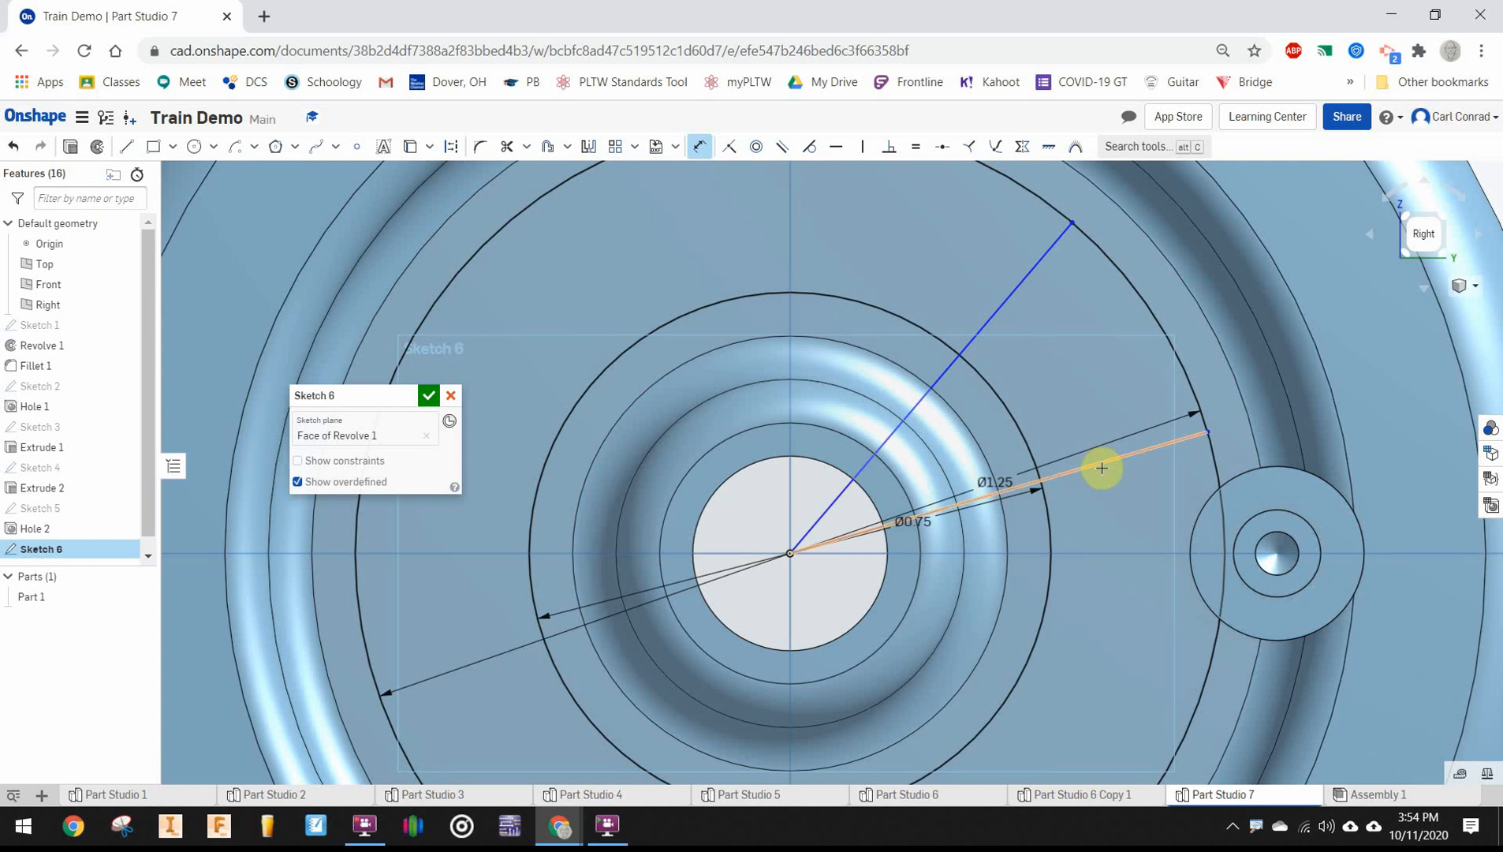
{"action": "left_click", "coordinate": [1103, 469]}
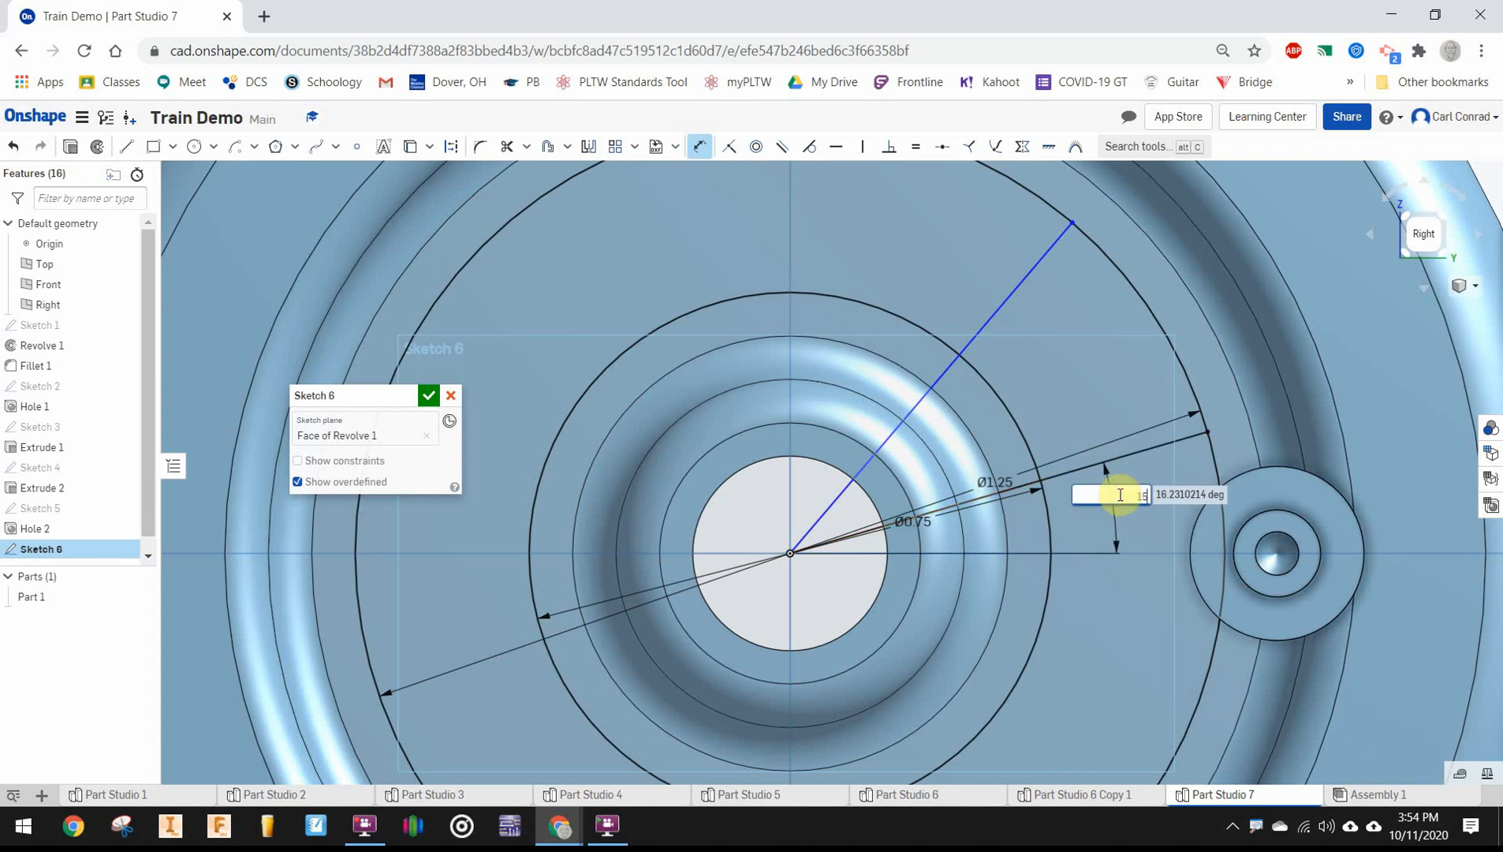
{"action": "type", "text": "15"}
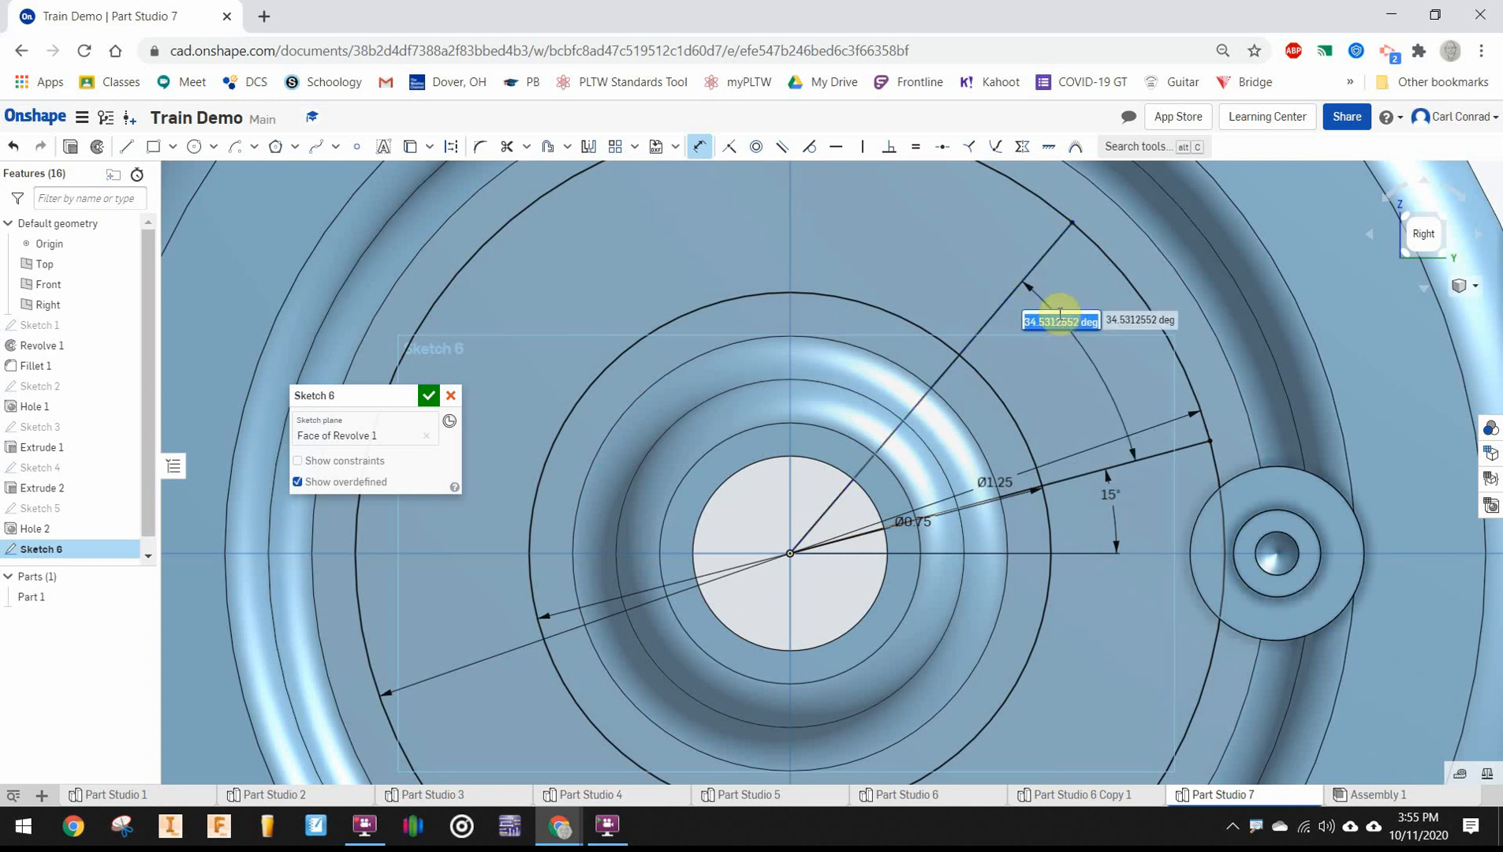
{"action": "left_click", "coordinate": [429, 395]}
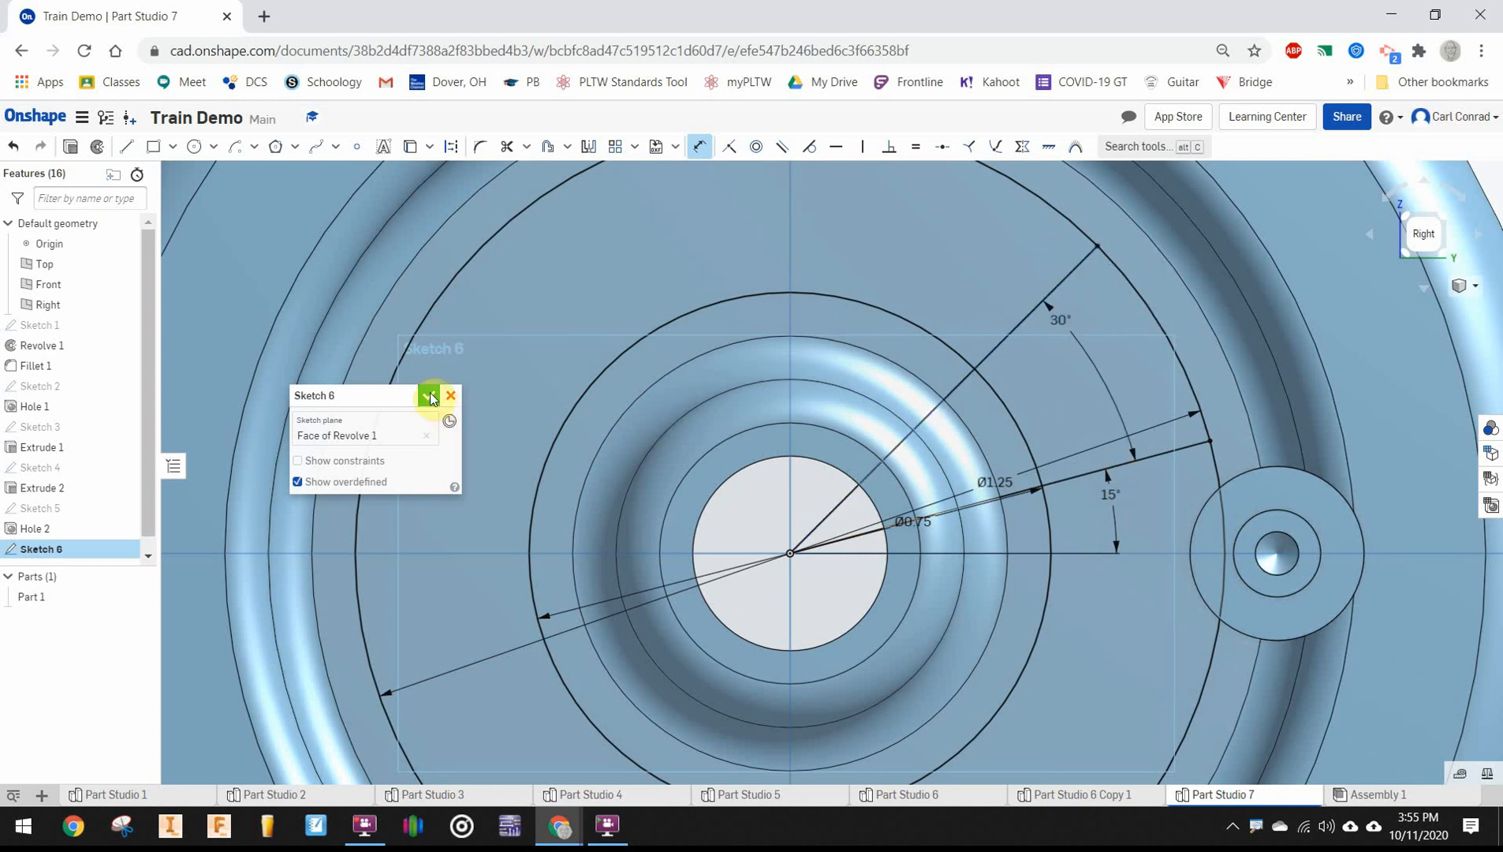
{"action": "left_click", "coordinate": [431, 395]}
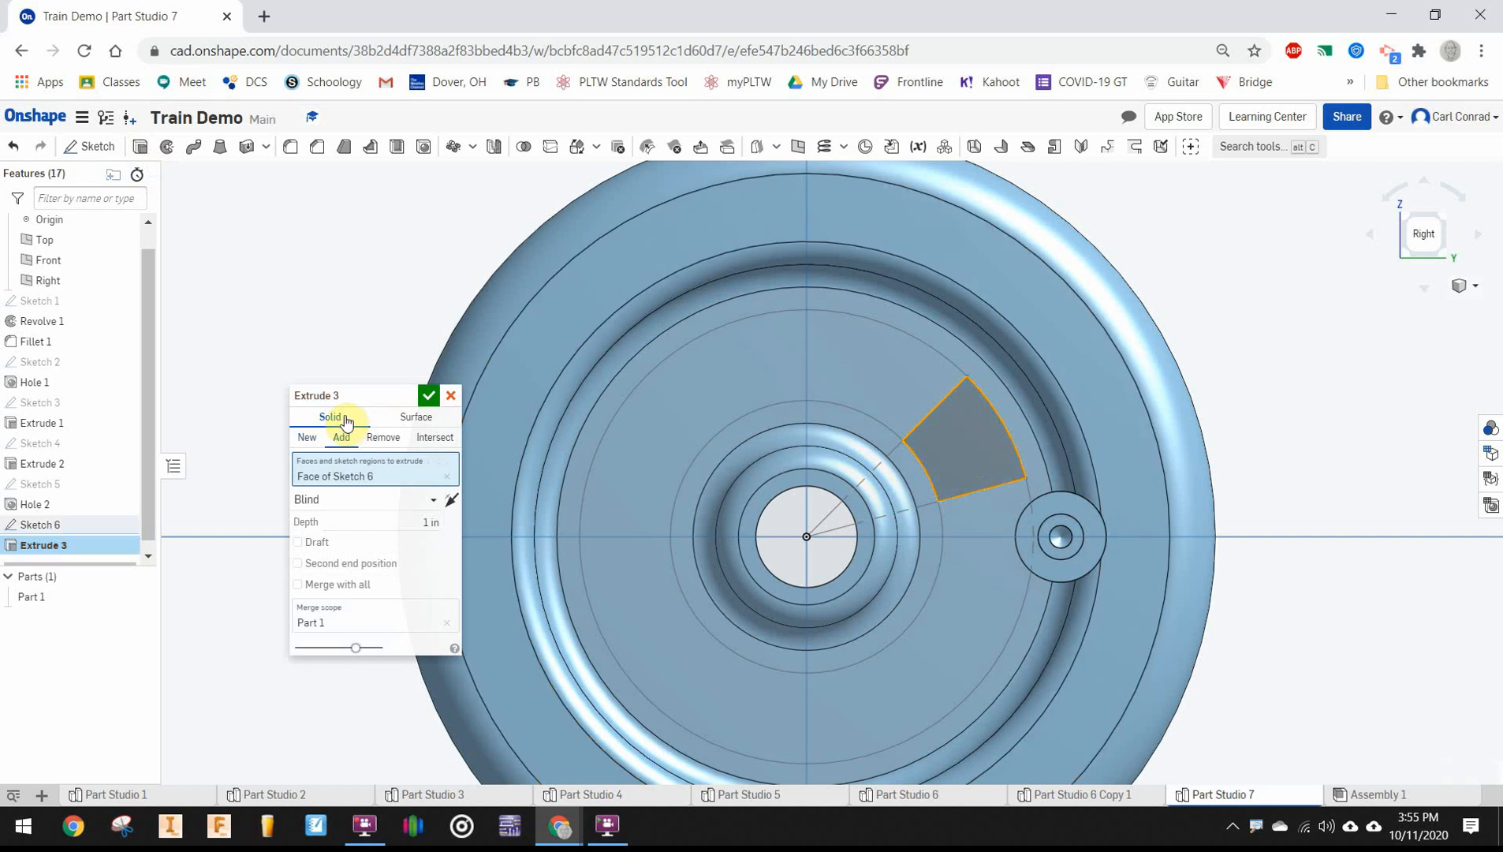
Extrude the Sketch 6 wedge region with Remove and Through all
{"action": "left_click", "coordinate": [381, 438]}
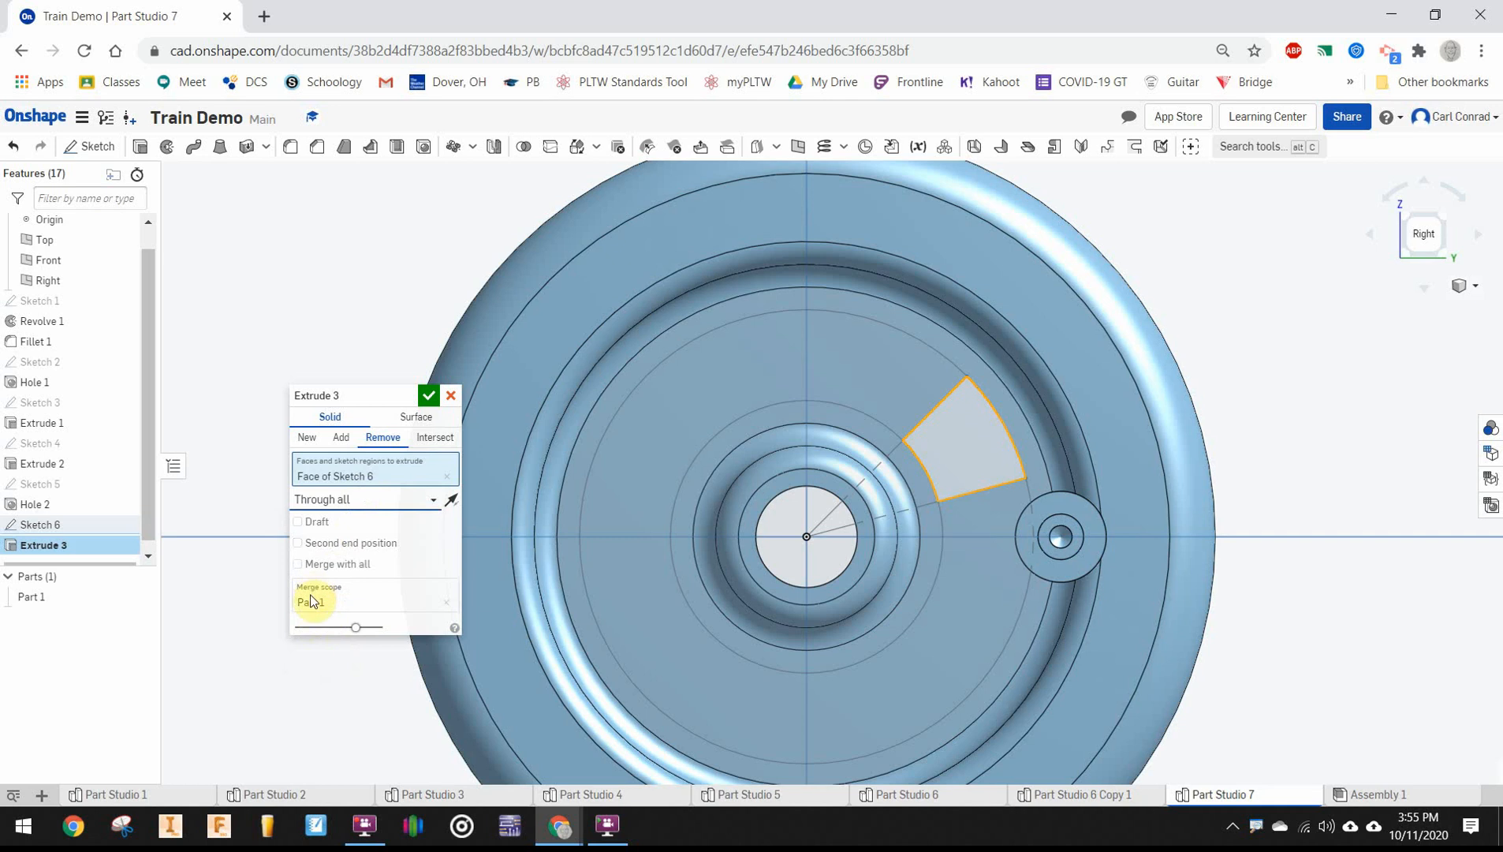
{"action": "left_click", "coordinate": [428, 395]}
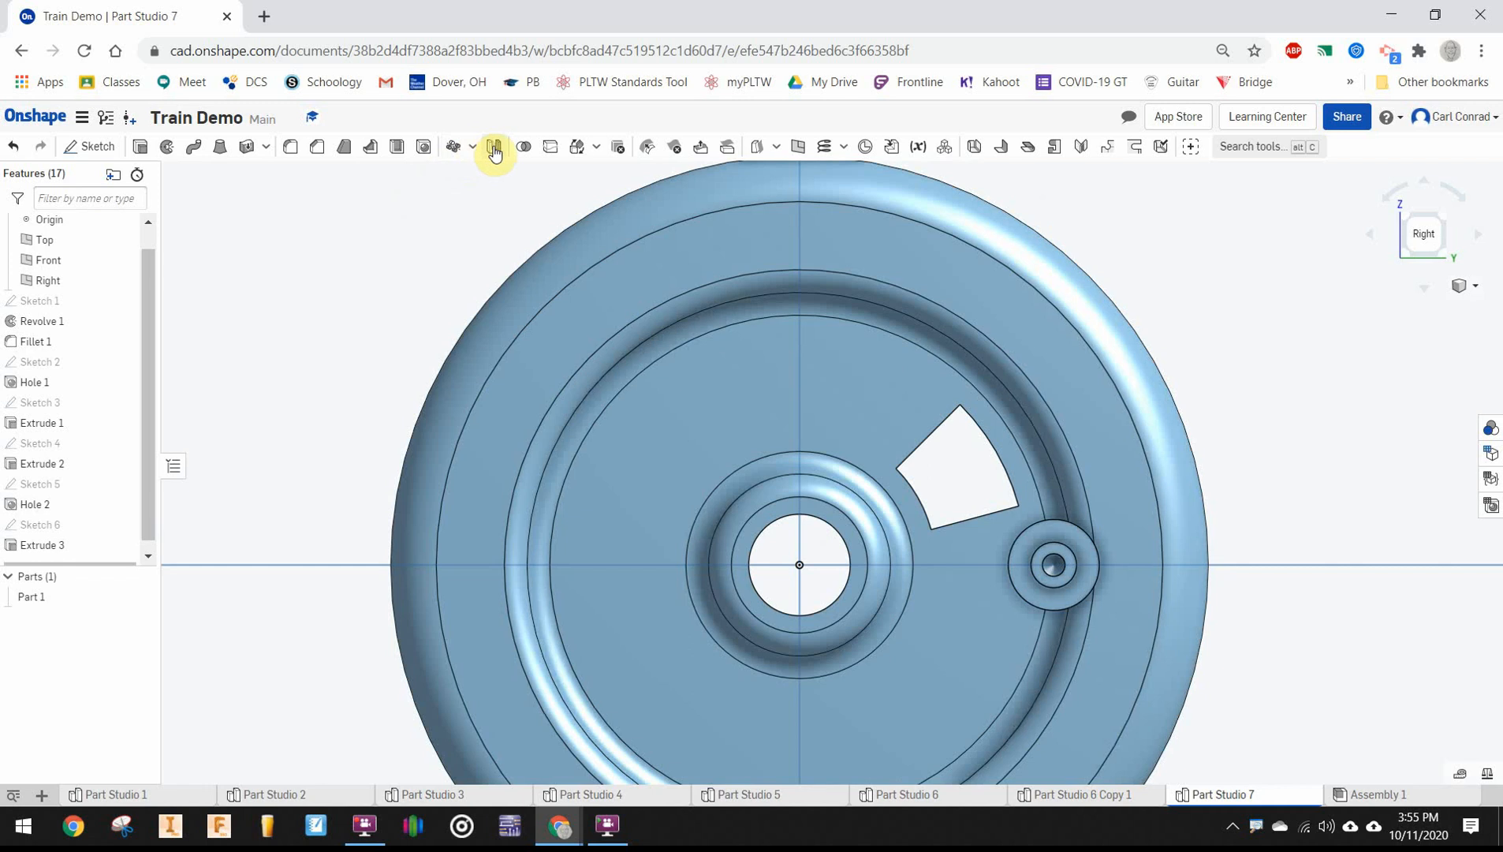
Circular-pattern the Extrude 3 wedge cut as a feature pattern, six instances around the hub
{"action": "left_click", "coordinate": [472, 146]}
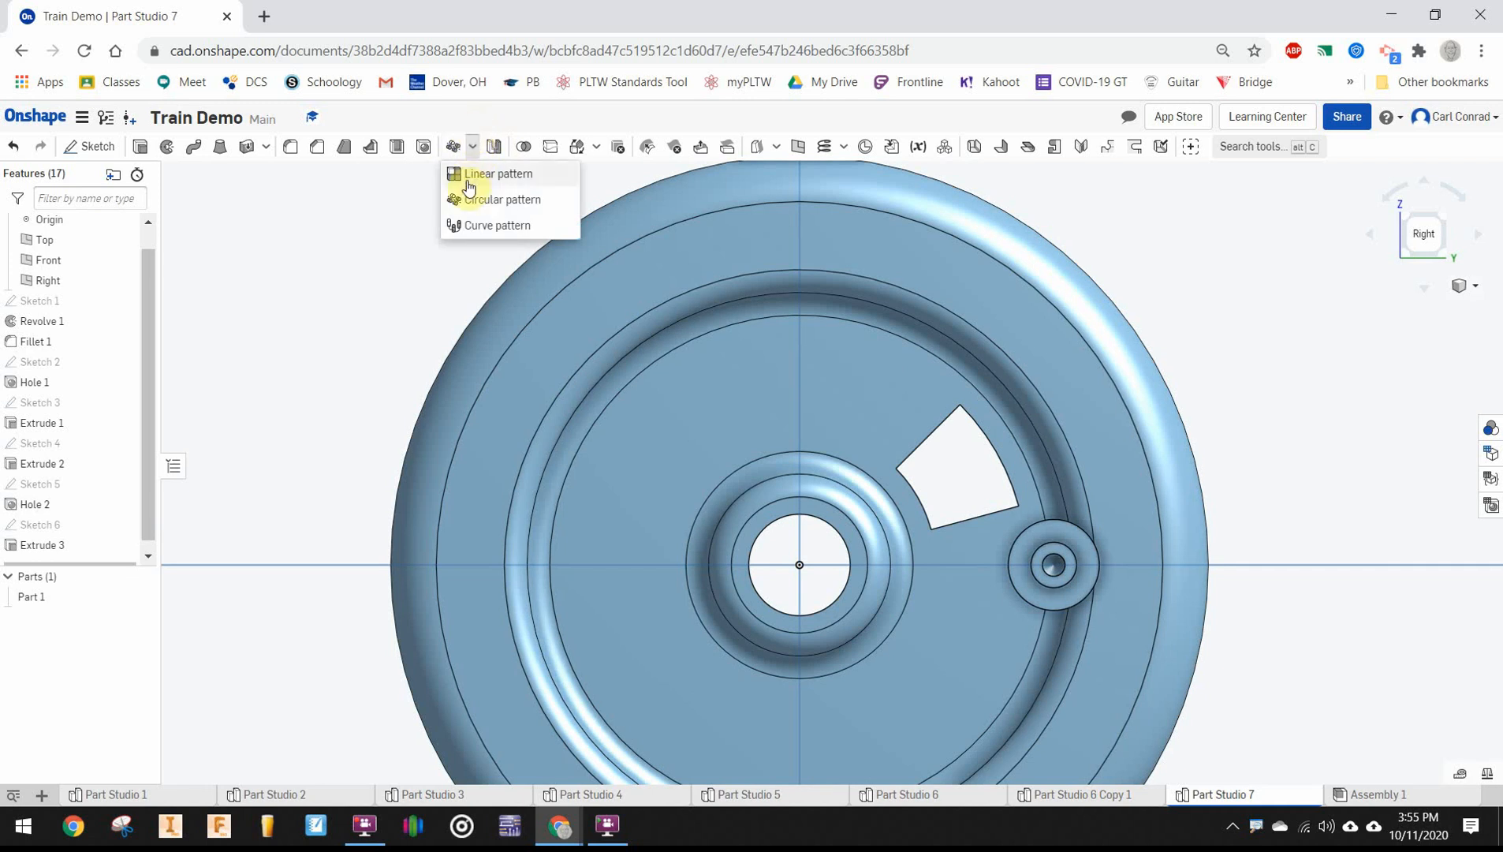
{"action": "left_click", "coordinate": [497, 199]}
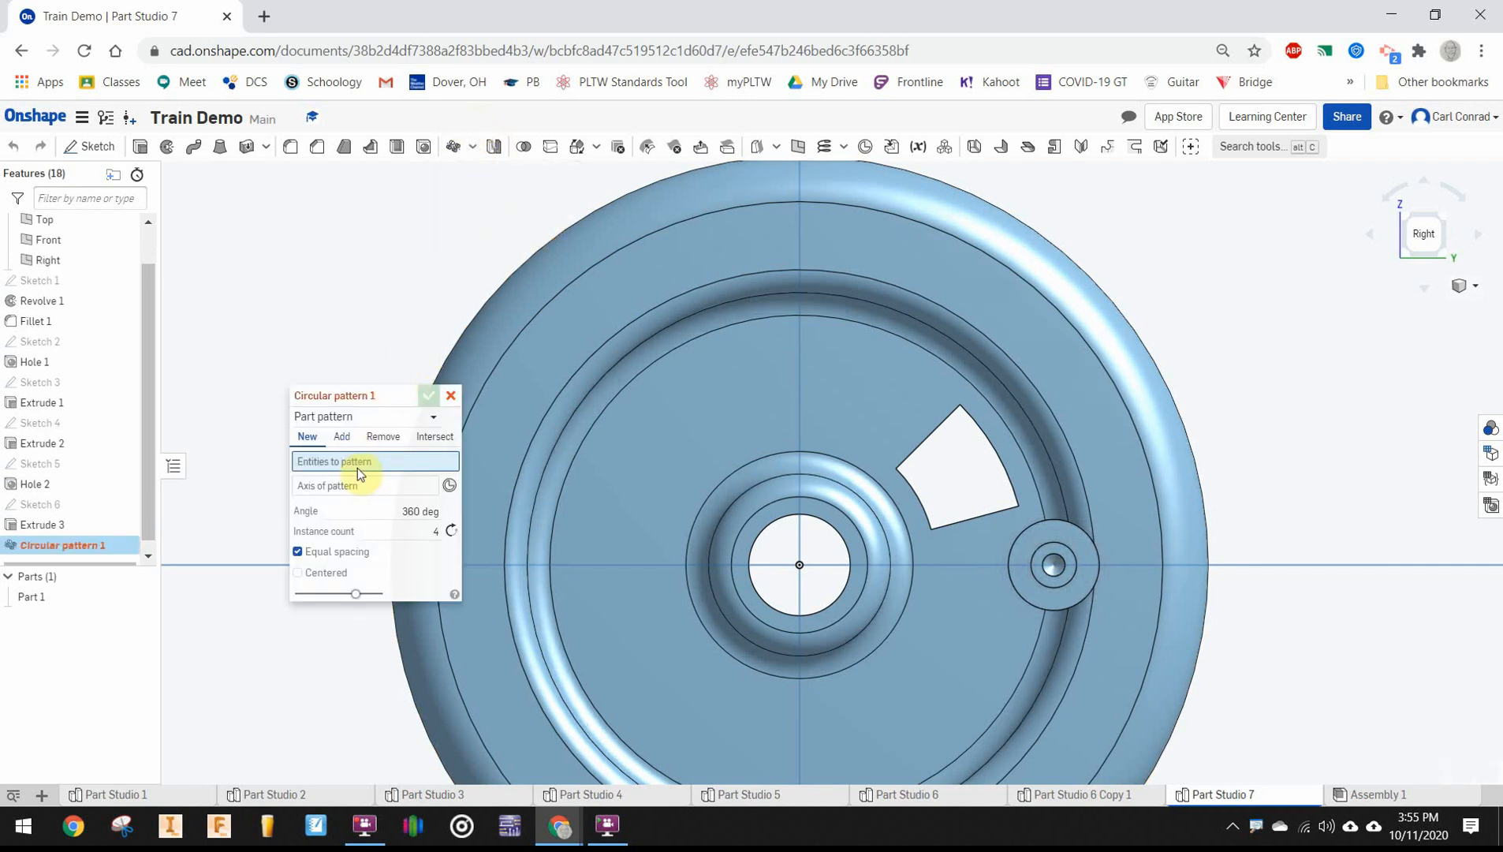
{"action": "left_click", "coordinate": [434, 416]}
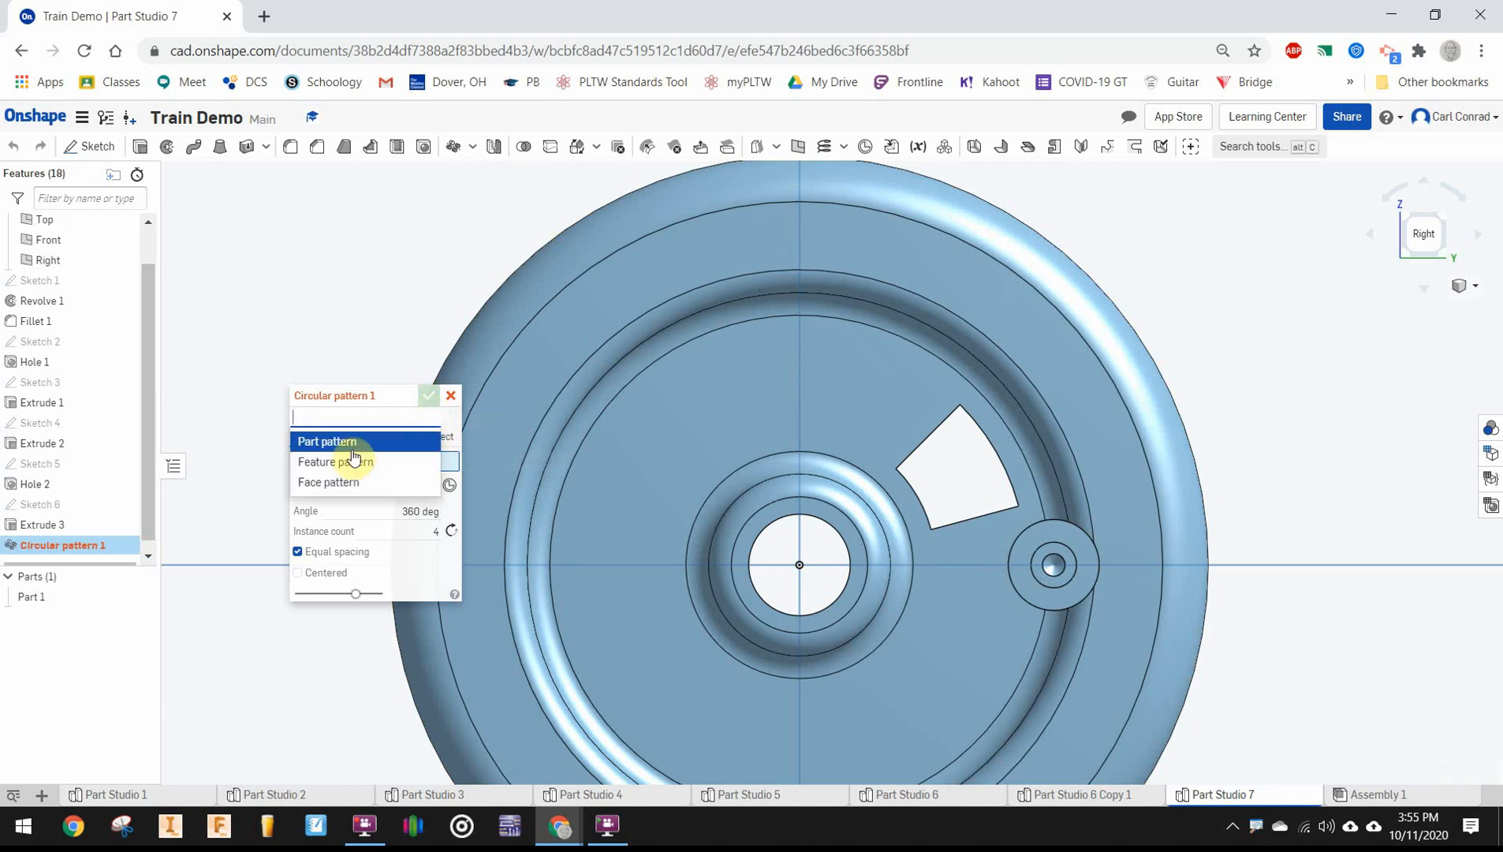
{"action": "left_click", "coordinate": [334, 461]}
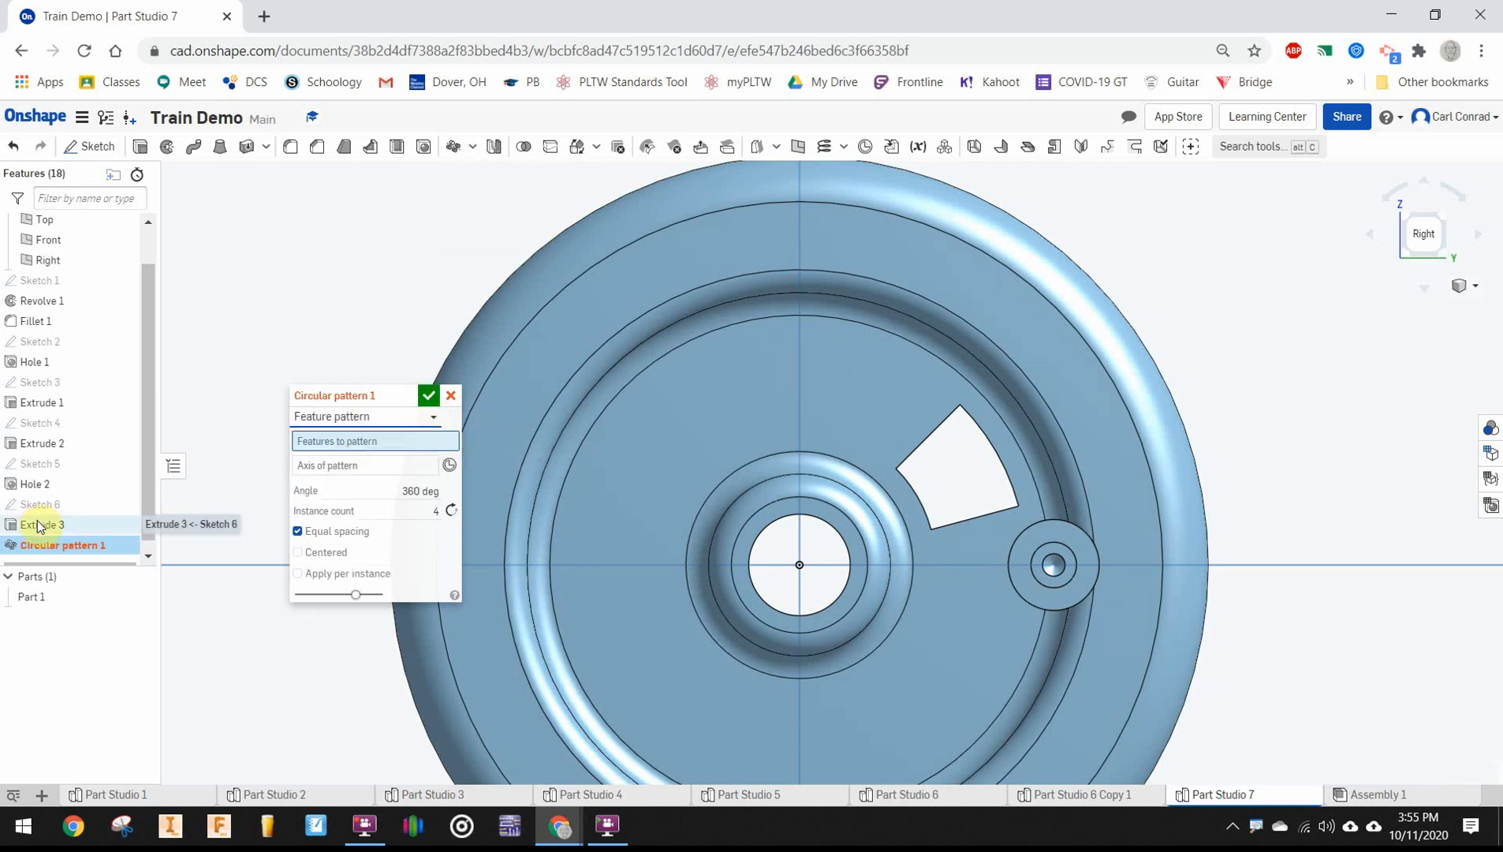
{"action": "left_click", "coordinate": [41, 523]}
{"action": "type", "text": "6"}
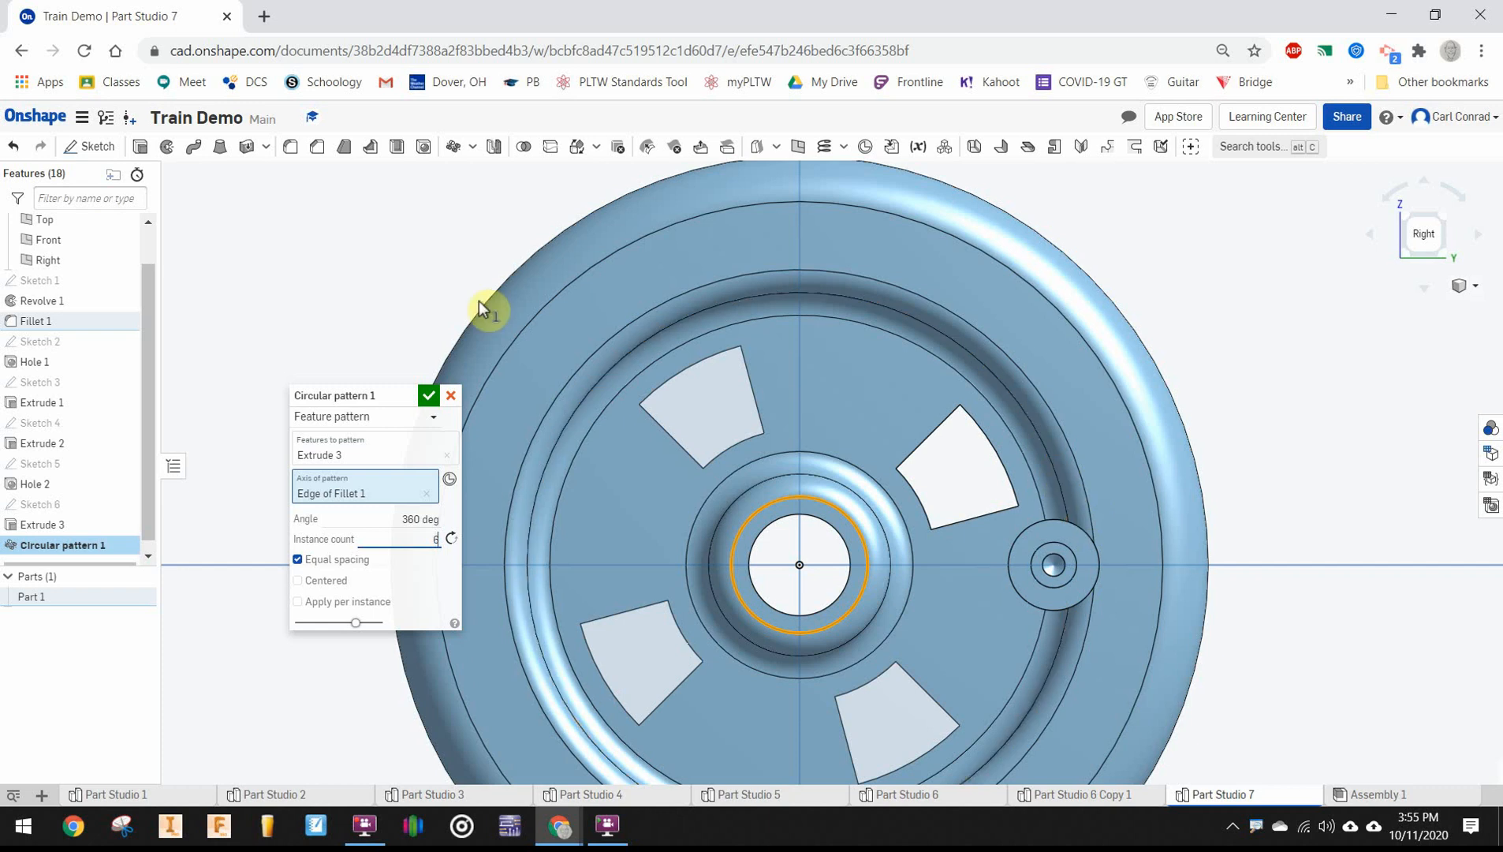
{"action": "left_click", "coordinate": [428, 395]}
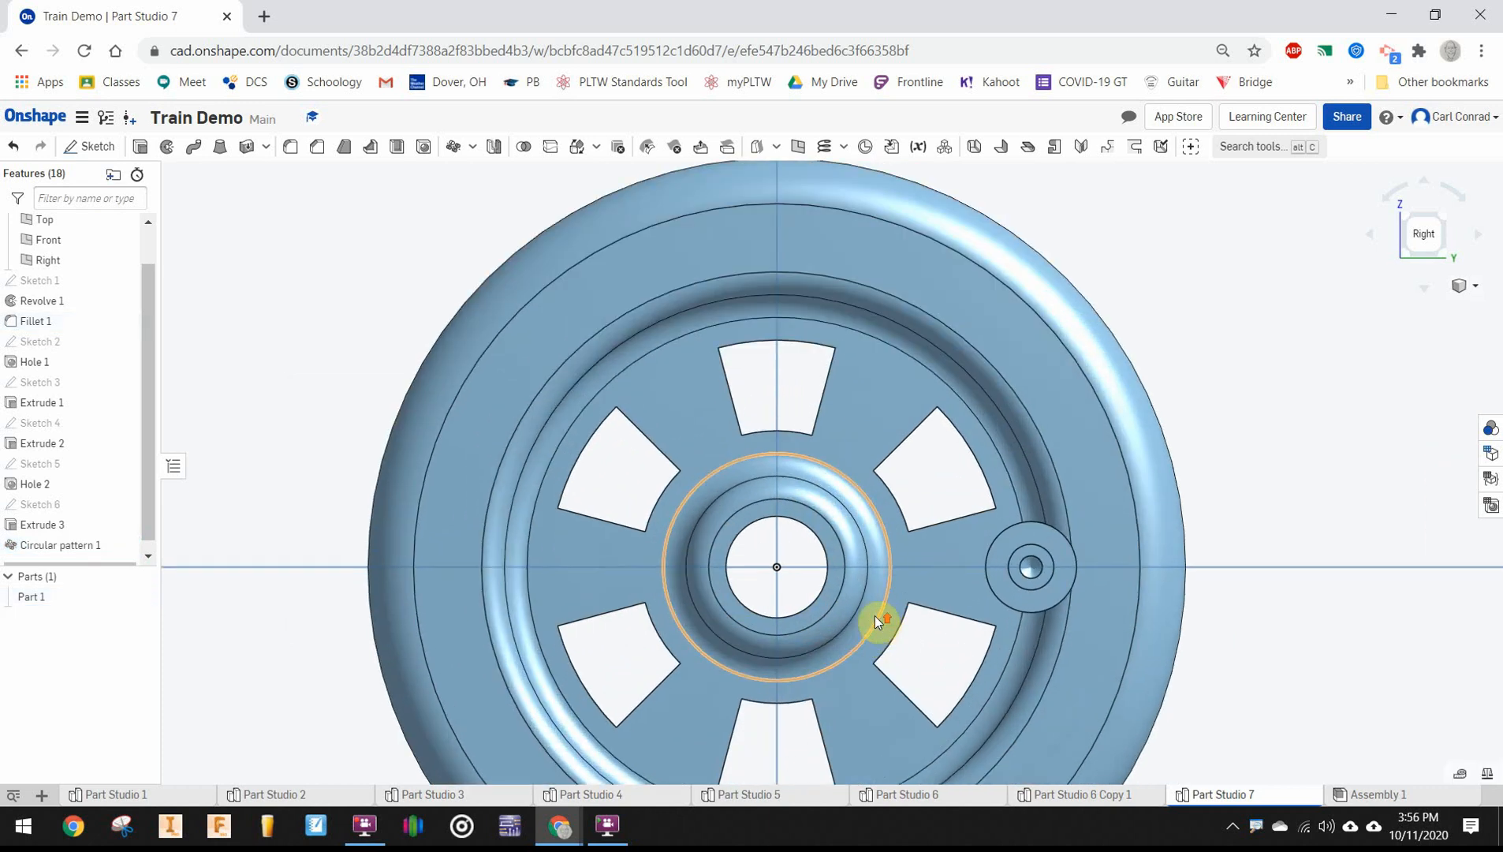